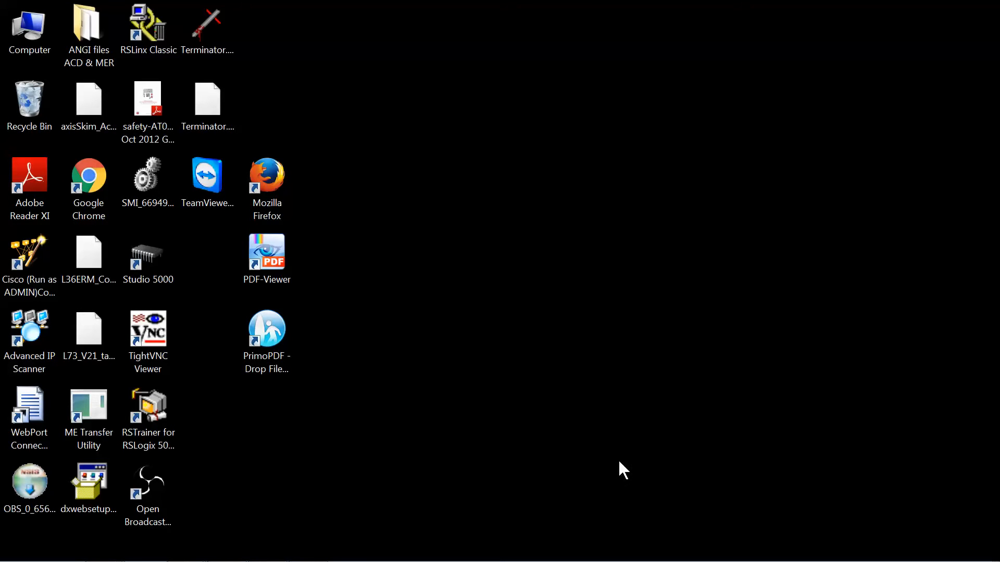
{"action": "mouse_move", "coordinate": [516, 454]}
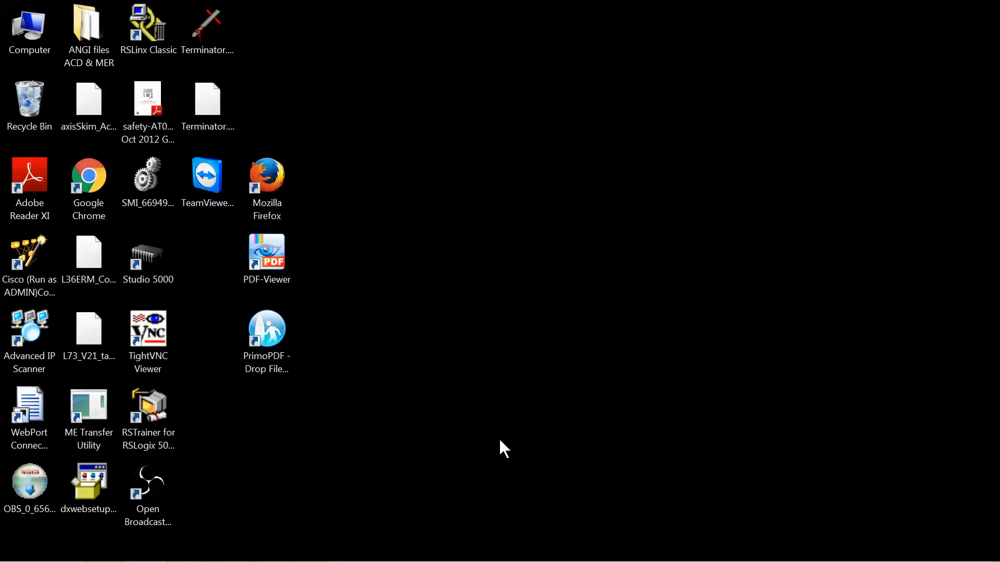
{"action": "mouse_move", "coordinate": [433, 484]}
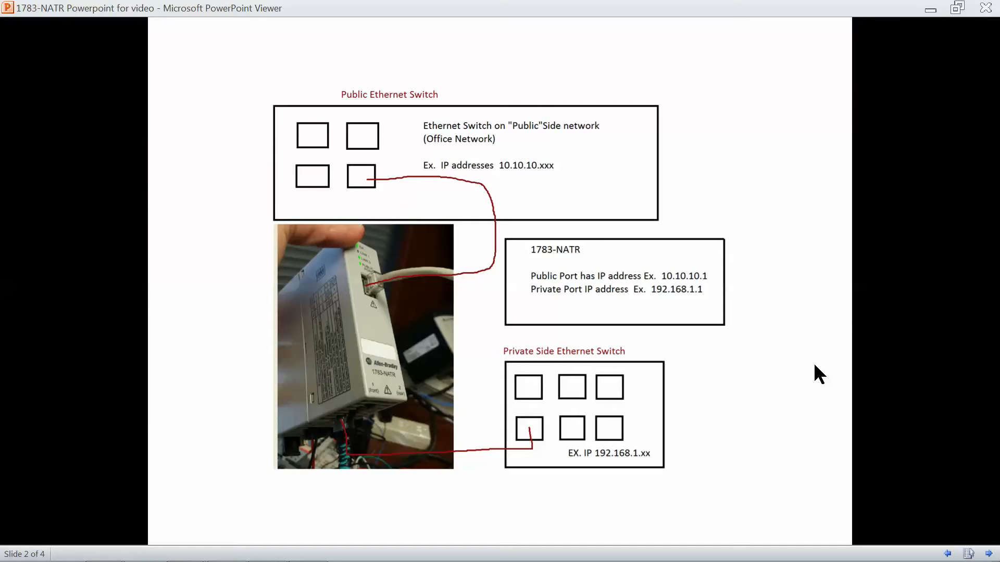
{"action": "mouse_move", "coordinate": [784, 222]}
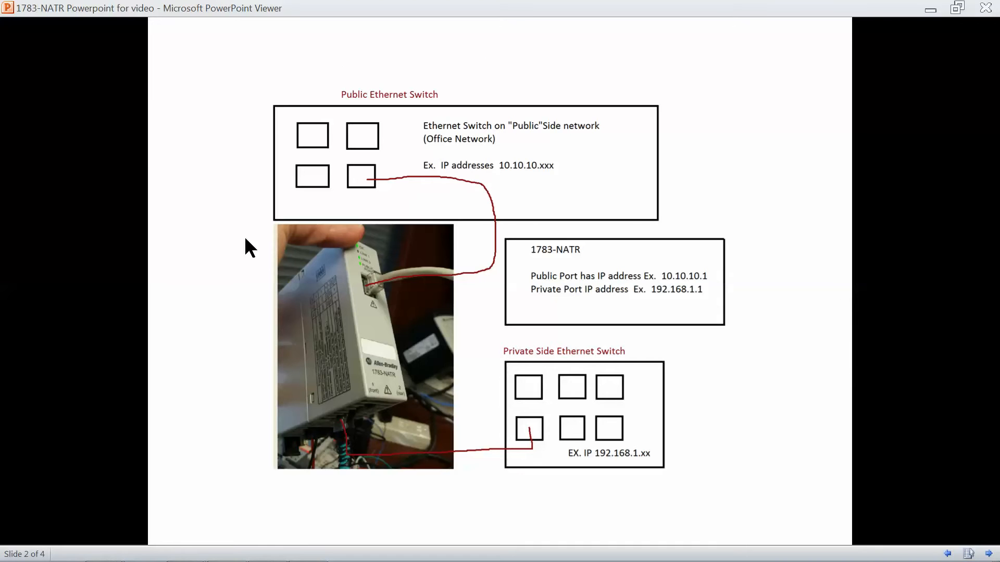
{"action": "mouse_move", "coordinate": [709, 111]}
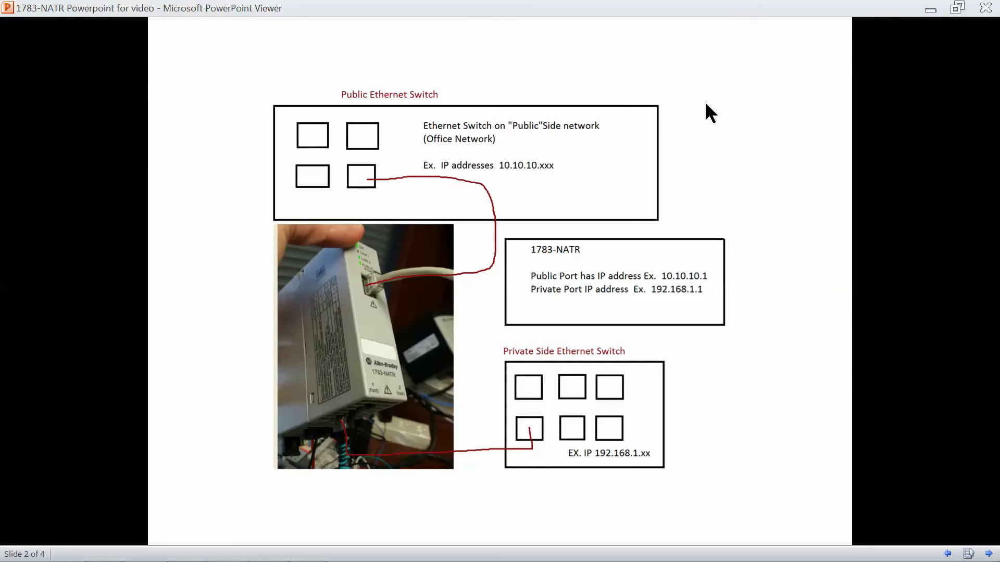
{"action": "mouse_move", "coordinate": [621, 177]}
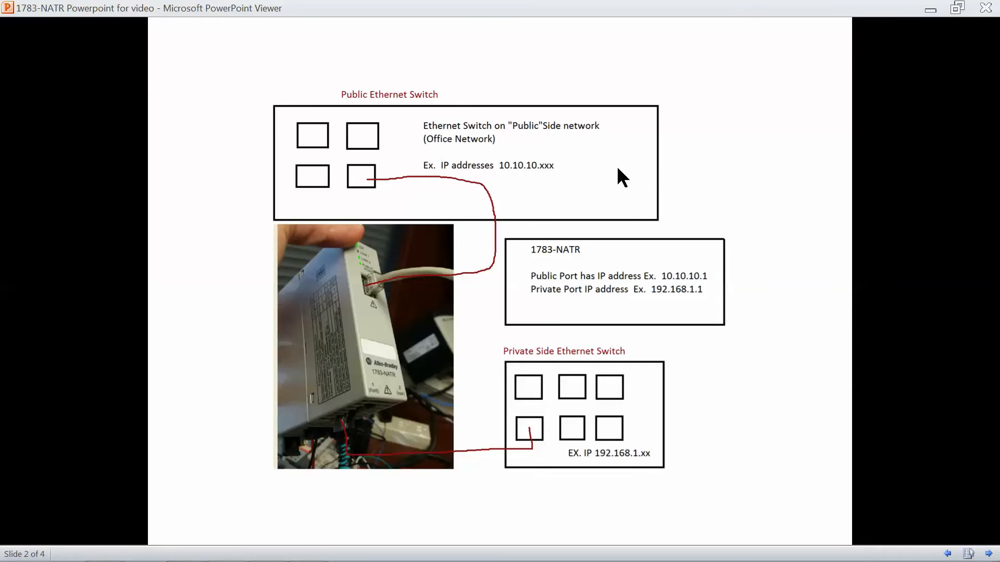
{"action": "mouse_move", "coordinate": [629, 183]}
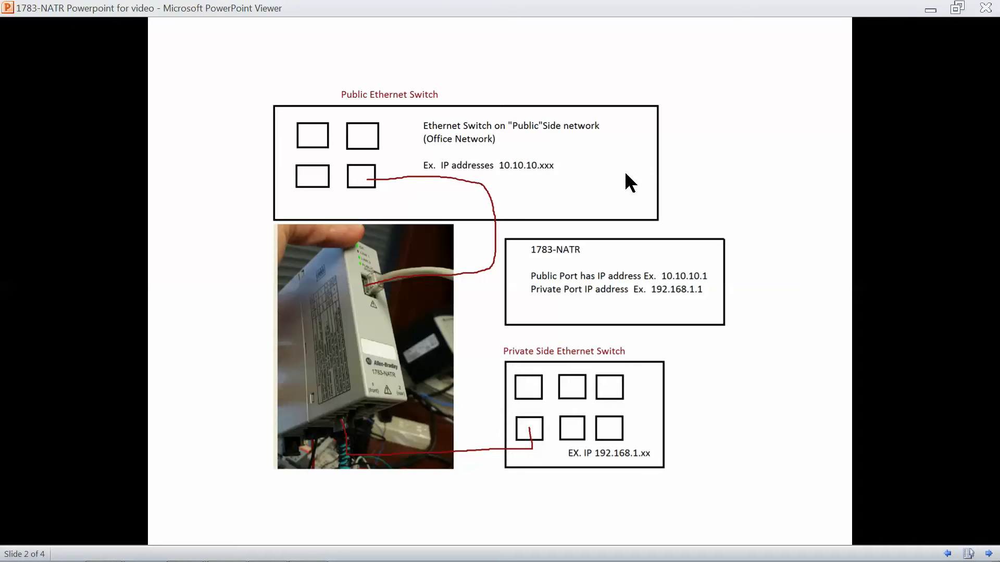
{"action": "mouse_move", "coordinate": [387, 189]}
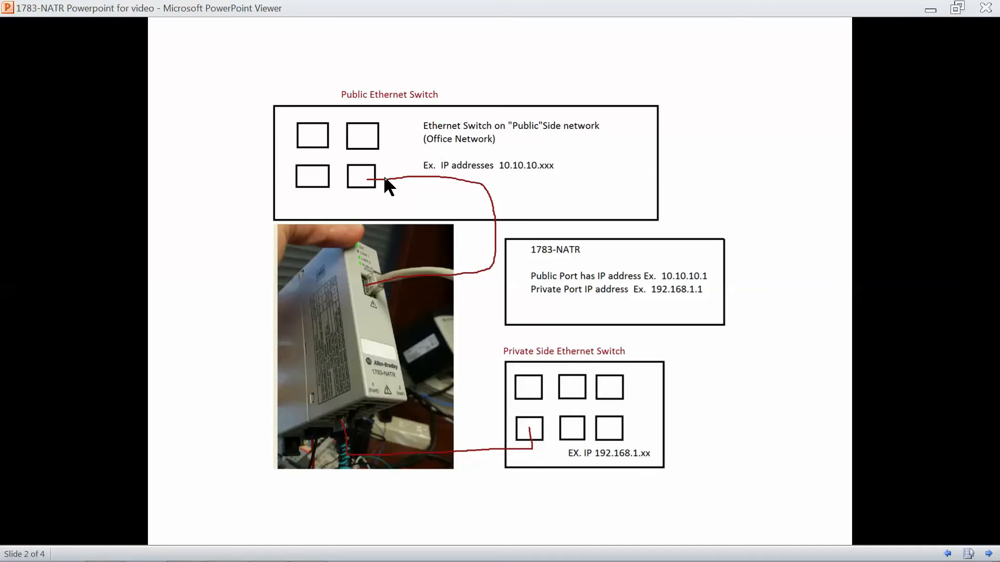
{"action": "mouse_move", "coordinate": [378, 387]}
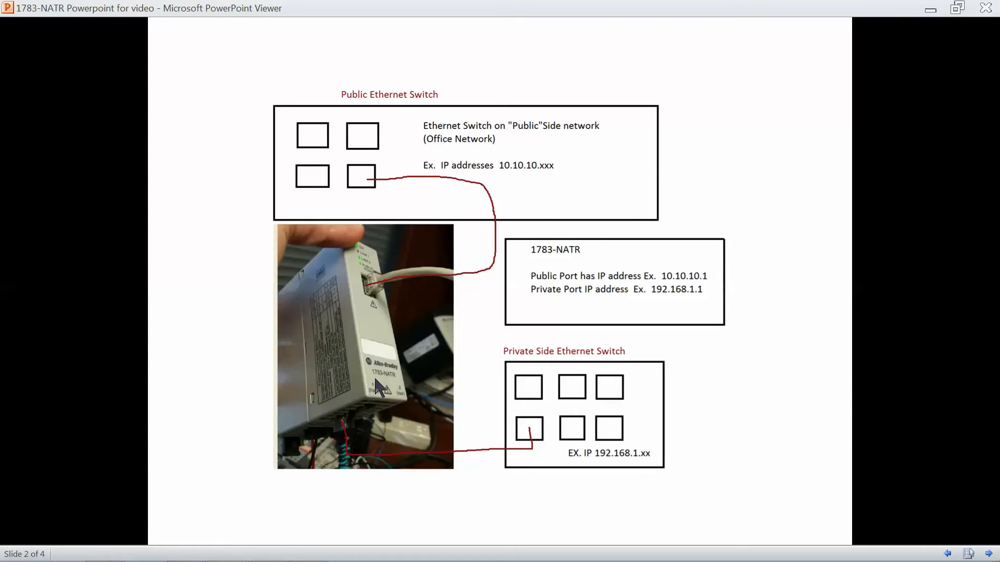
{"action": "mouse_move", "coordinate": [374, 294]}
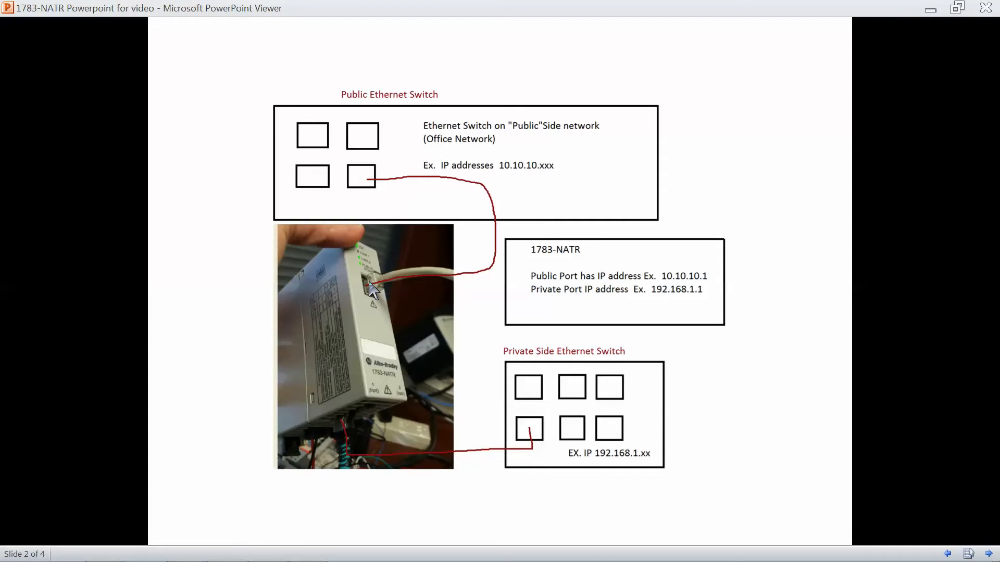
{"action": "mouse_move", "coordinate": [439, 360]}
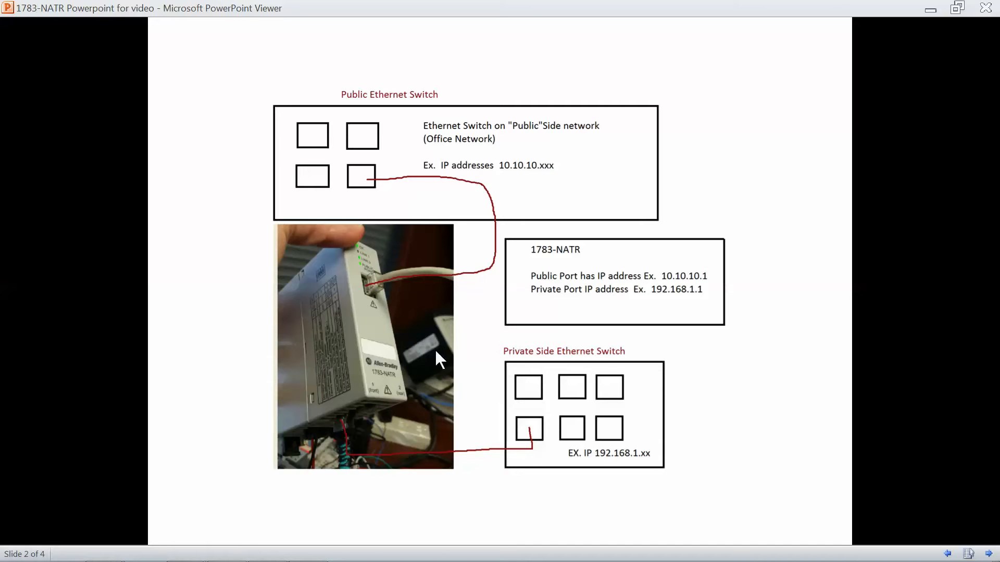
{"action": "mouse_move", "coordinate": [517, 399]}
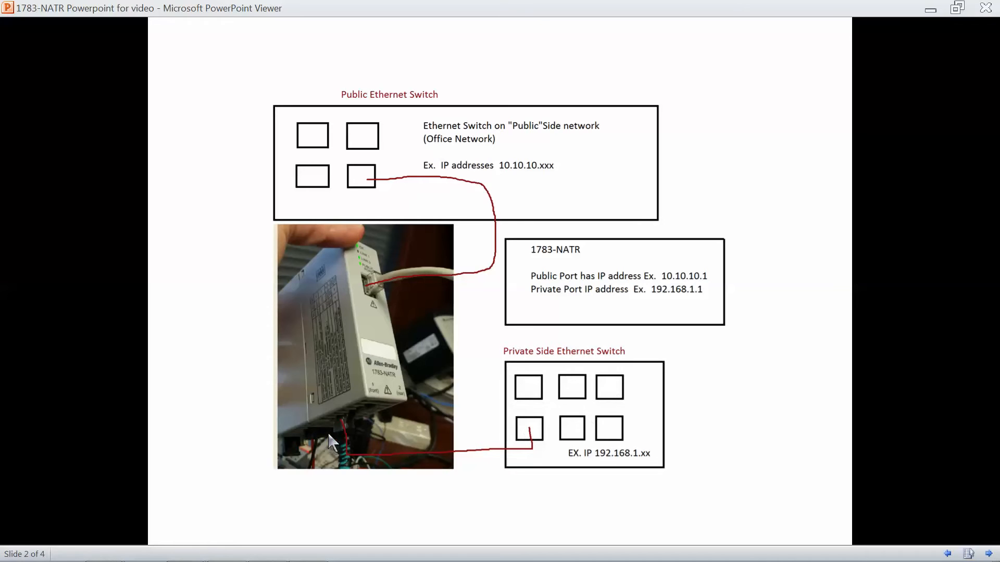
{"action": "mouse_move", "coordinate": [360, 427]}
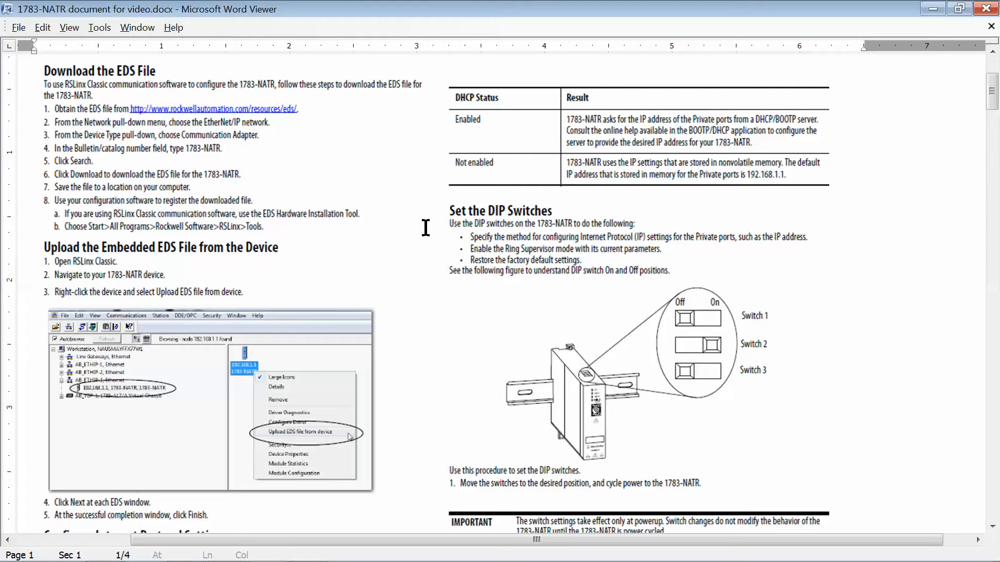
{"action": "mouse_move", "coordinate": [663, 335]}
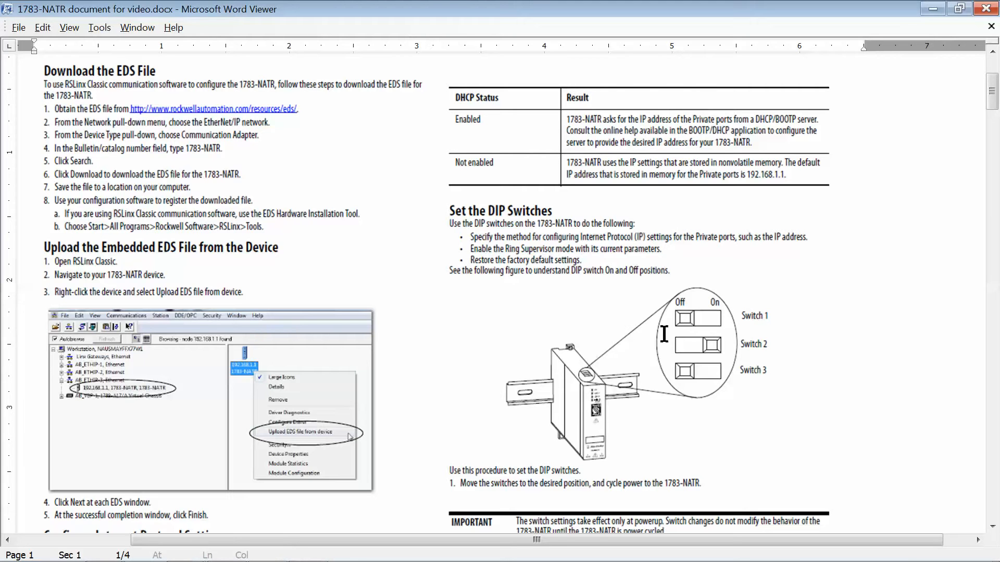
{"action": "mouse_move", "coordinate": [668, 420]}
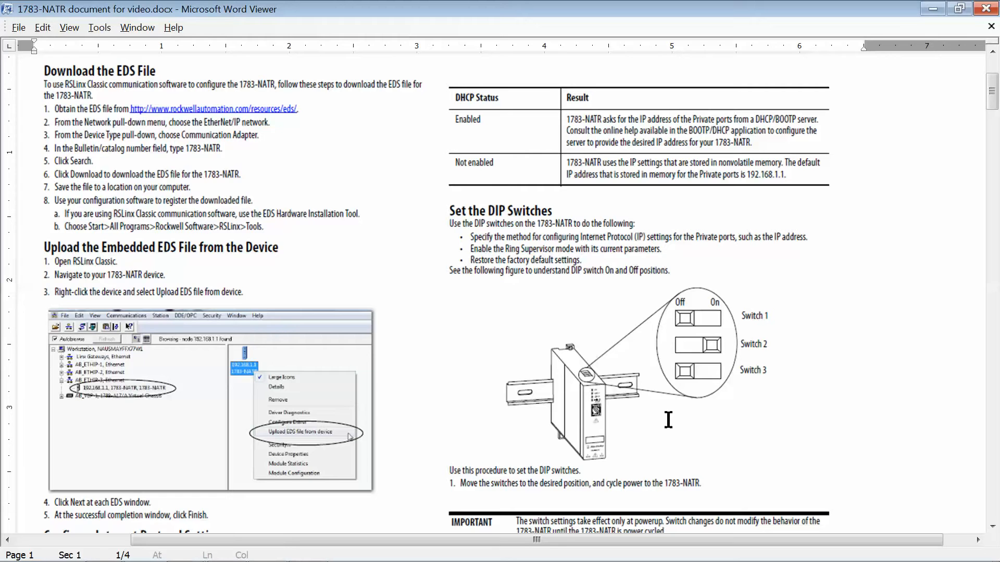
{"action": "mouse_move", "coordinate": [599, 411]}
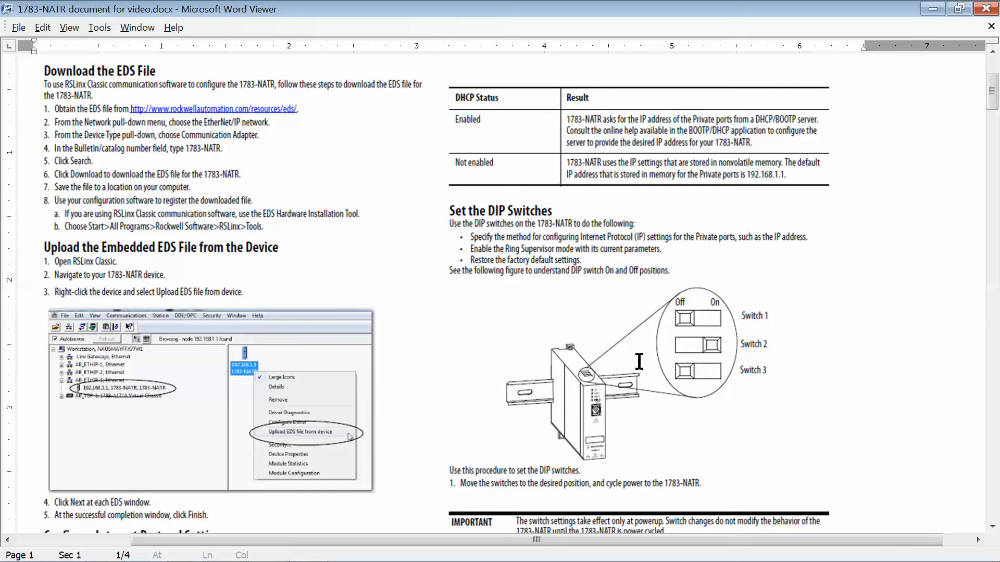
{"action": "mouse_move", "coordinate": [768, 314]}
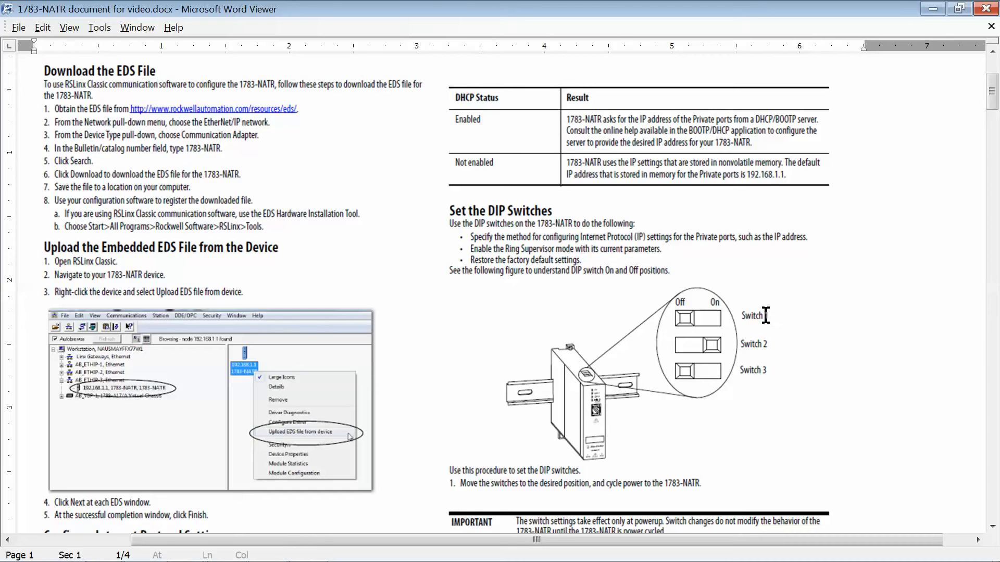
{"action": "mouse_move", "coordinate": [793, 374]}
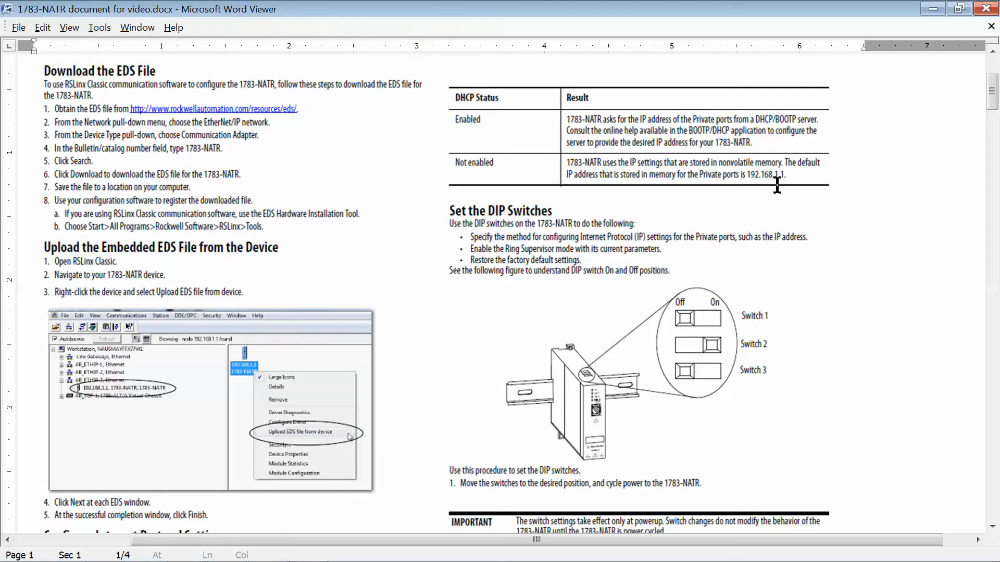
{"action": "mouse_move", "coordinate": [779, 195]}
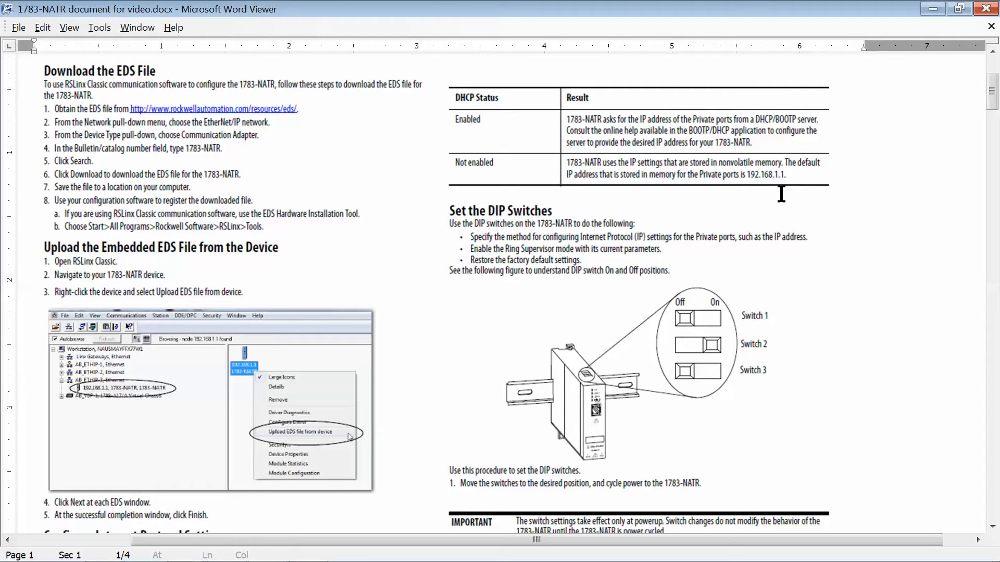
{"action": "mouse_move", "coordinate": [767, 243]}
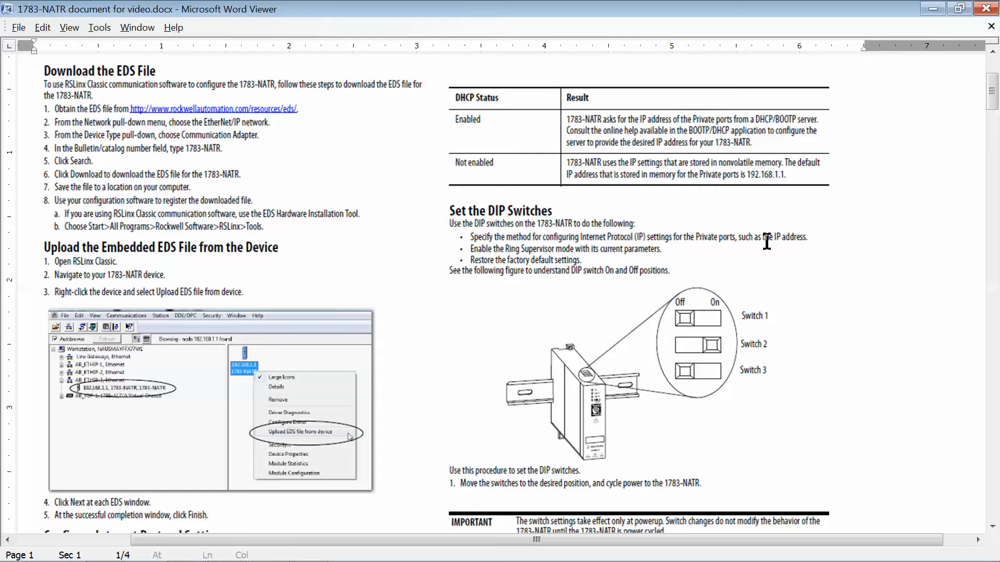
{"action": "mouse_move", "coordinate": [728, 263]}
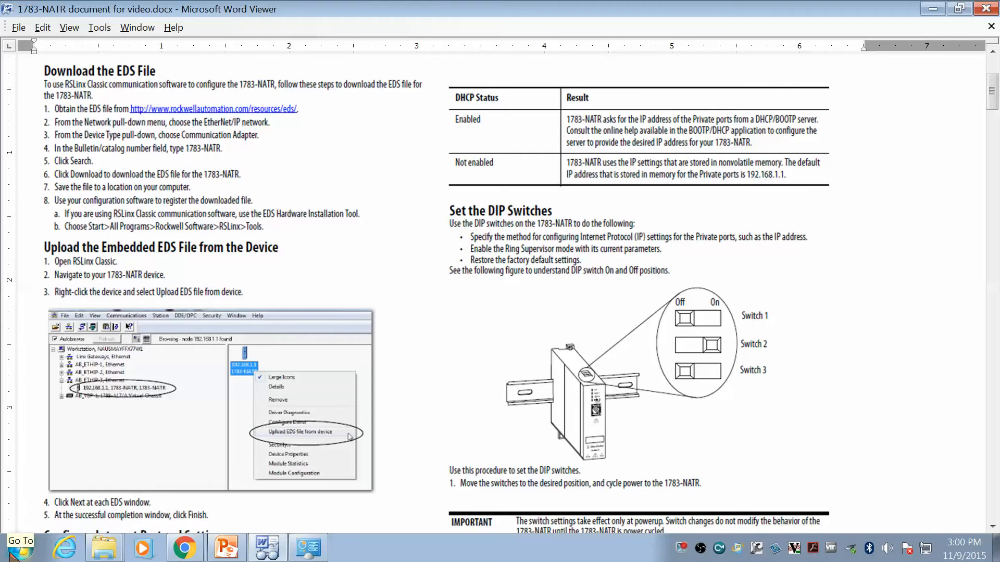
Reach Network Connections via Control Panel and bring up the LAN Physical NIC actions
{"action": "left_click", "coordinate": [19, 549]}
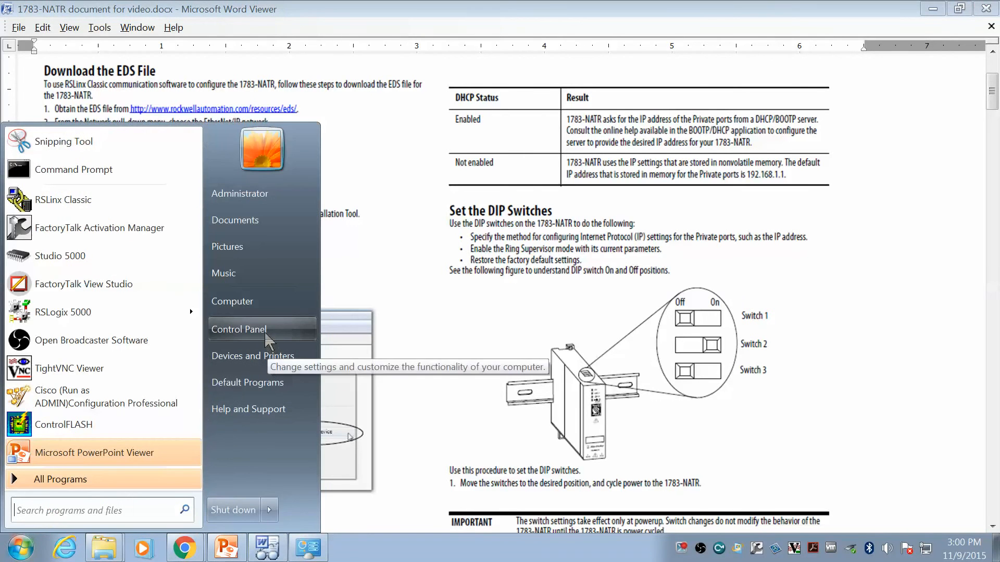
{"action": "left_click", "coordinate": [238, 329]}
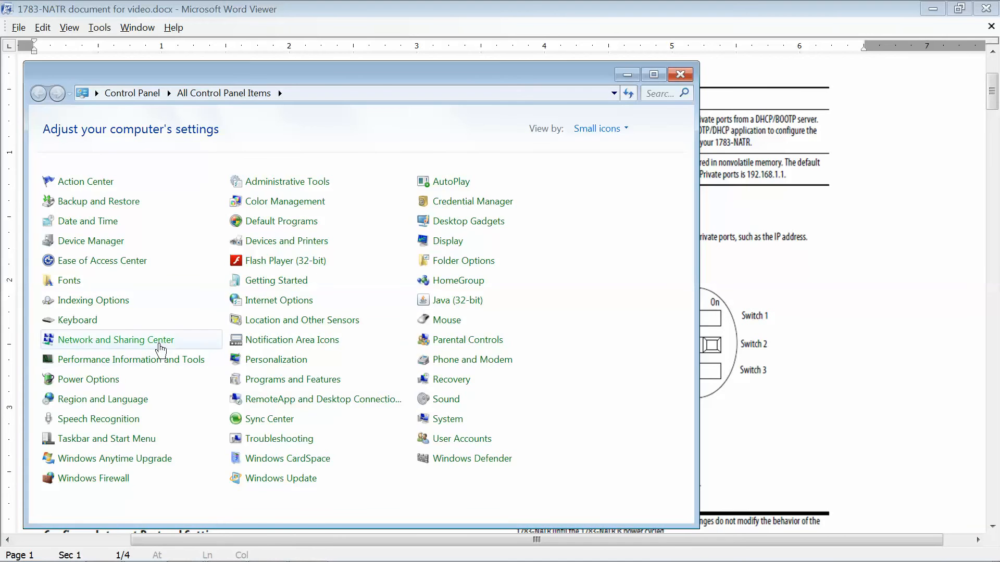
{"action": "left_click", "coordinate": [115, 339]}
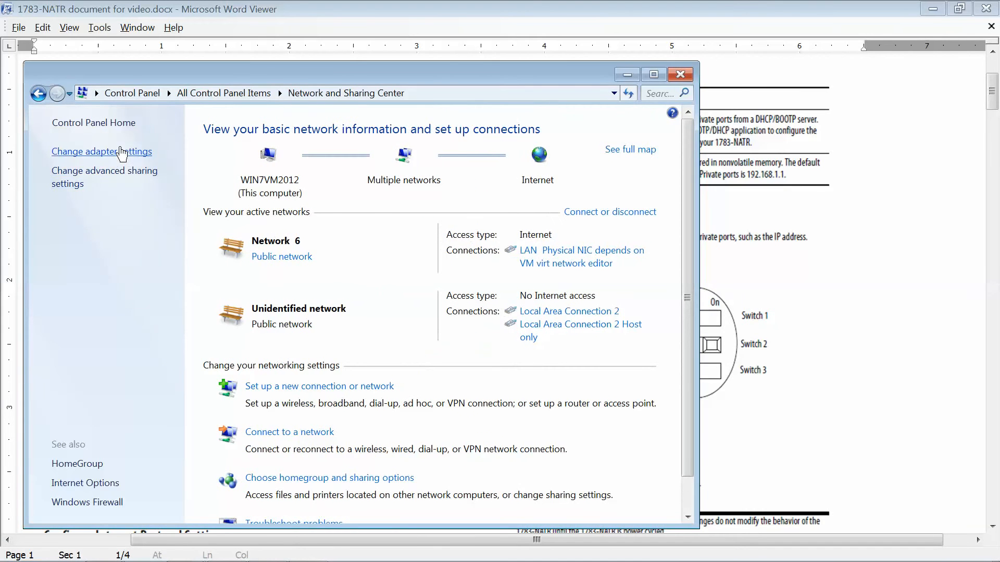
{"action": "left_click", "coordinate": [101, 152]}
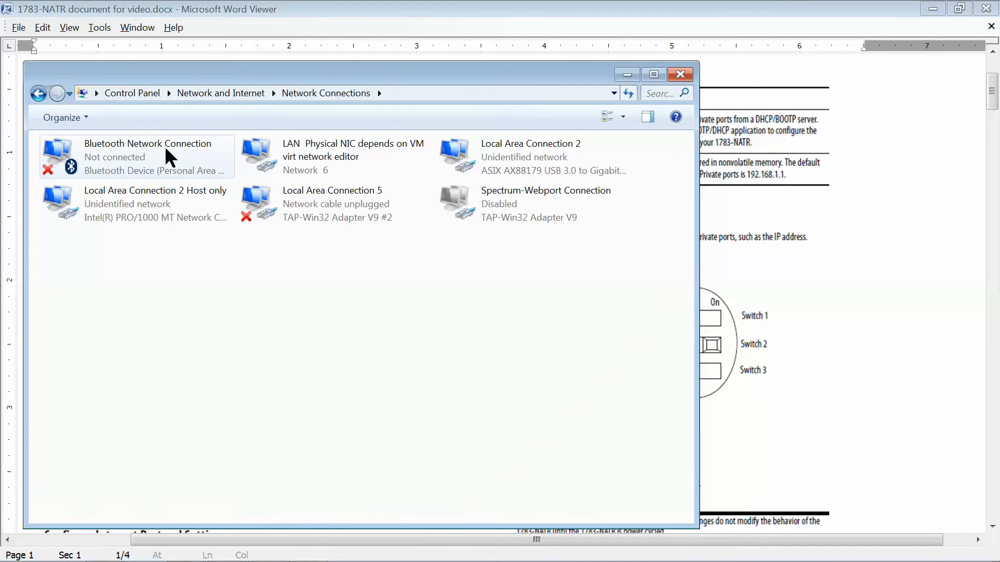
{"action": "mouse_move", "coordinate": [317, 153]}
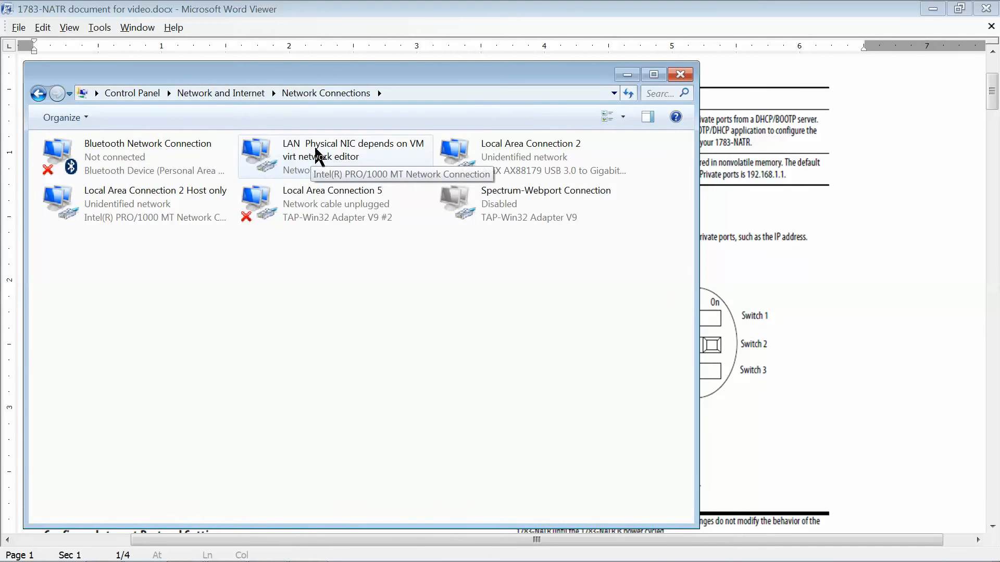
{"action": "right_click", "coordinate": [334, 156]}
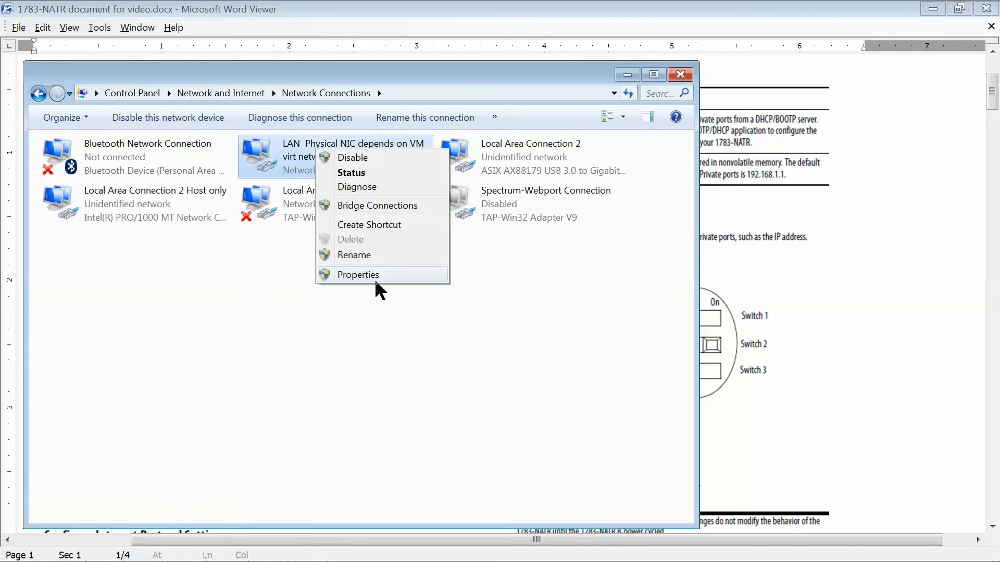
In the LAN adapter's IPv4 properties, choose a fixed IP address and begin entering it
{"action": "left_click", "coordinate": [357, 275]}
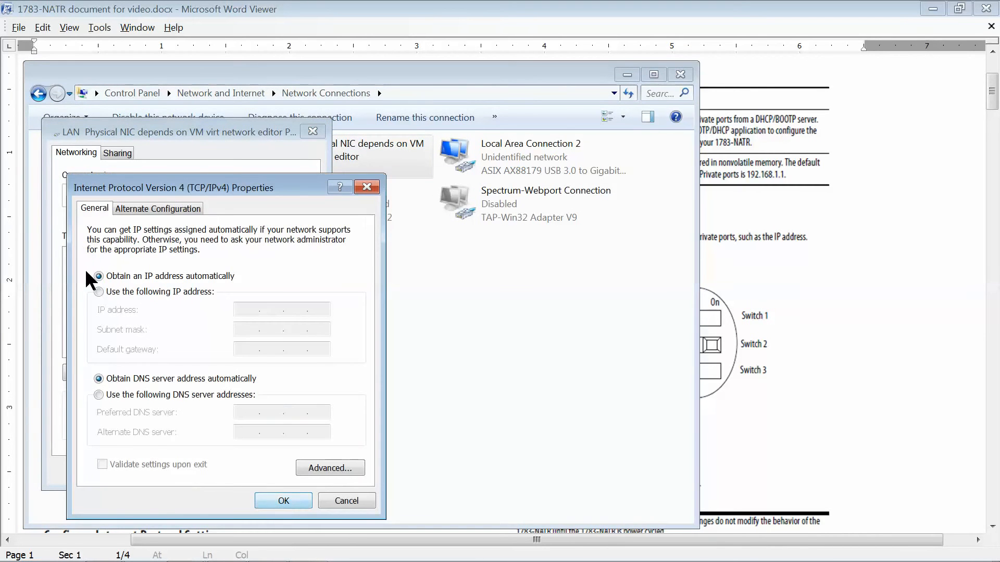
{"action": "left_click", "coordinate": [99, 291]}
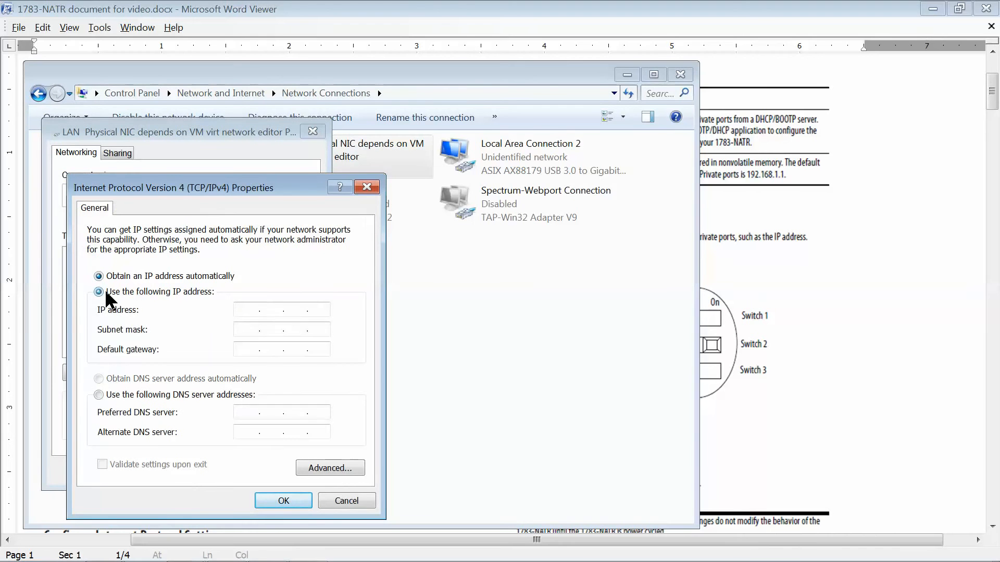
{"action": "left_click", "coordinate": [100, 292]}
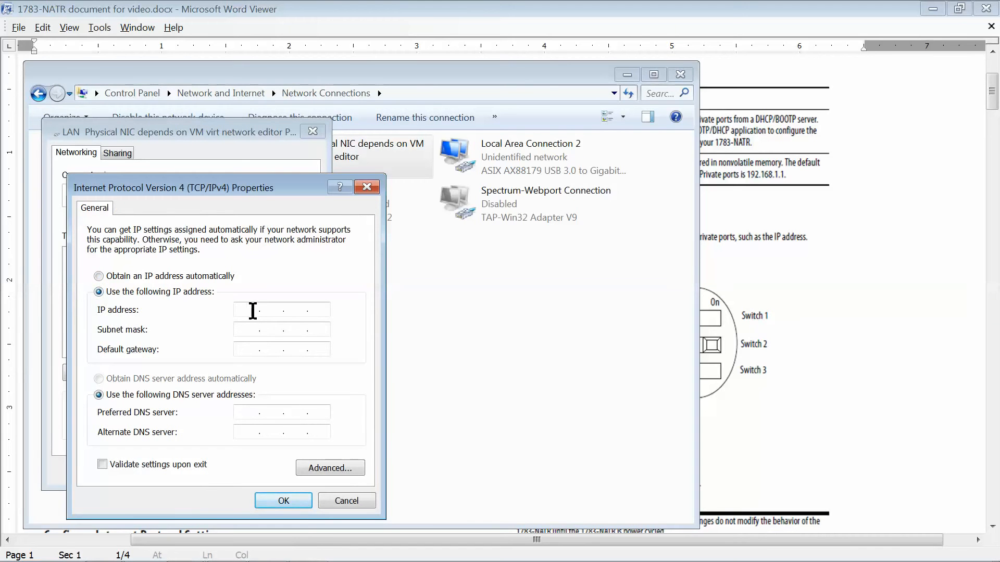
{"action": "type", "text": "192"}
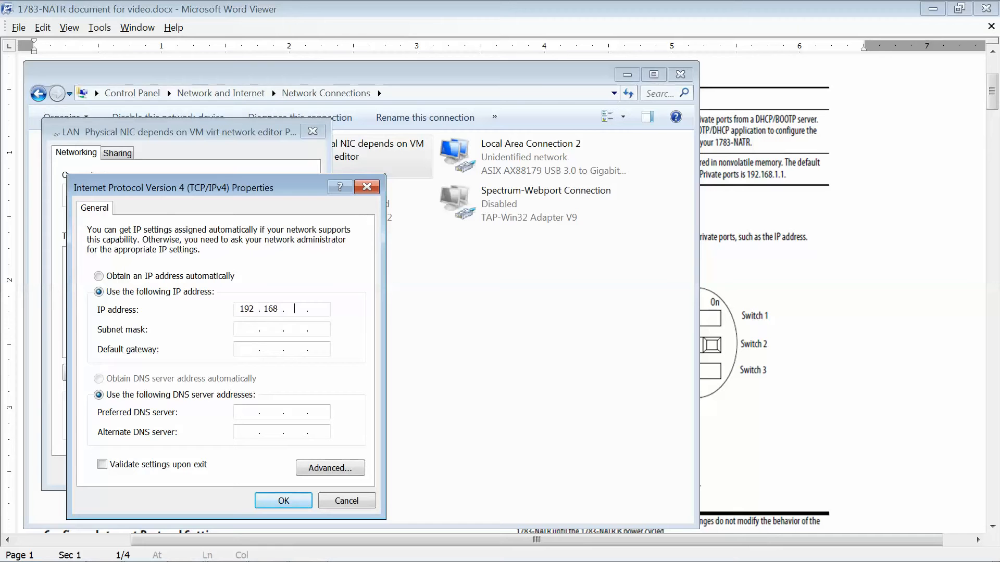
{"action": "type", "text": "1.5"}
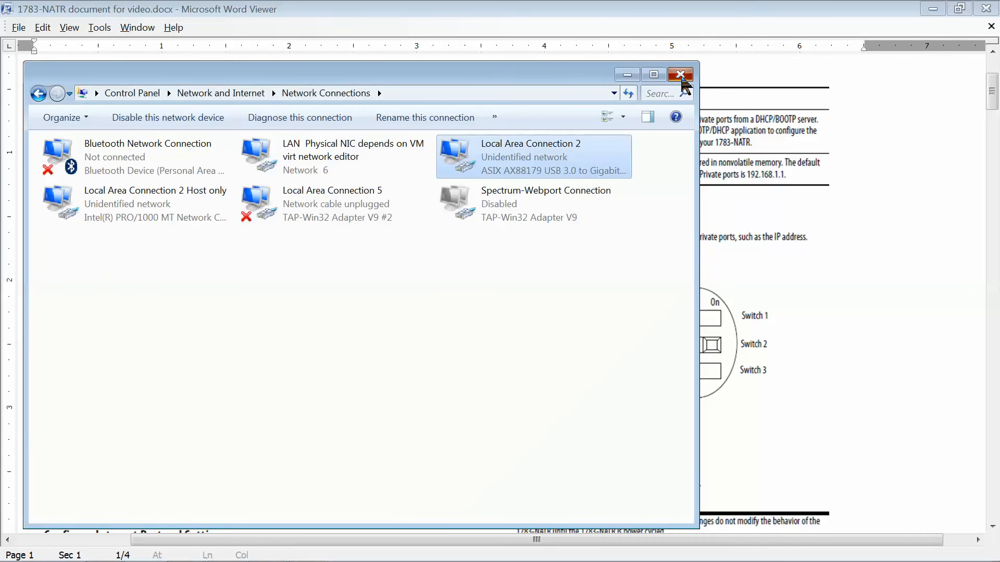
Close the Network Connections window, returning to the 1783-NATR document
{"action": "left_click", "coordinate": [679, 75]}
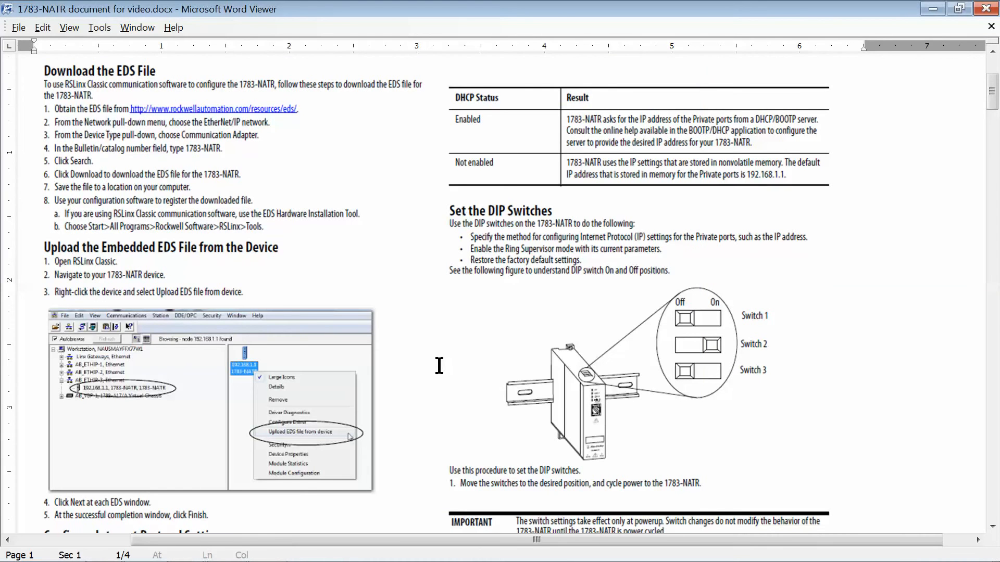
{"action": "mouse_move", "coordinate": [489, 381]}
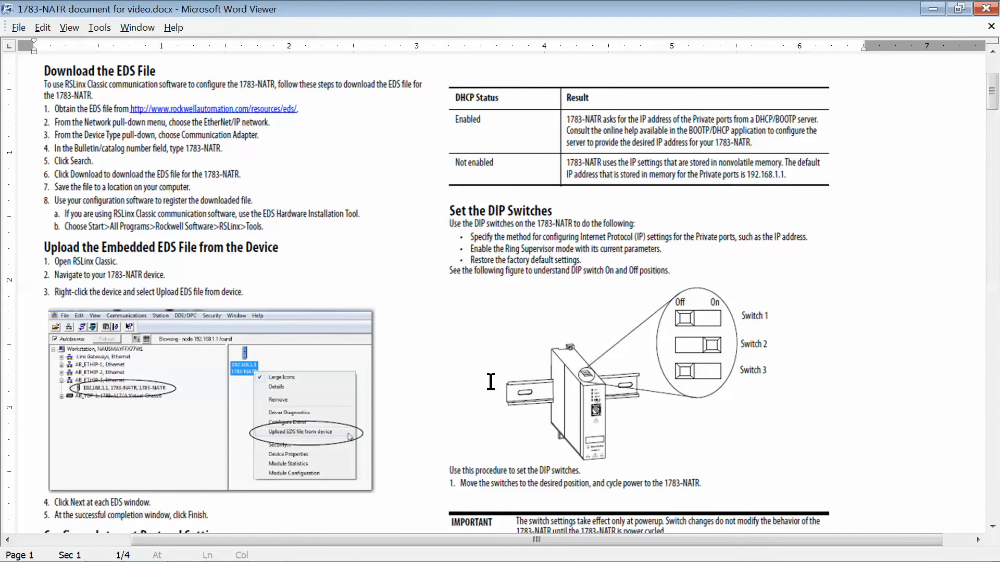
{"action": "mouse_move", "coordinate": [575, 430]}
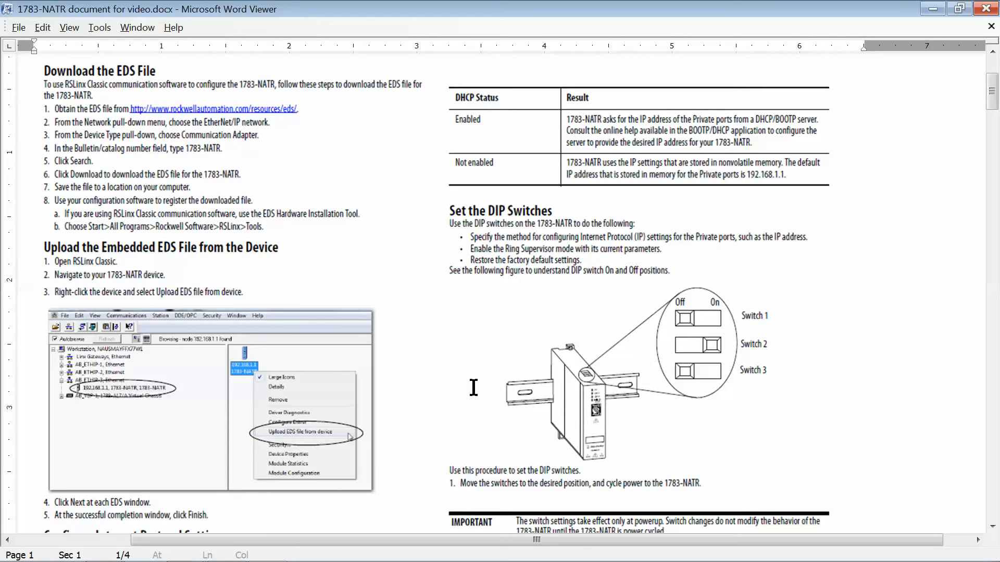
{"action": "mouse_move", "coordinate": [142, 370]}
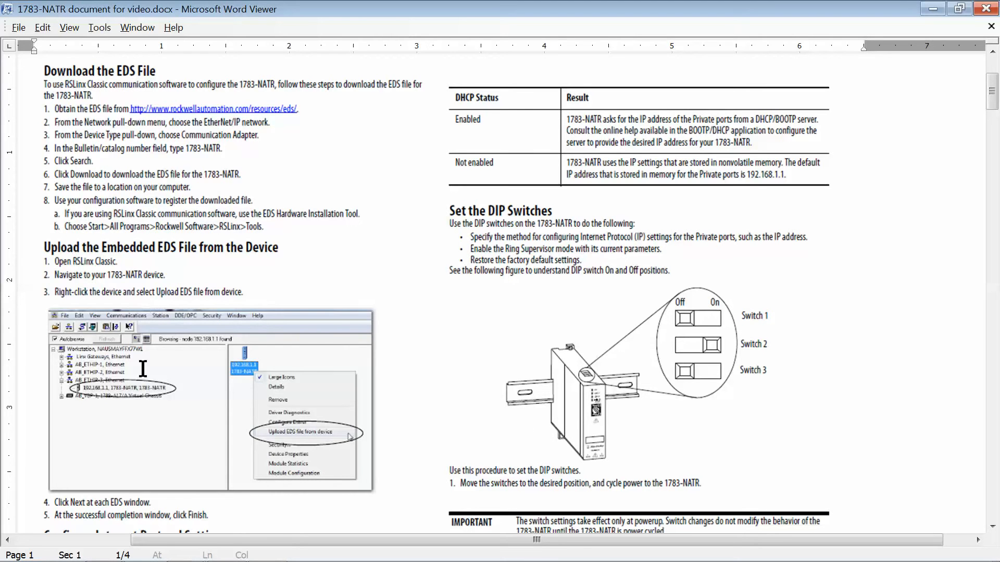
{"action": "mouse_move", "coordinate": [108, 432]}
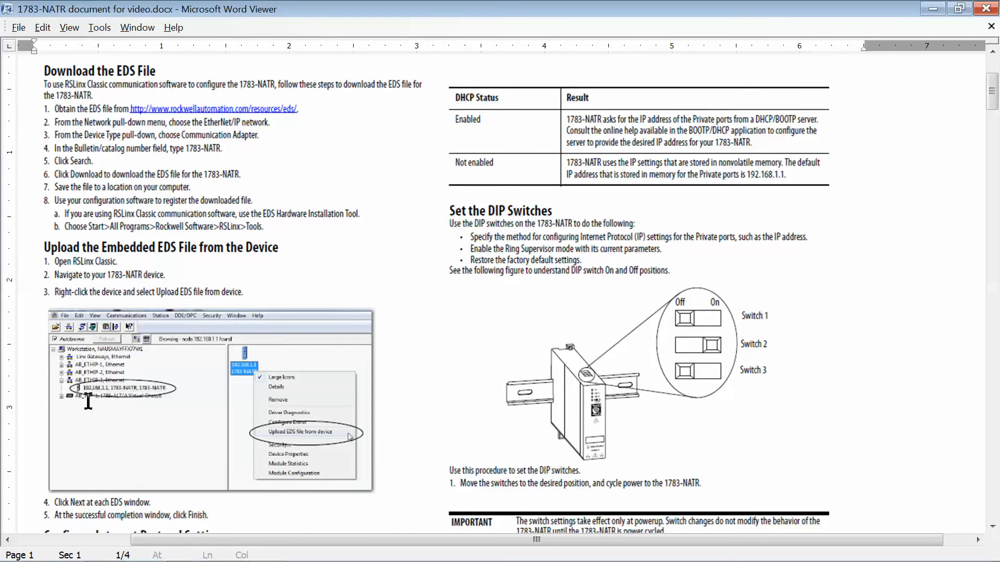
{"action": "mouse_move", "coordinate": [189, 389]}
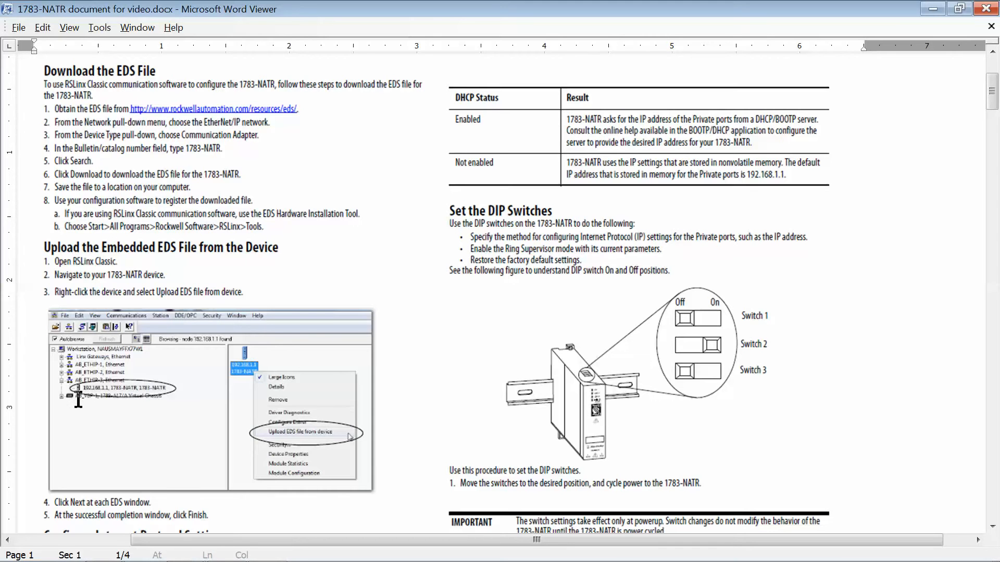
{"action": "mouse_move", "coordinate": [104, 447]}
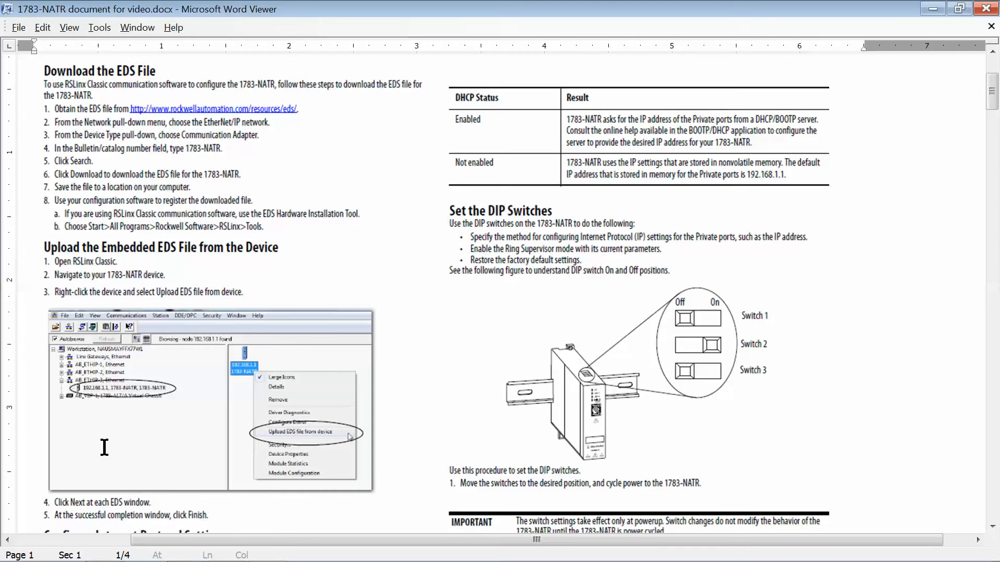
{"action": "mouse_move", "coordinate": [319, 458]}
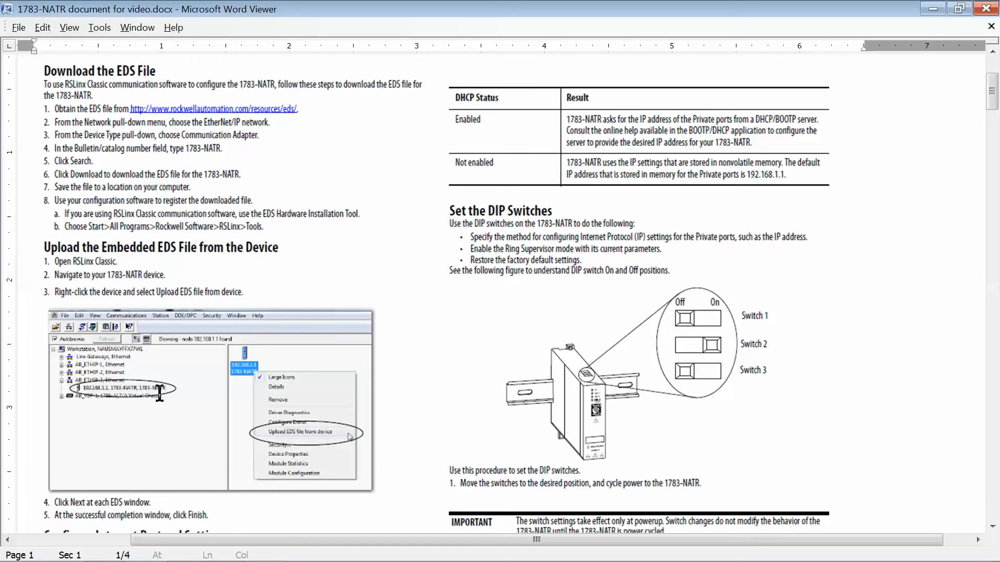
{"action": "mouse_move", "coordinate": [290, 444]}
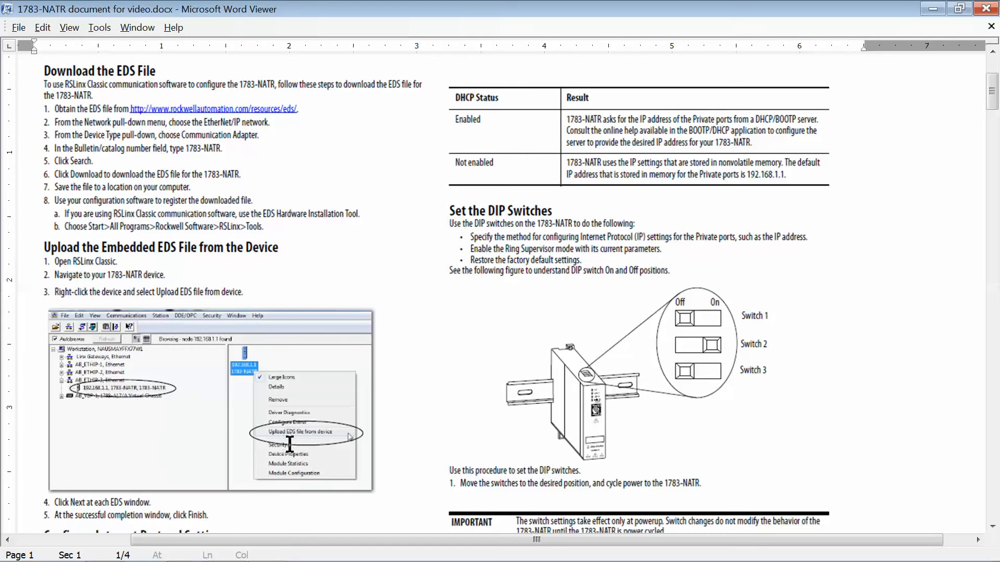
{"action": "mouse_move", "coordinate": [337, 445]}
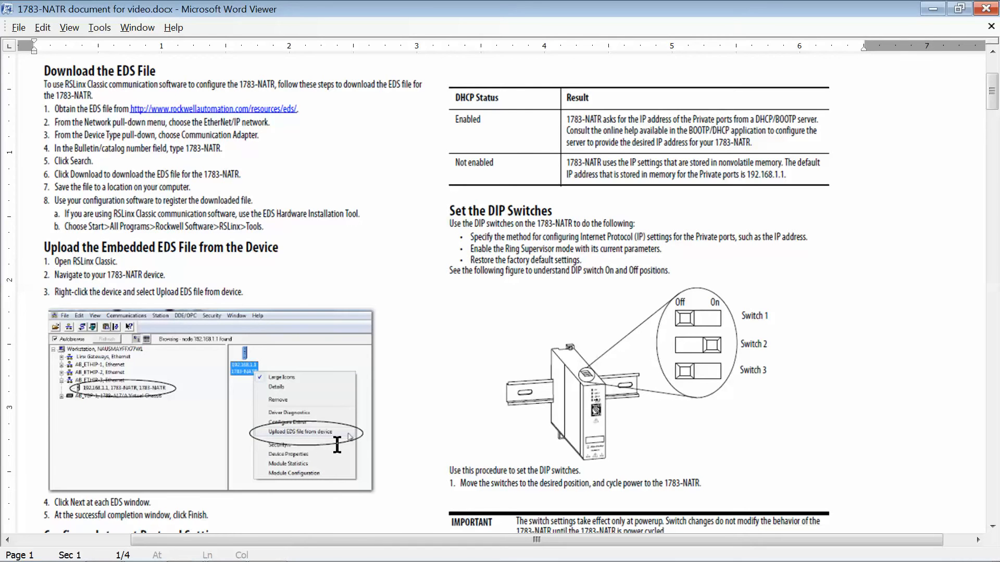
{"action": "mouse_move", "coordinate": [80, 396]}
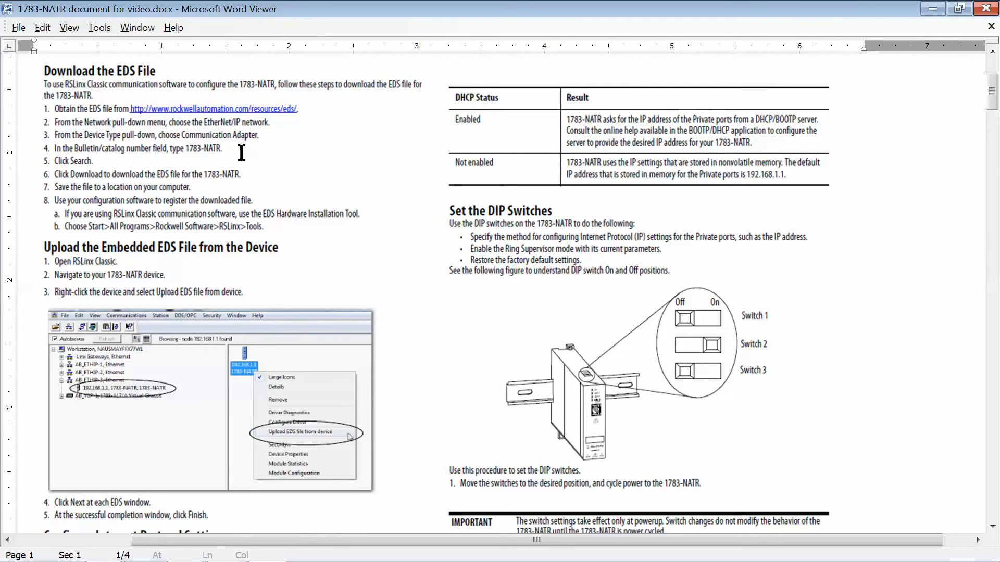
Scroll the document down to the DHCP server steps and DIP switch powerup table
{"action": "scroll", "scroll_direction": "down", "scroll_amount": 3}
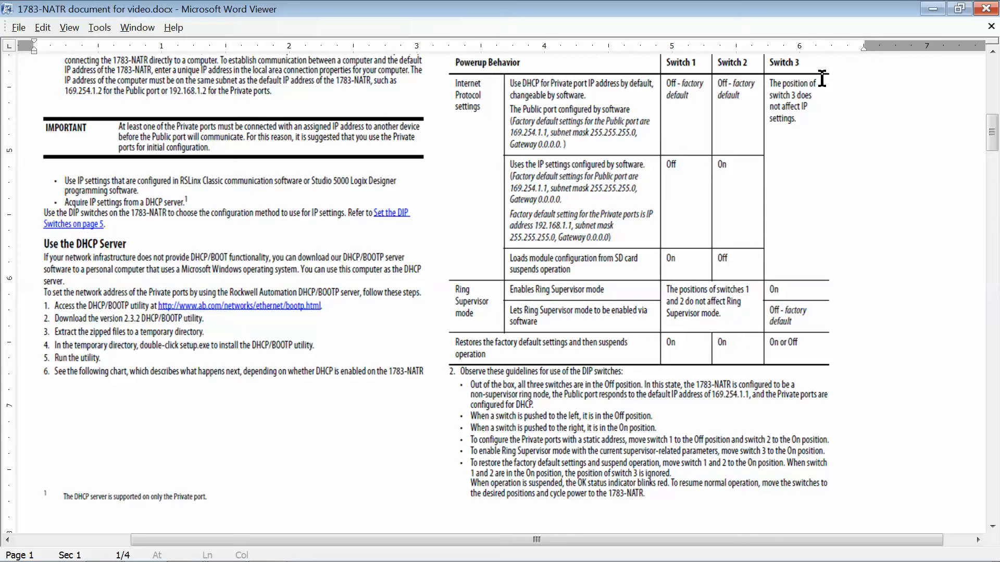
{"action": "mouse_move", "coordinate": [861, 104]}
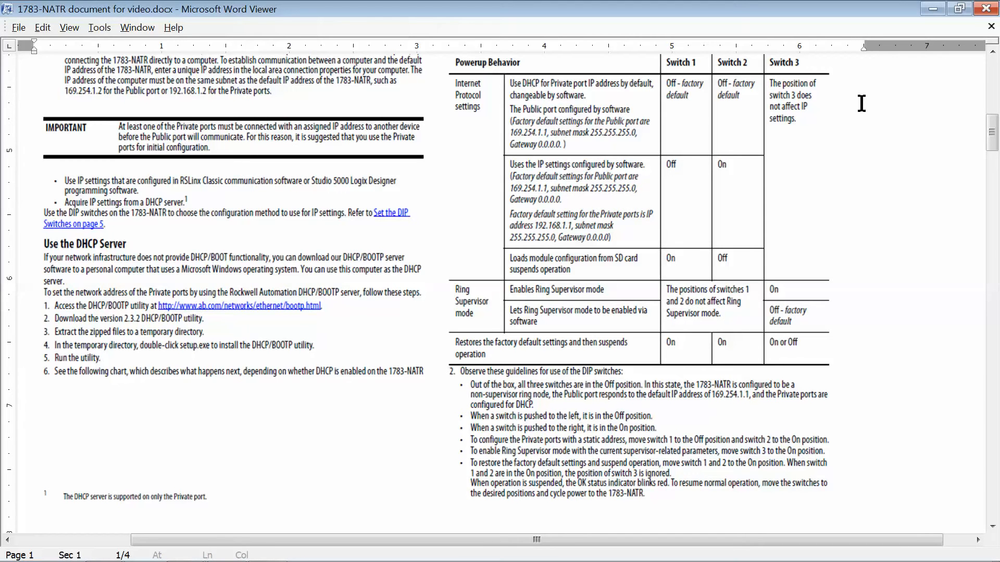
{"action": "mouse_move", "coordinate": [945, 24]}
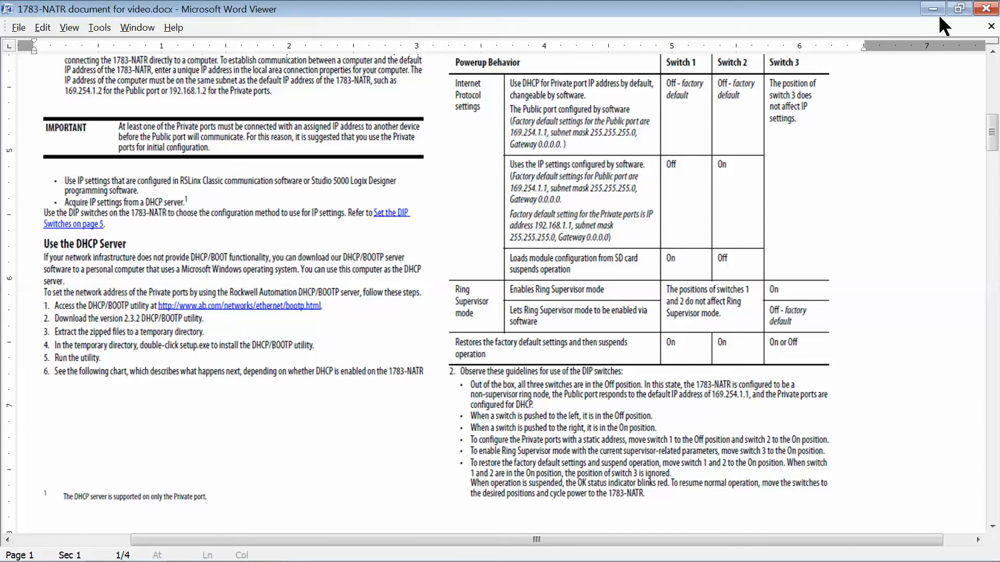
{"action": "mouse_move", "coordinate": [930, 10]}
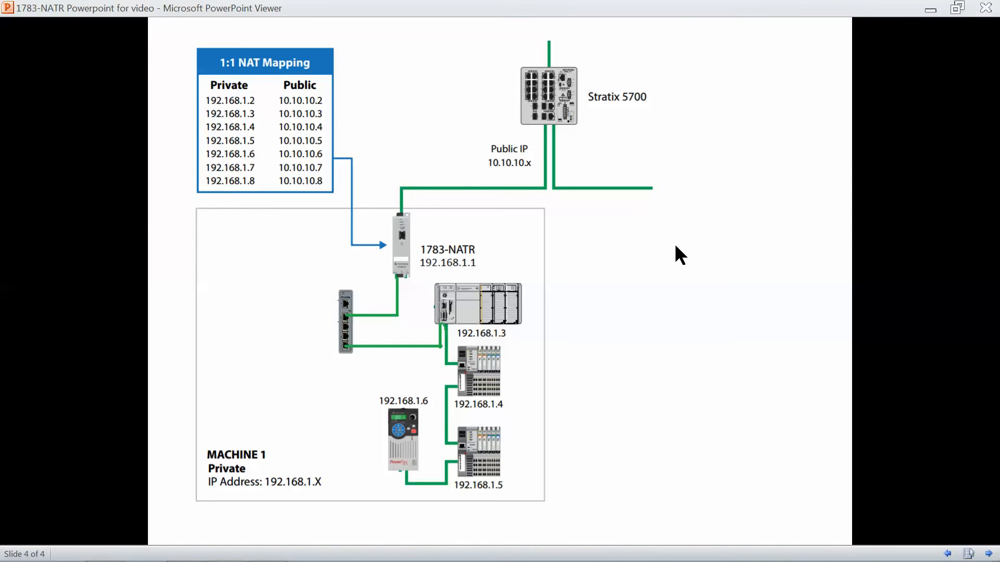
{"action": "mouse_move", "coordinate": [385, 206]}
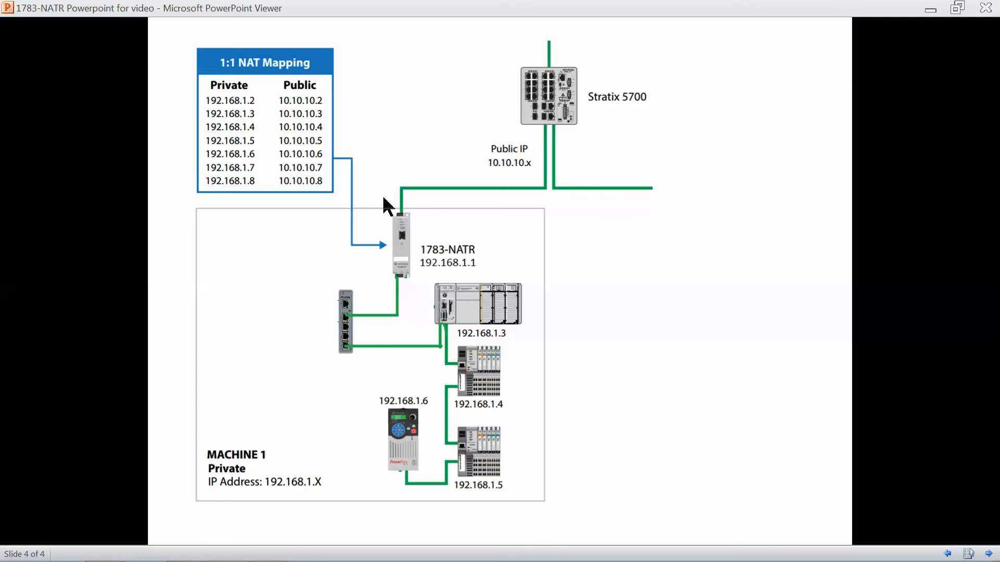
{"action": "mouse_move", "coordinate": [398, 271]}
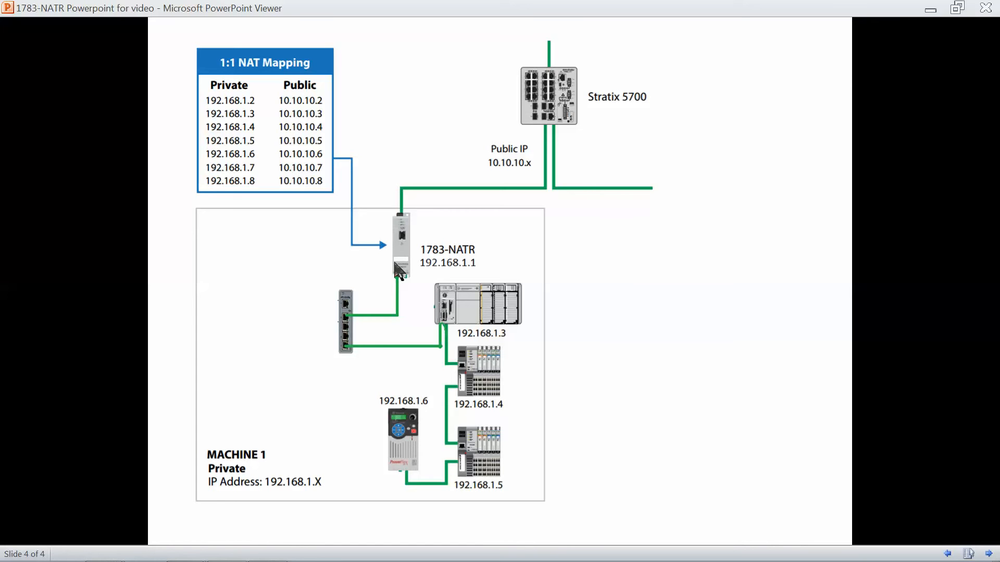
{"action": "mouse_move", "coordinate": [528, 101]}
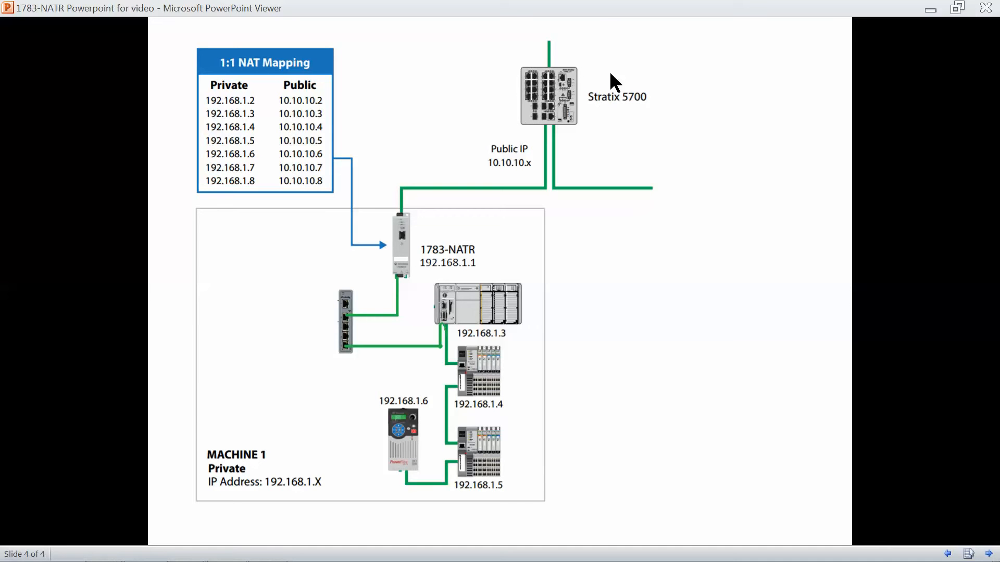
{"action": "mouse_move", "coordinate": [340, 297]}
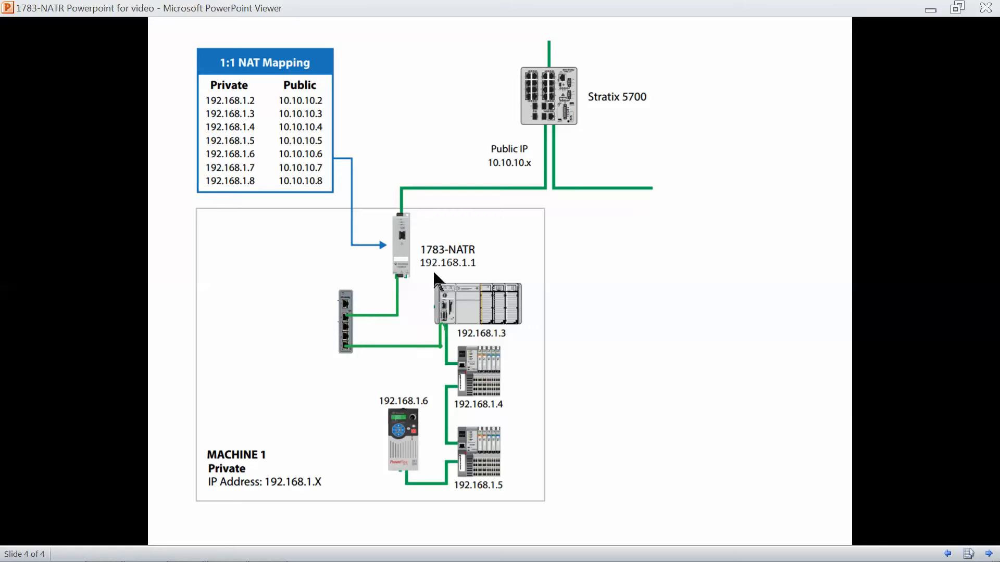
{"action": "mouse_move", "coordinate": [476, 275]}
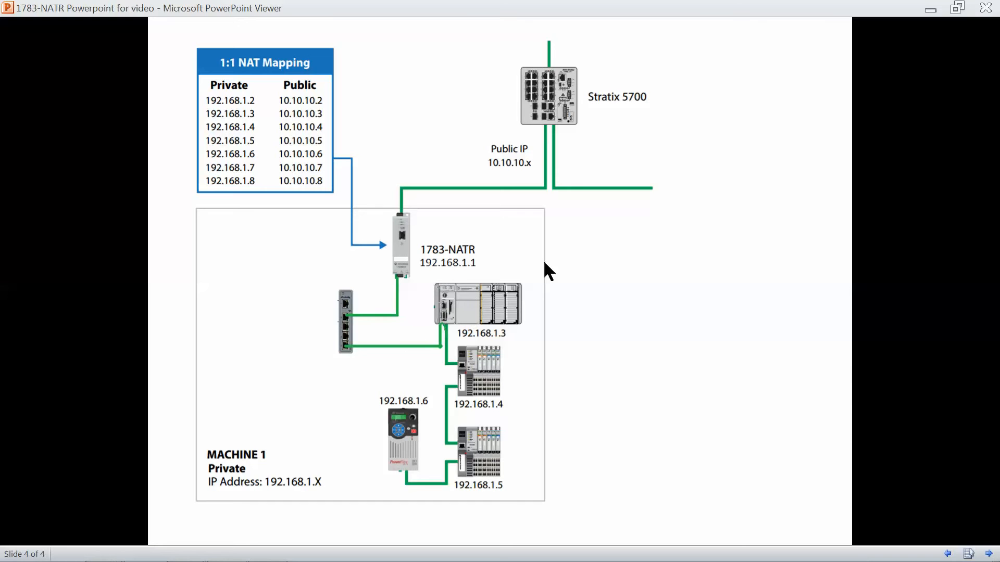
{"action": "mouse_move", "coordinate": [633, 155]}
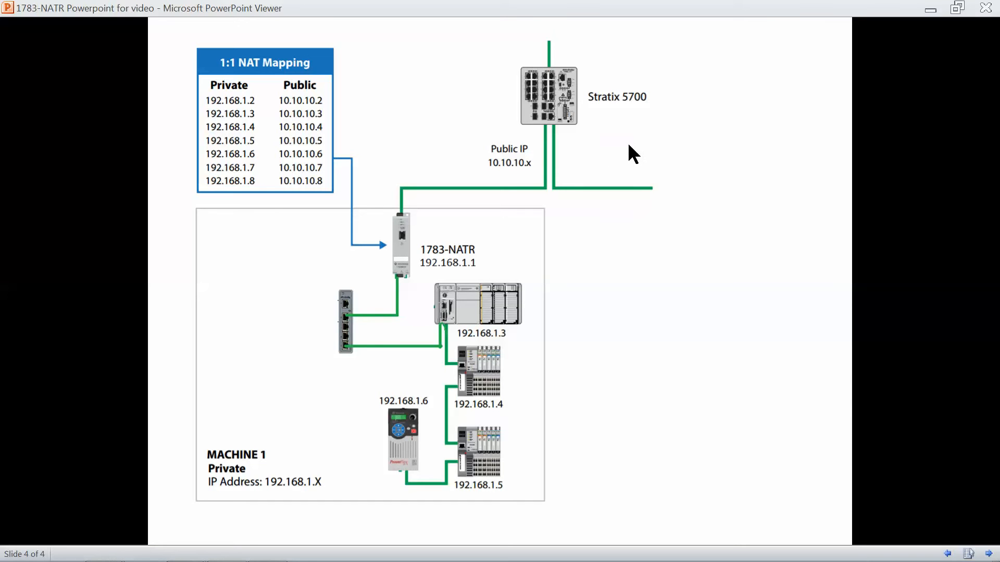
{"action": "mouse_move", "coordinate": [510, 183]}
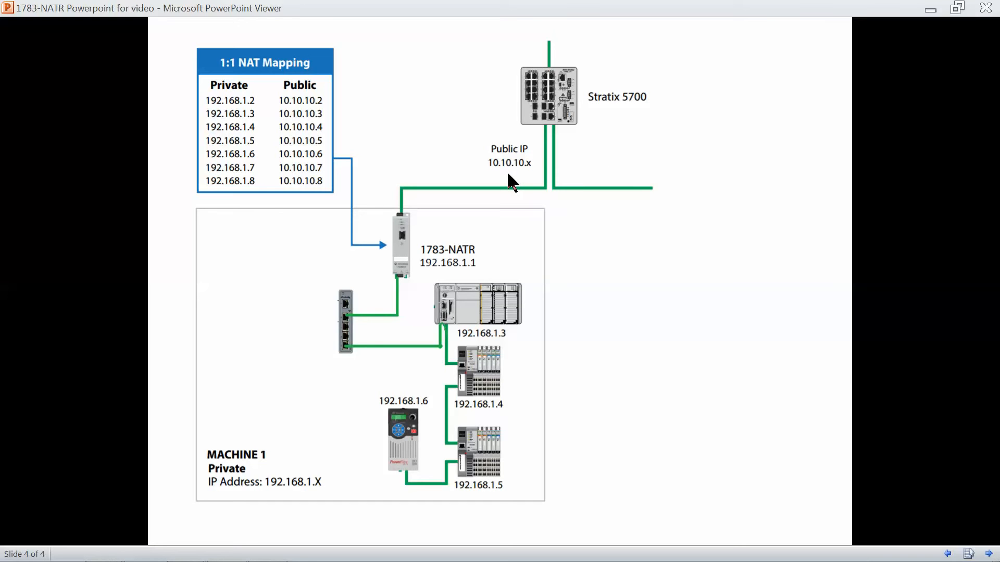
{"action": "mouse_move", "coordinate": [501, 181]}
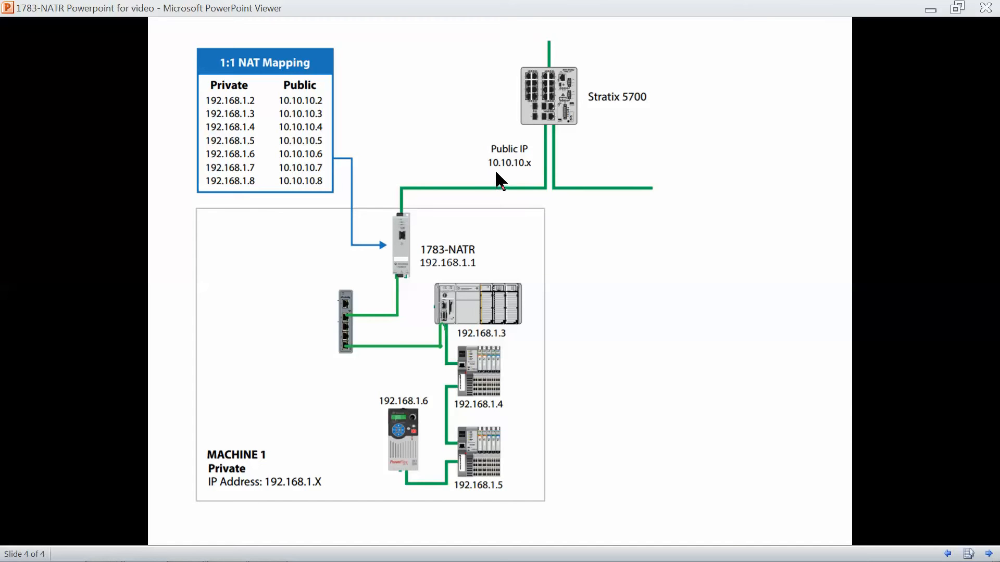
{"action": "mouse_move", "coordinate": [531, 181]}
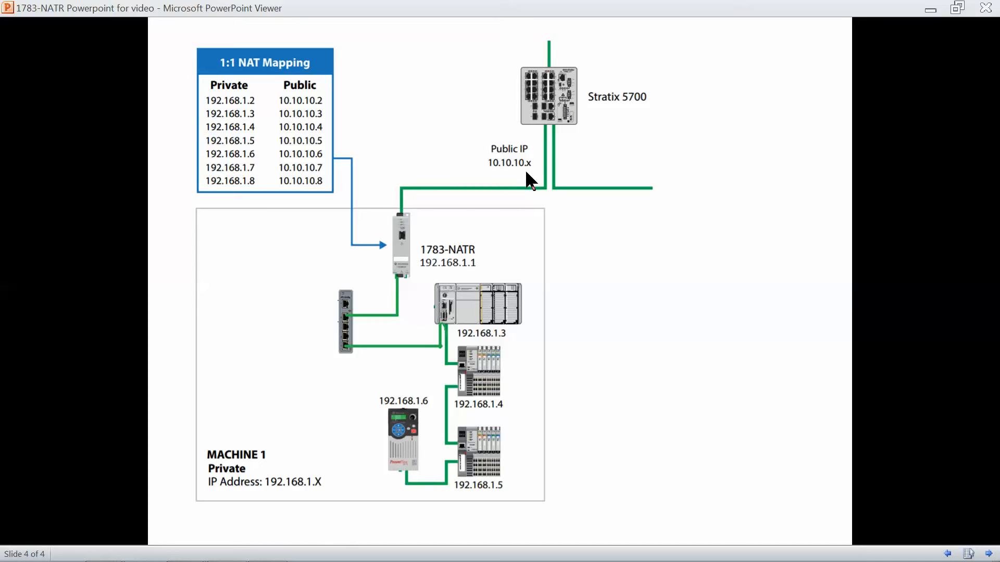
{"action": "mouse_move", "coordinate": [390, 138]}
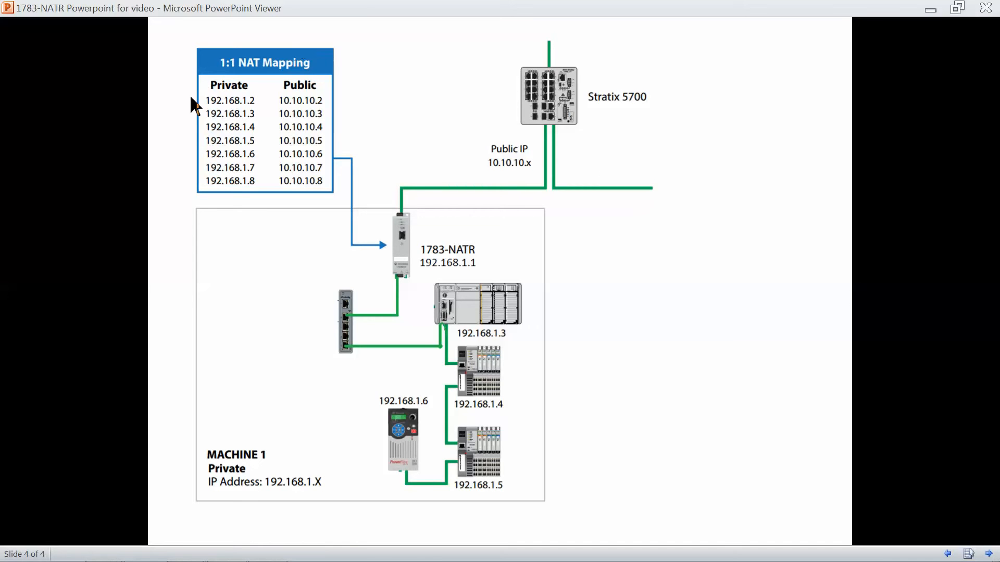
{"action": "mouse_move", "coordinate": [306, 288]}
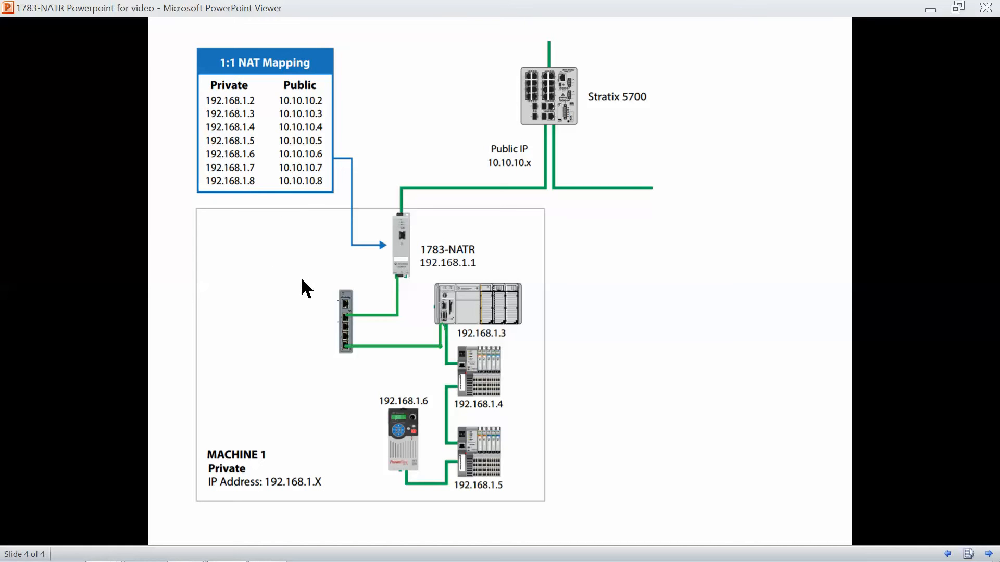
{"action": "mouse_move", "coordinate": [379, 264]}
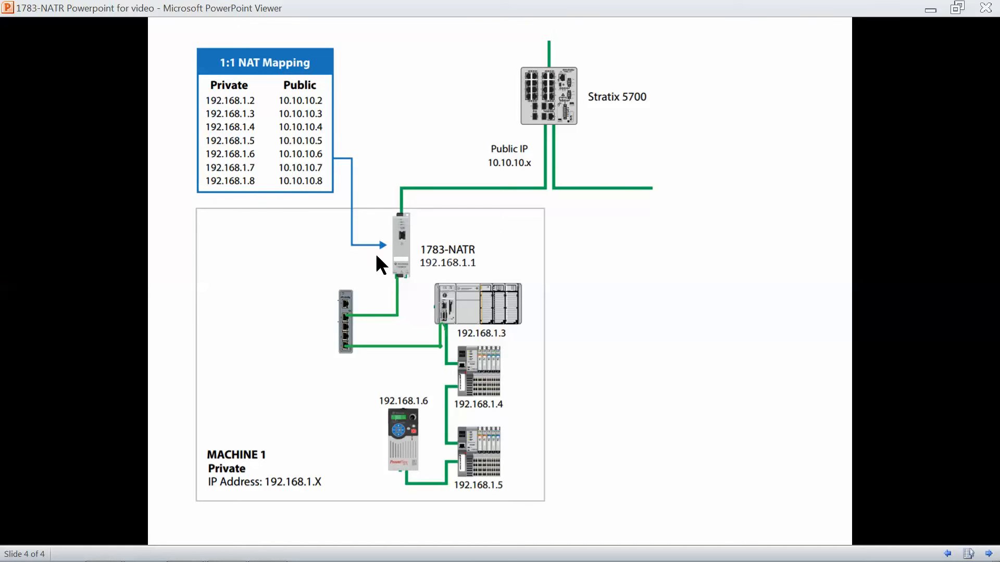
{"action": "mouse_move", "coordinate": [635, 332]}
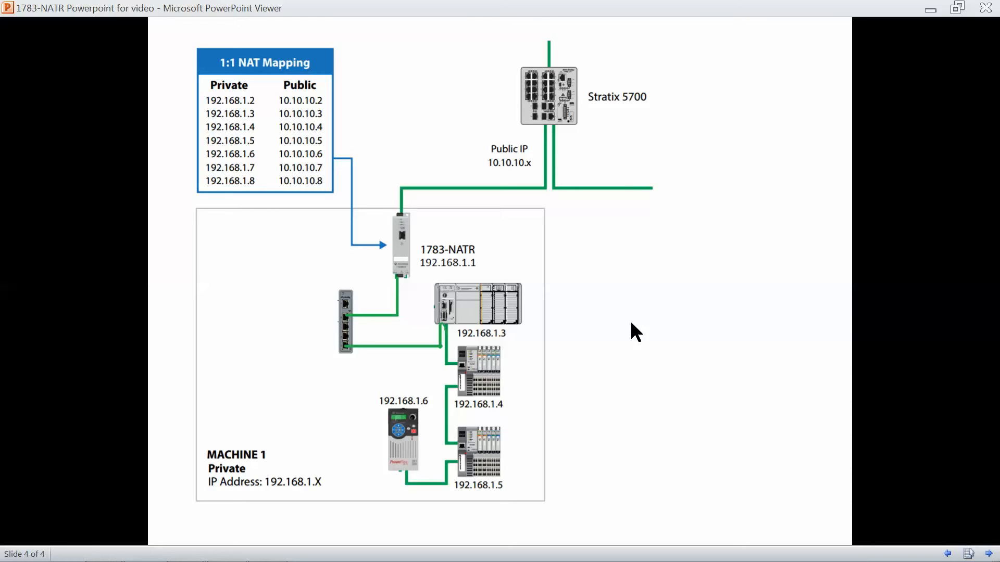
{"action": "mouse_move", "coordinate": [570, 313]}
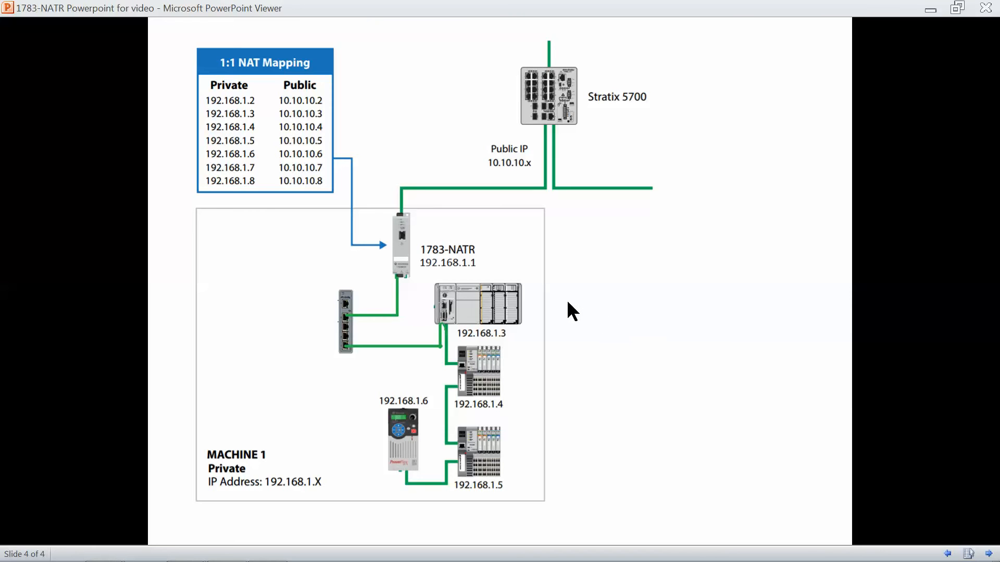
{"action": "mouse_move", "coordinate": [604, 56]}
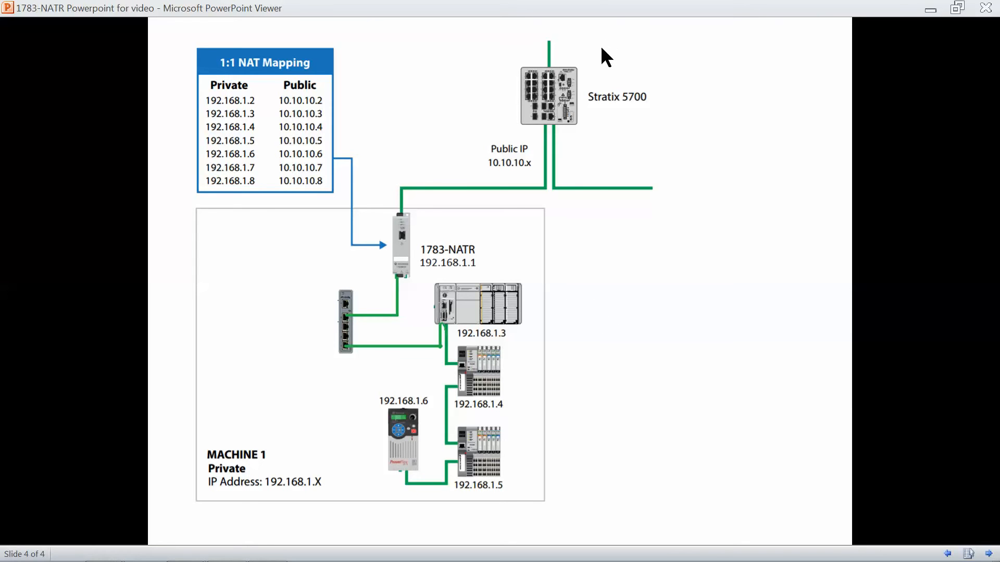
{"action": "mouse_move", "coordinate": [679, 56]}
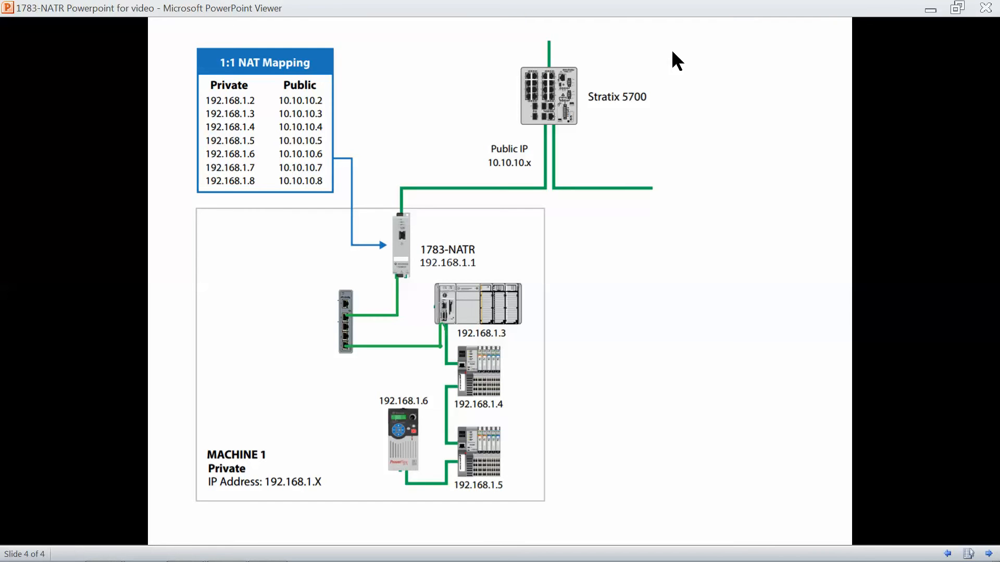
{"action": "mouse_move", "coordinate": [669, 69]}
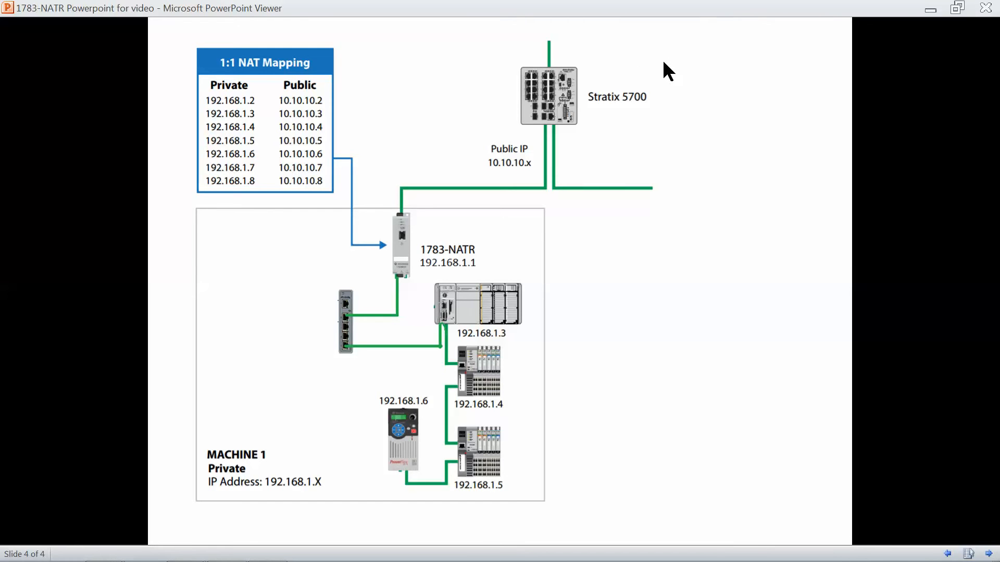
{"action": "mouse_move", "coordinate": [458, 312]}
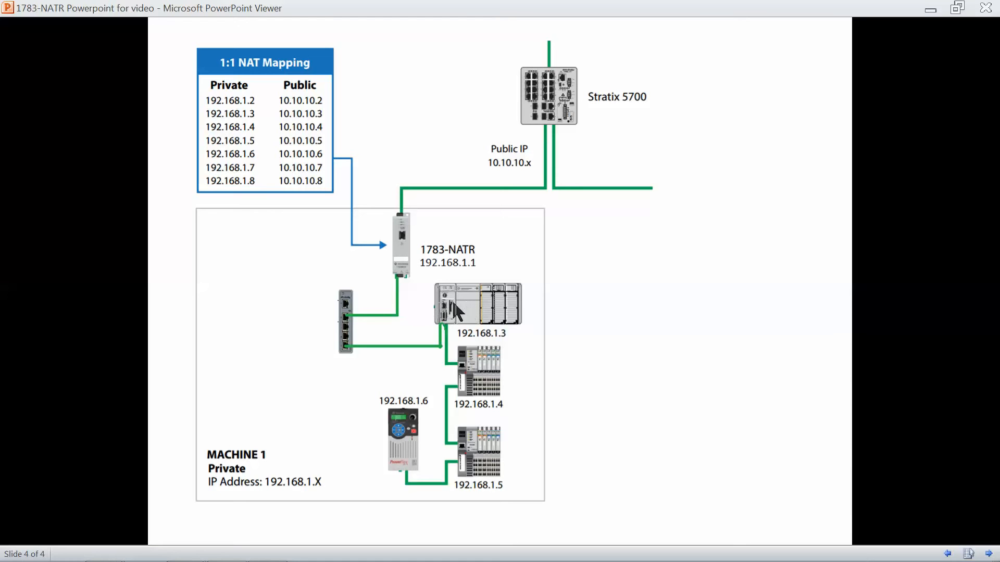
{"action": "mouse_move", "coordinate": [538, 400]}
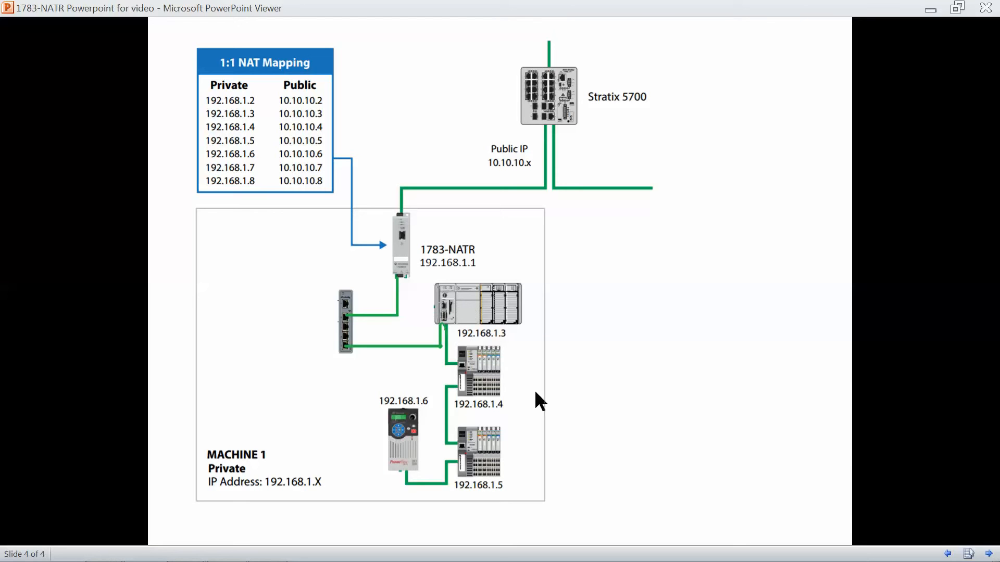
{"action": "mouse_move", "coordinate": [618, 283]}
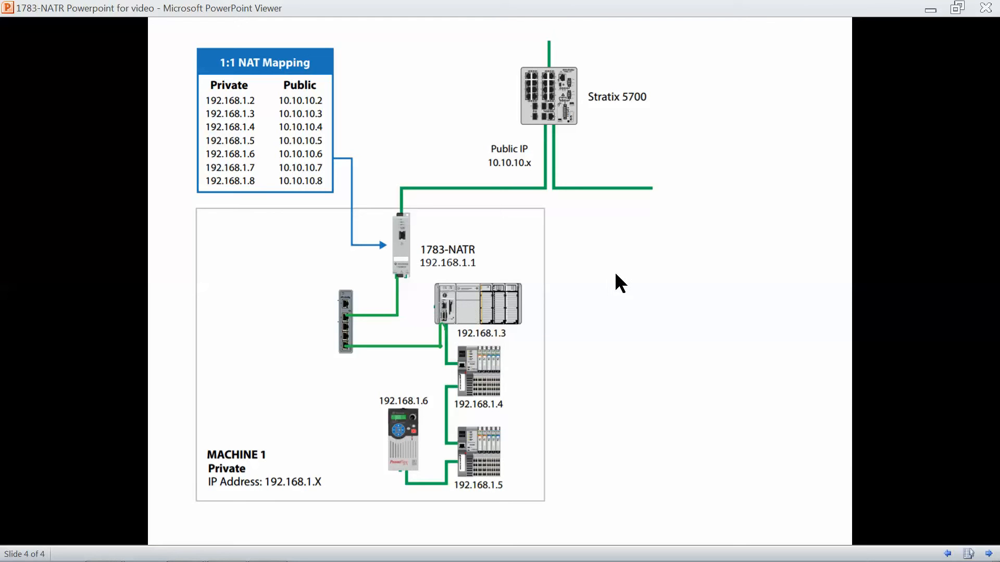
{"action": "mouse_move", "coordinate": [588, 98]}
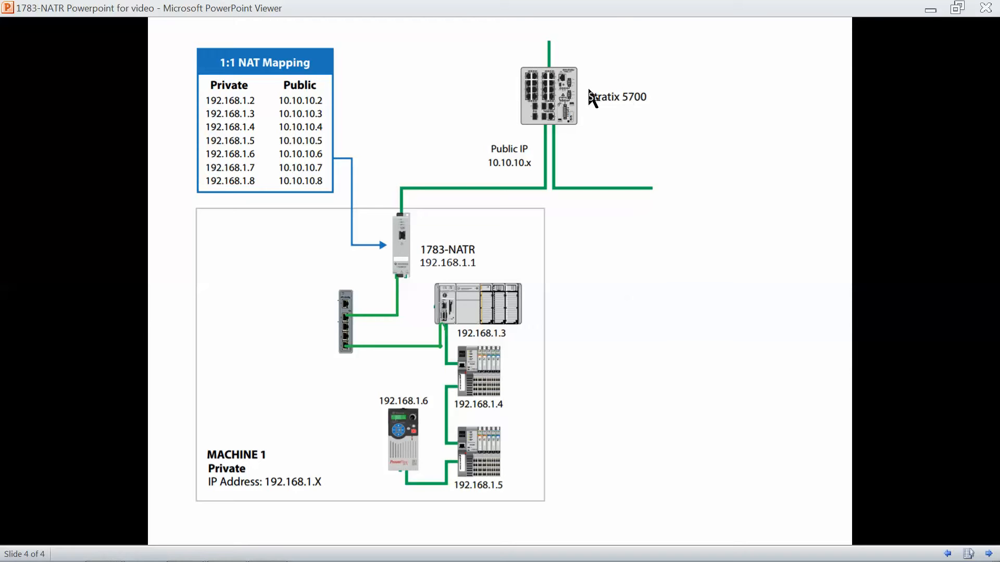
{"action": "mouse_move", "coordinate": [624, 87]}
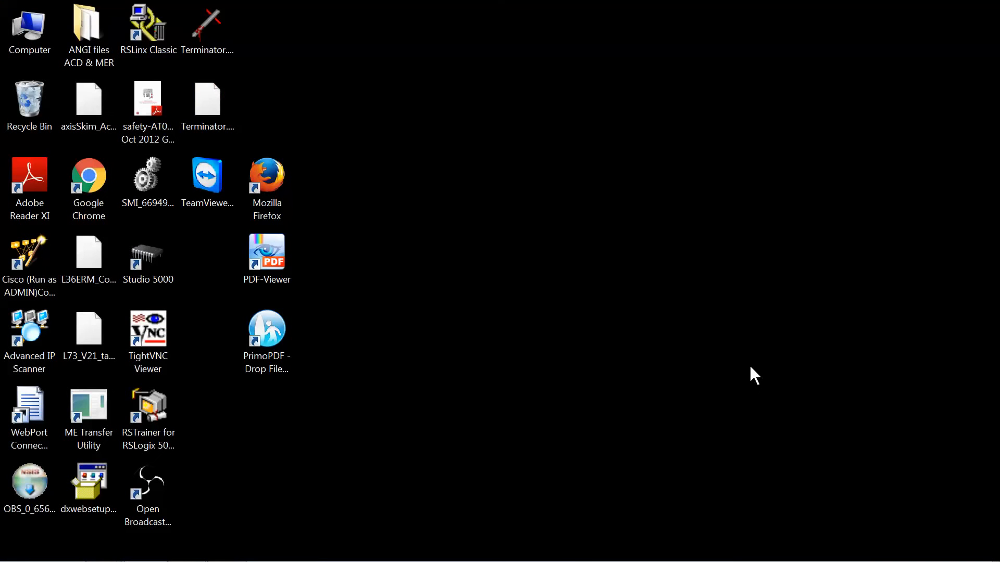
{"action": "mouse_move", "coordinate": [449, 442]}
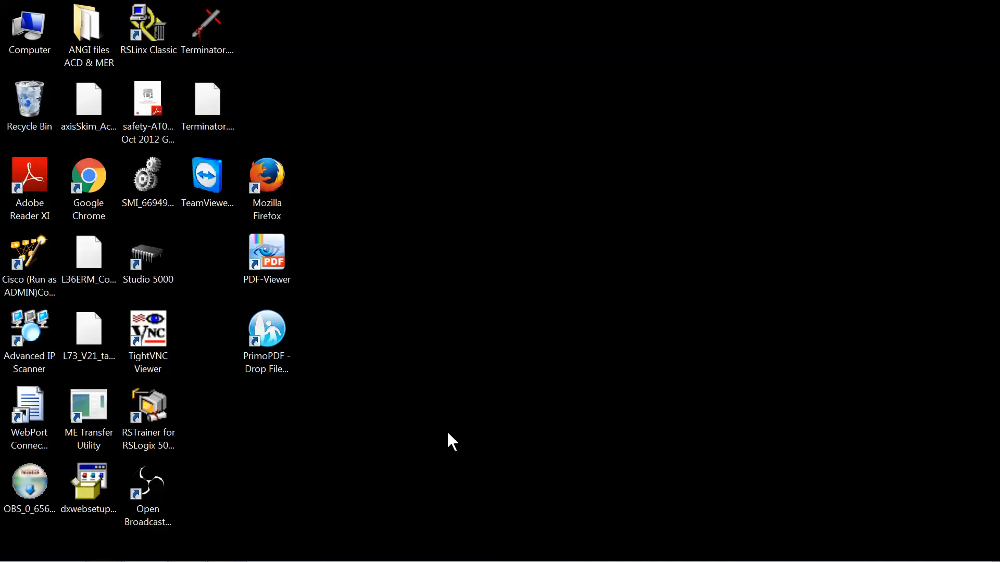
{"action": "mouse_move", "coordinate": [425, 447]}
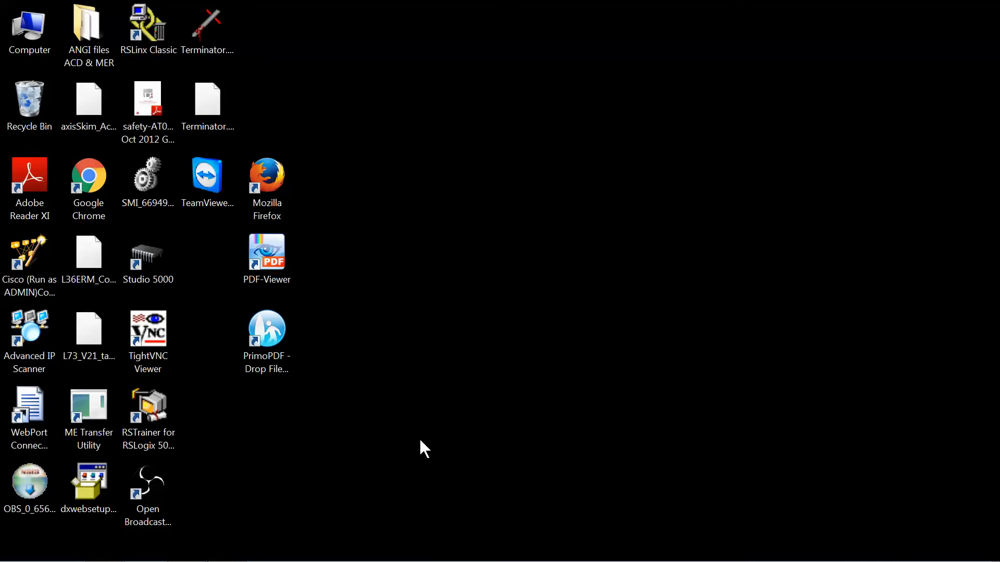
{"action": "mouse_move", "coordinate": [375, 459]}
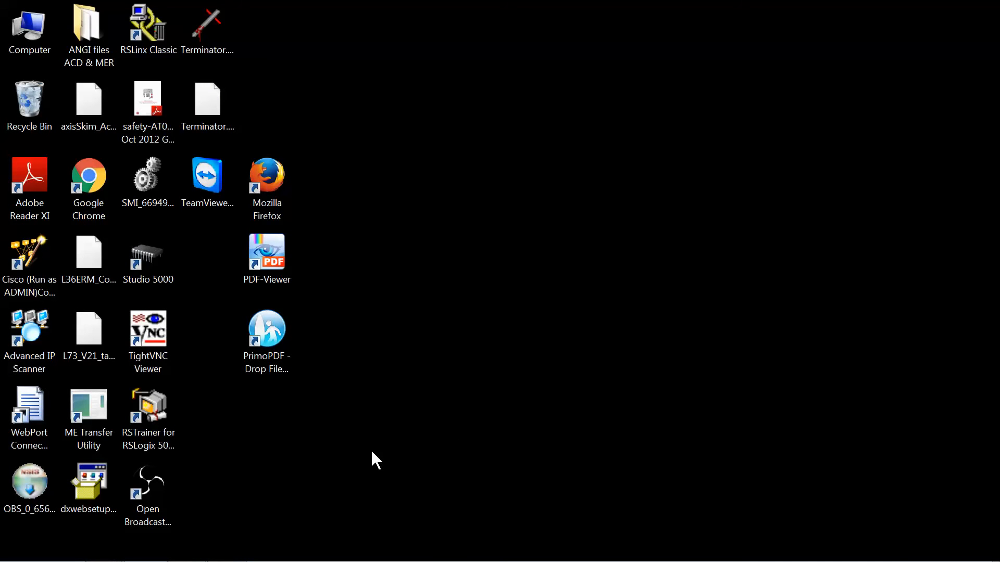
Launch Google Chrome from the desktop shortcut
{"action": "double_click", "coordinate": [88, 174]}
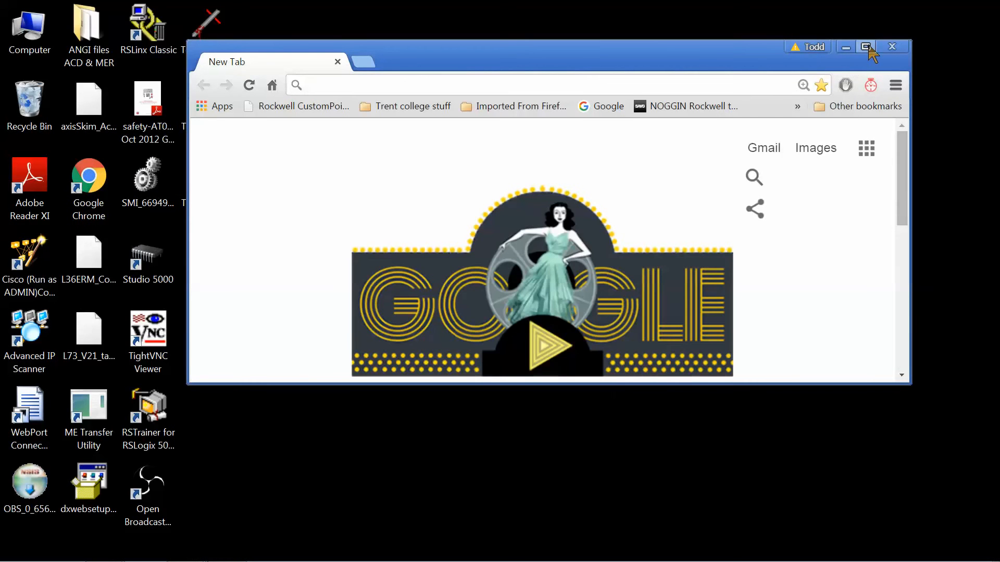
Maximize Chrome and browse to the 1783-NATR home page at 192.168.1.1
{"action": "left_click", "coordinate": [864, 47]}
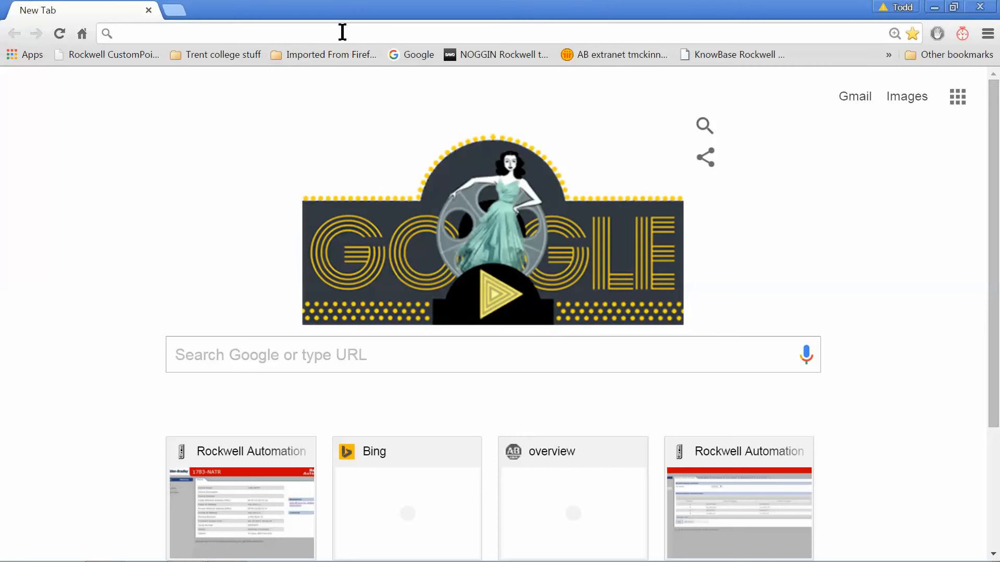
{"action": "mouse_move", "coordinate": [263, 155]}
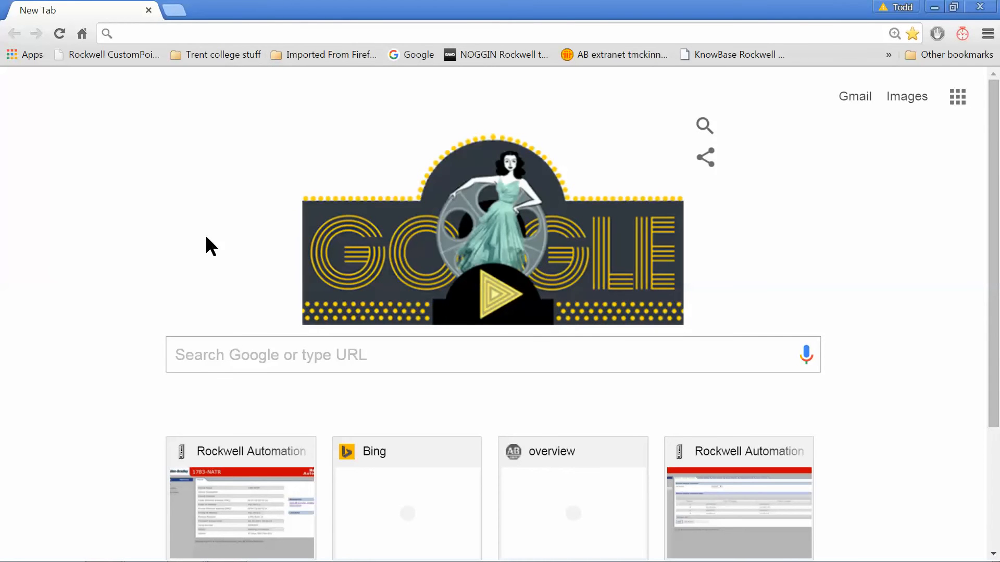
{"action": "type", "text": "192.168.1.1/index.html"}
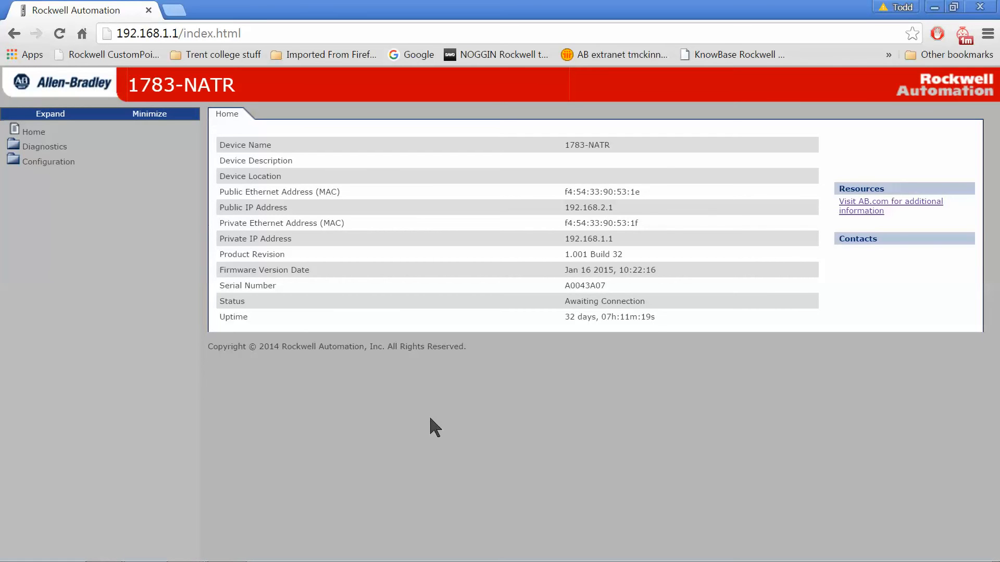
{"action": "mouse_move", "coordinate": [327, 303]}
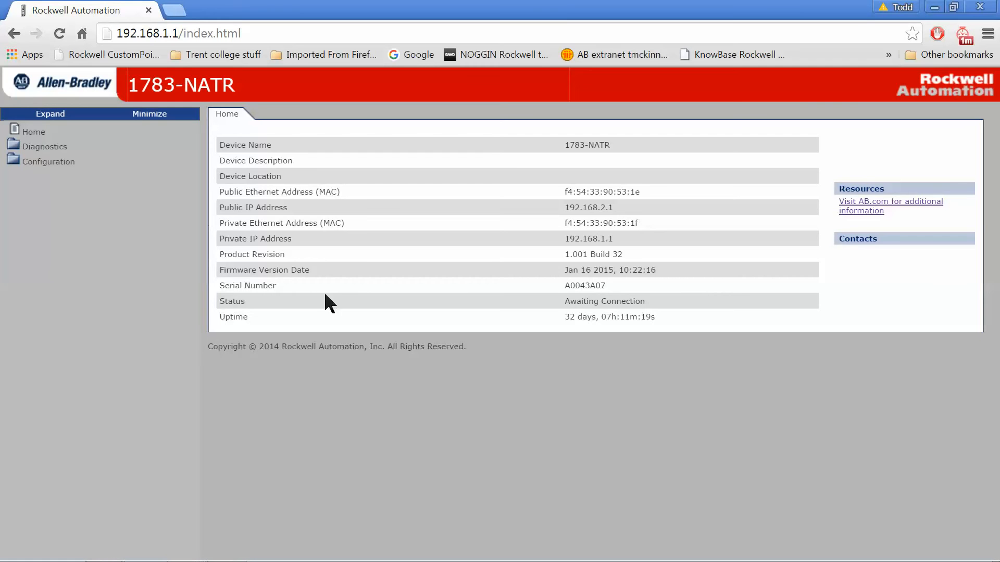
{"action": "mouse_move", "coordinate": [408, 247]}
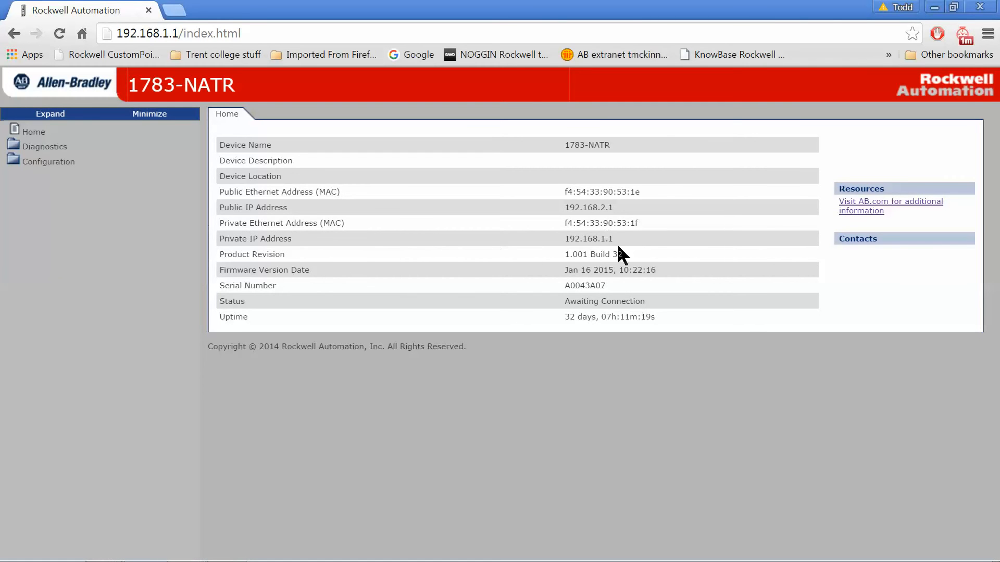
{"action": "mouse_move", "coordinate": [315, 255]}
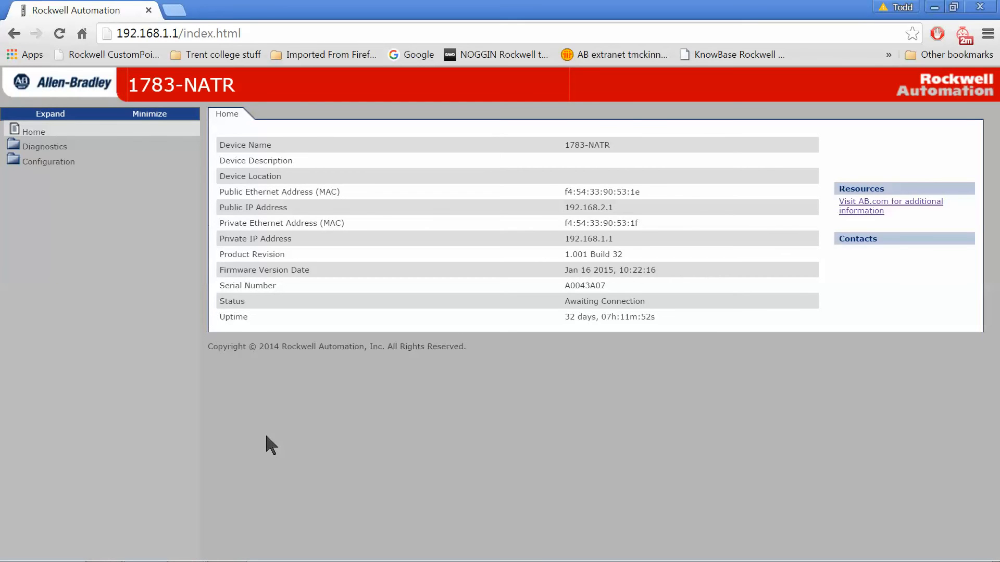
{"action": "mouse_move", "coordinate": [268, 431]}
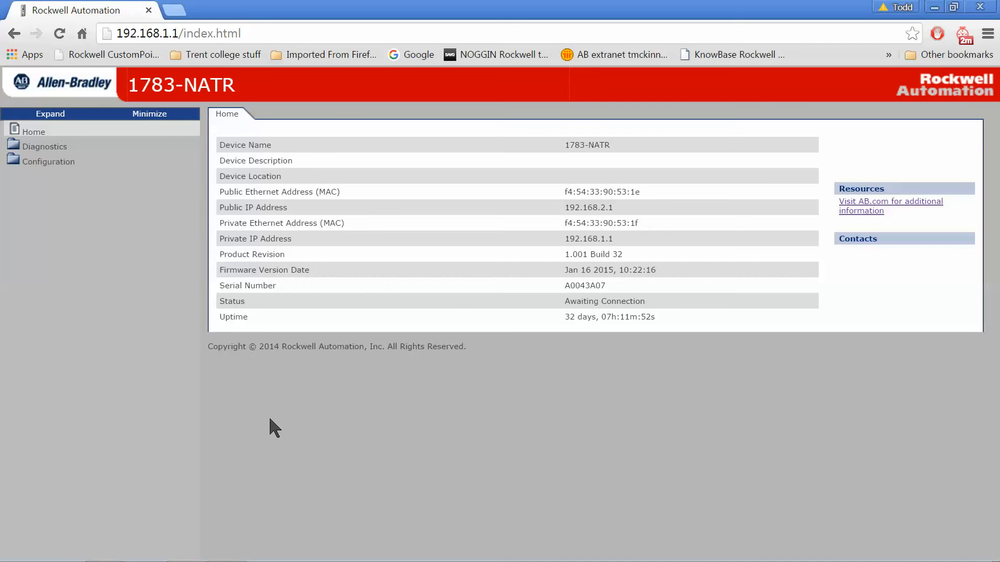
{"action": "mouse_move", "coordinate": [260, 301]}
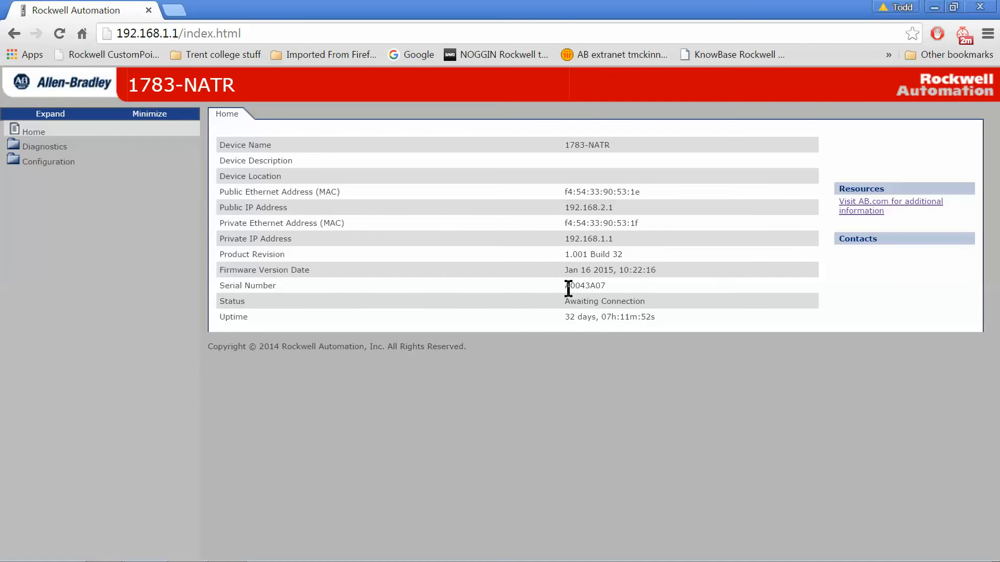
{"action": "mouse_move", "coordinate": [628, 294]}
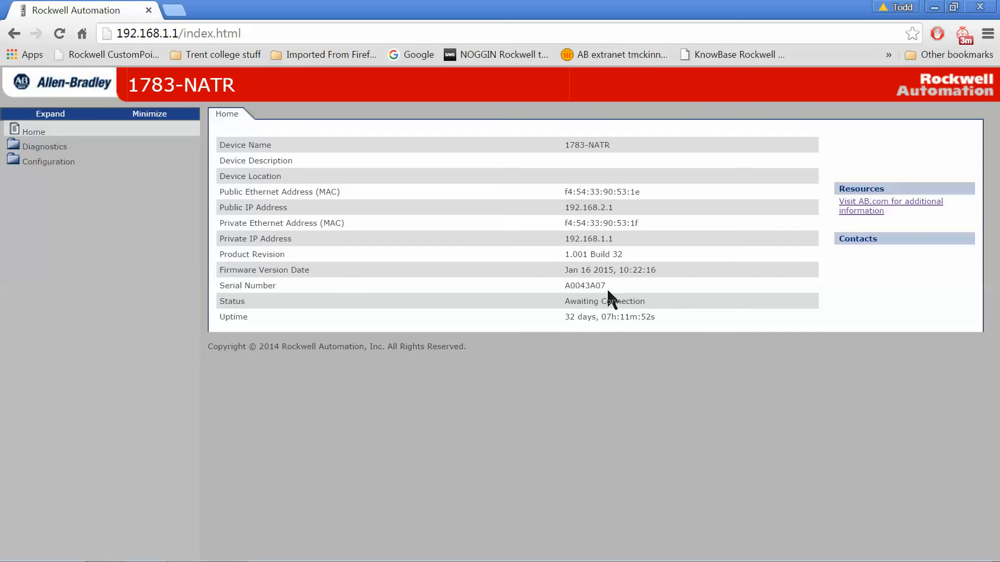
{"action": "mouse_move", "coordinate": [540, 399]}
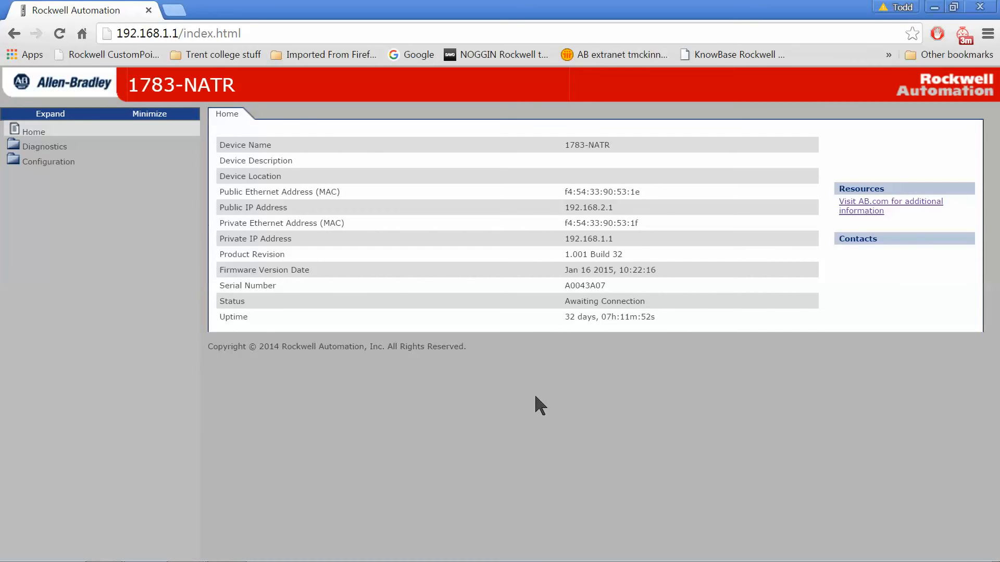
{"action": "mouse_move", "coordinate": [522, 410]}
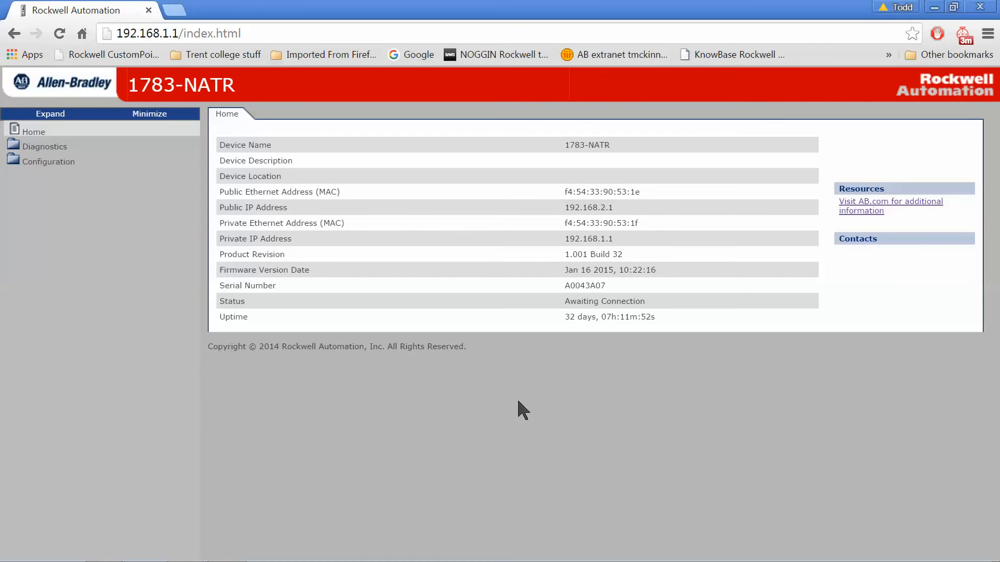
{"action": "mouse_move", "coordinate": [522, 396]}
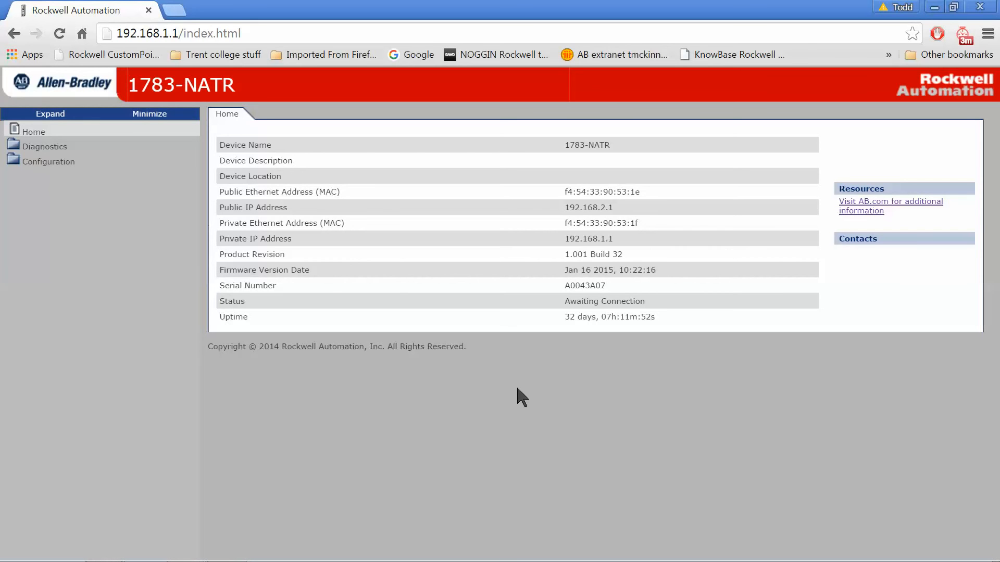
{"action": "mouse_move", "coordinate": [121, 219]}
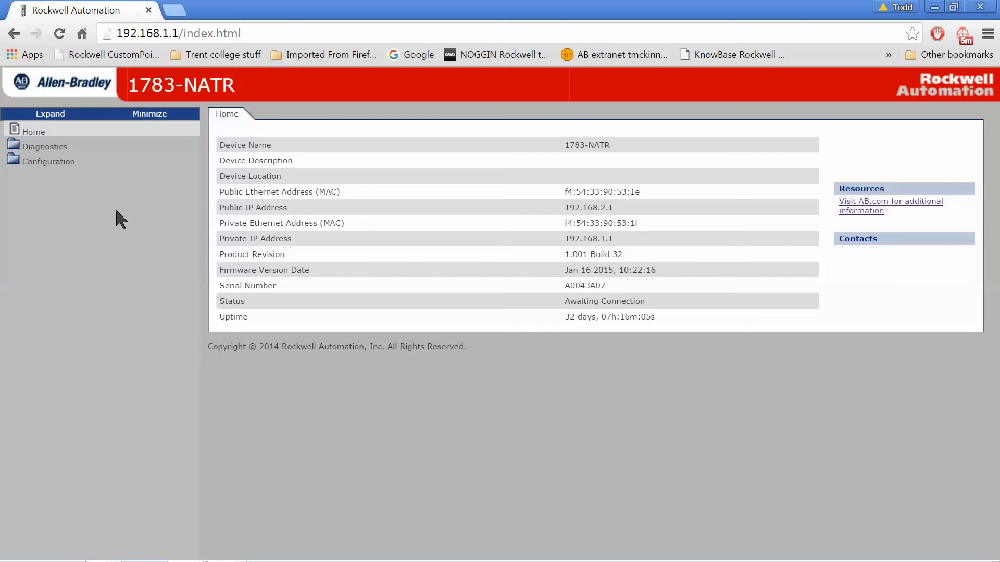
Expand the Configuration folder in the router's navigation tree
{"action": "left_click", "coordinate": [48, 160]}
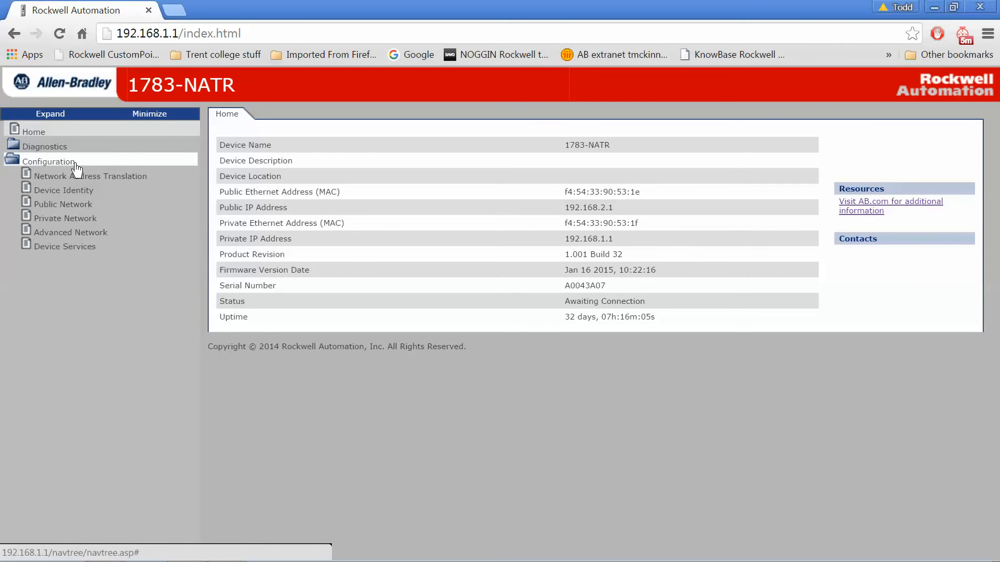
Log in to the Network Address Translation page showing NAT enabled with four rules
{"action": "left_click", "coordinate": [90, 176]}
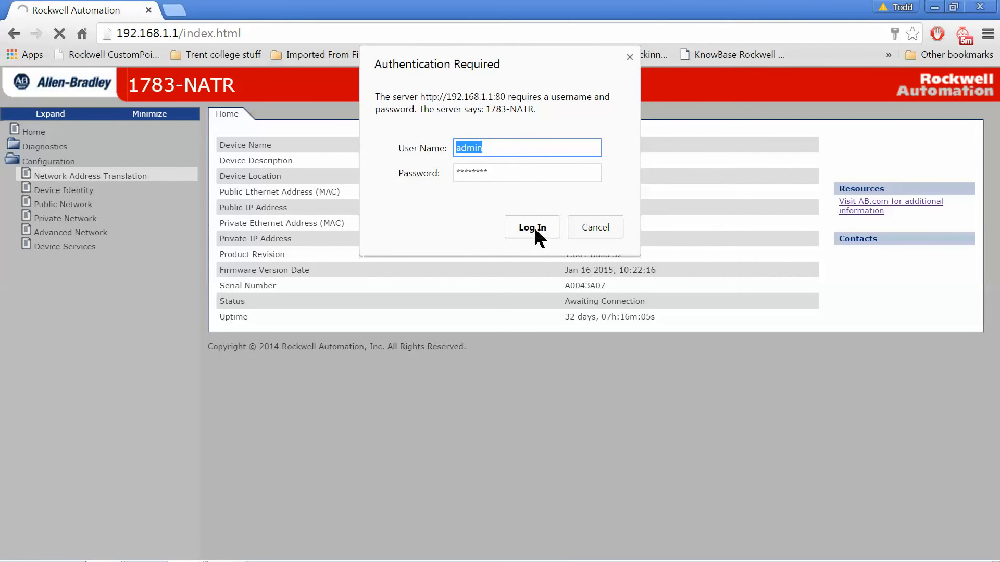
{"action": "left_click", "coordinate": [532, 227]}
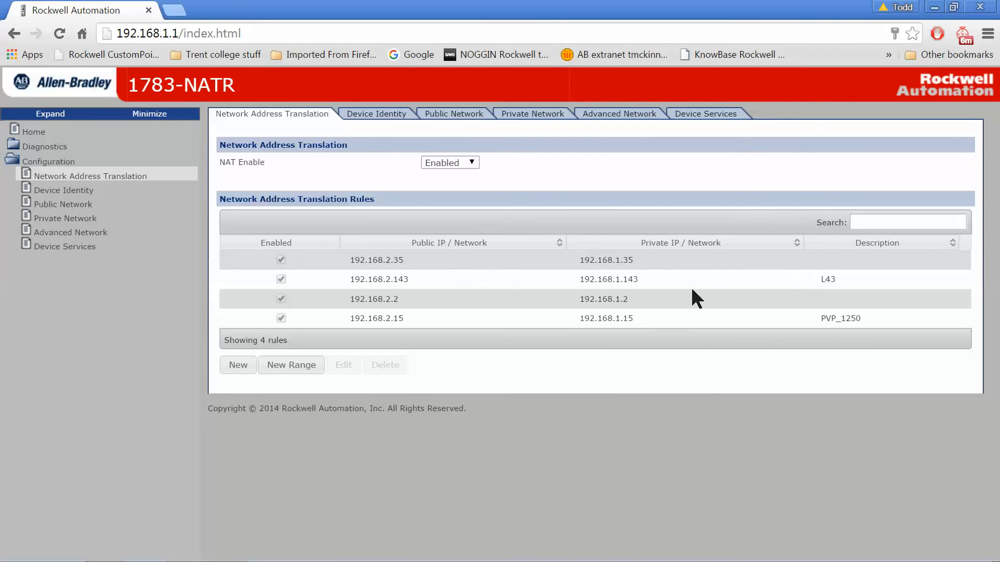
{"action": "mouse_move", "coordinate": [701, 287]}
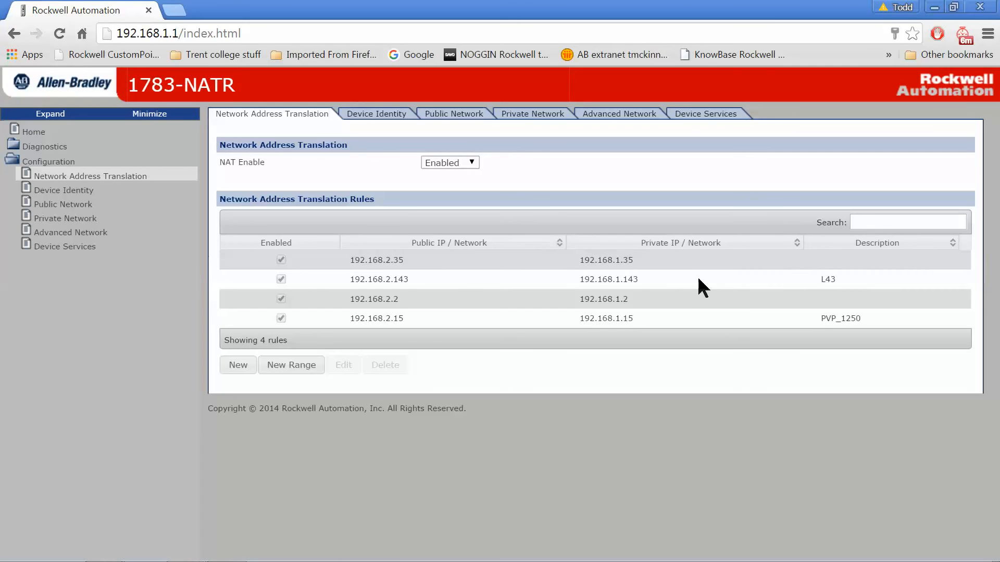
{"action": "mouse_move", "coordinate": [399, 305]}
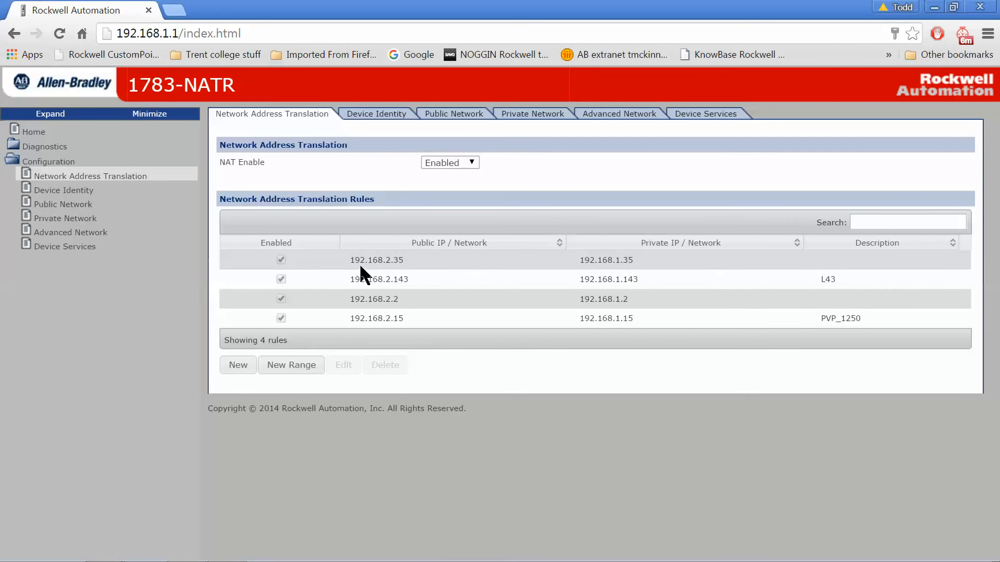
{"action": "mouse_move", "coordinate": [390, 271]}
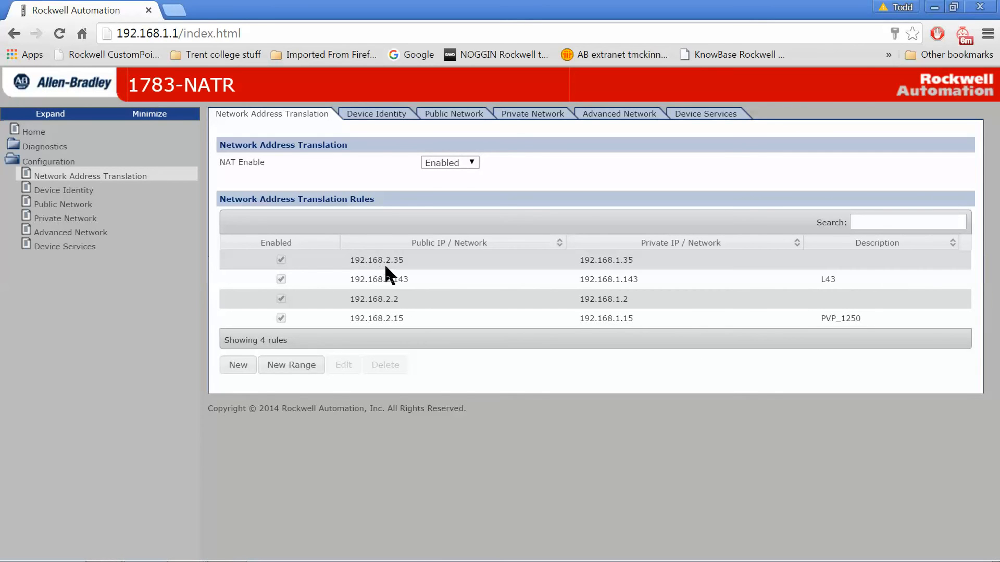
{"action": "mouse_move", "coordinate": [391, 274]}
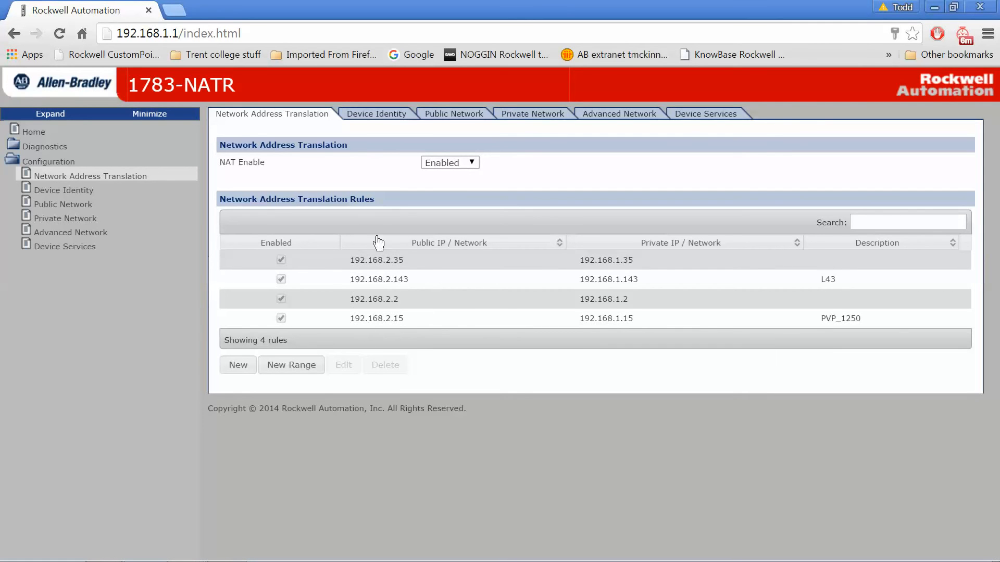
{"action": "mouse_move", "coordinate": [375, 251]}
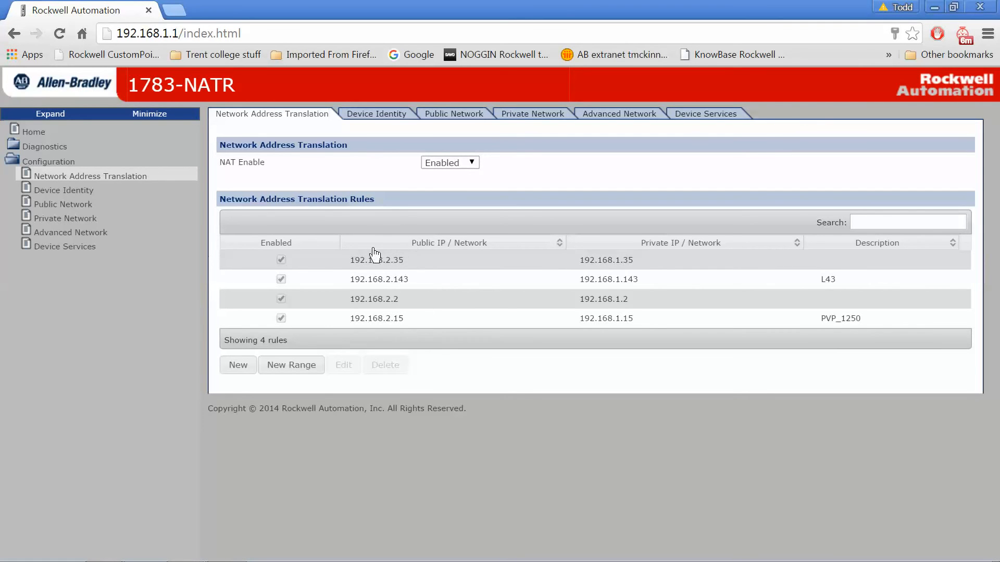
{"action": "mouse_move", "coordinate": [666, 270]}
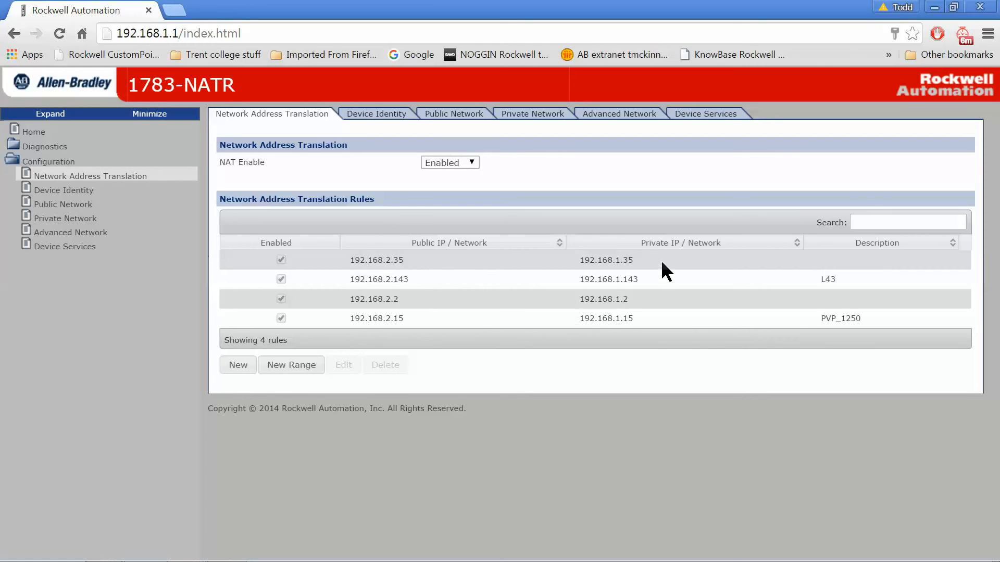
{"action": "mouse_move", "coordinate": [661, 350]}
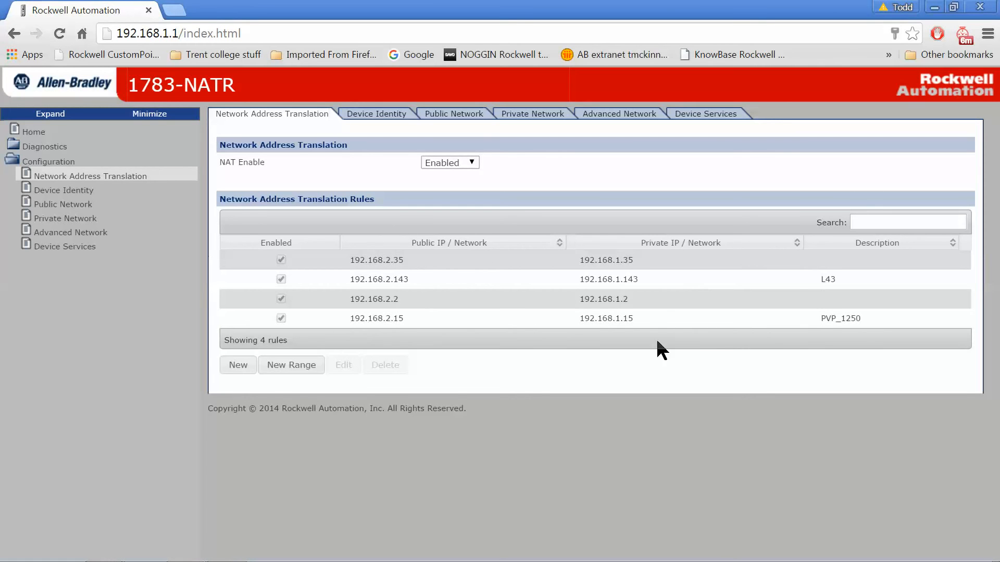
{"action": "mouse_move", "coordinate": [665, 254]}
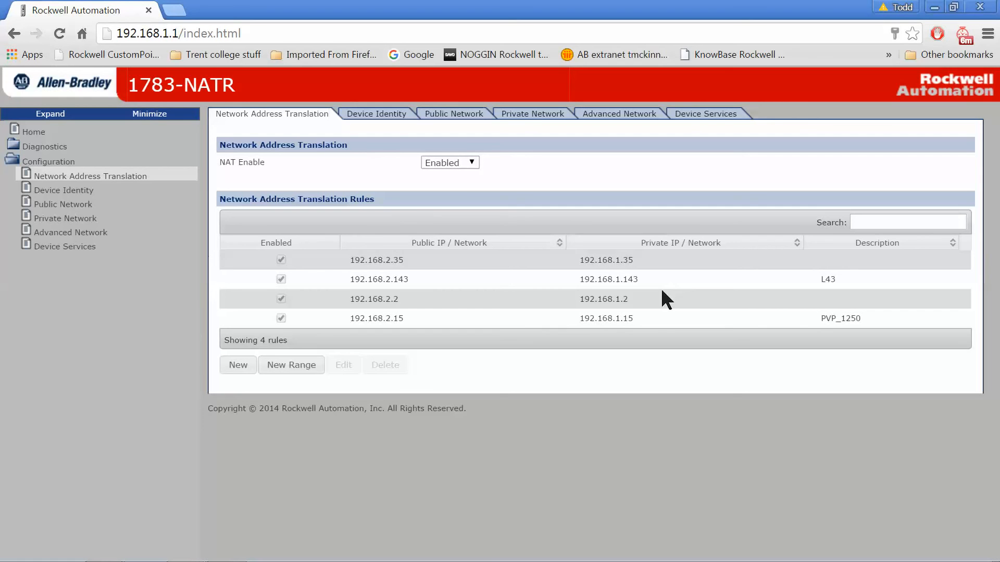
{"action": "mouse_move", "coordinate": [301, 118]}
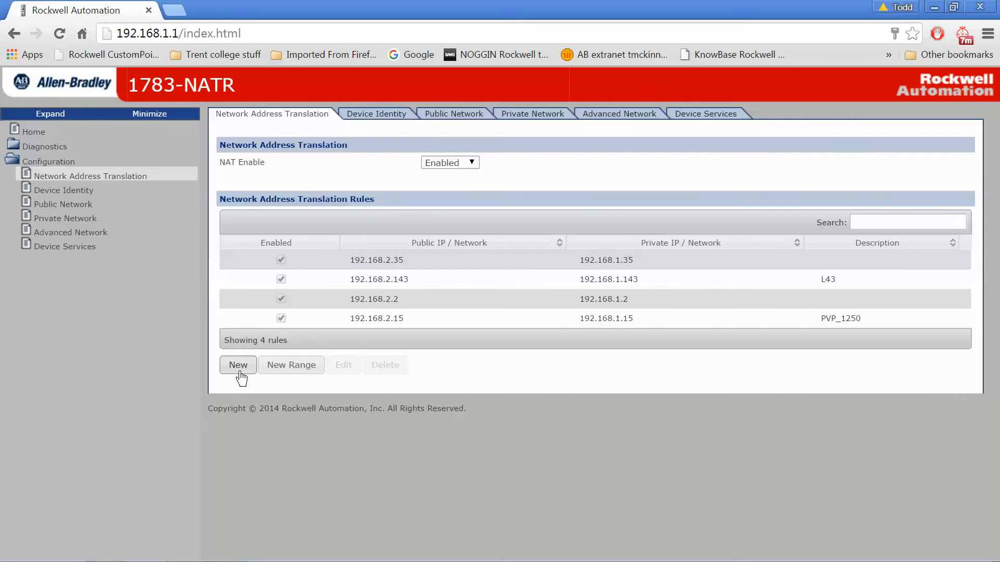
Add a NAT rule mapping public 192.168.2.155 to private 192.168.1.144, described 1756-EN2T
{"action": "left_click", "coordinate": [238, 364]}
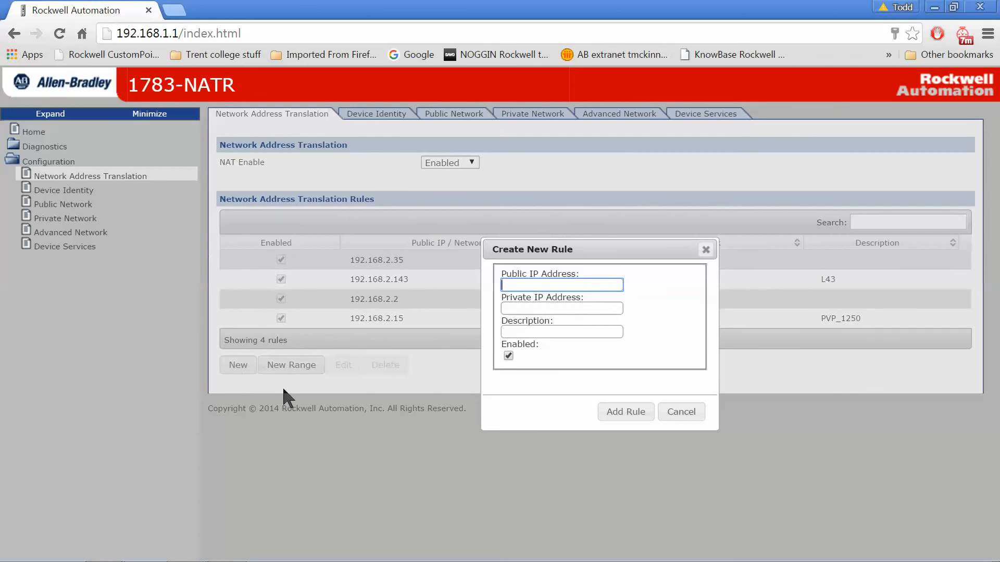
{"action": "type", "text": "192.168.2.155"}
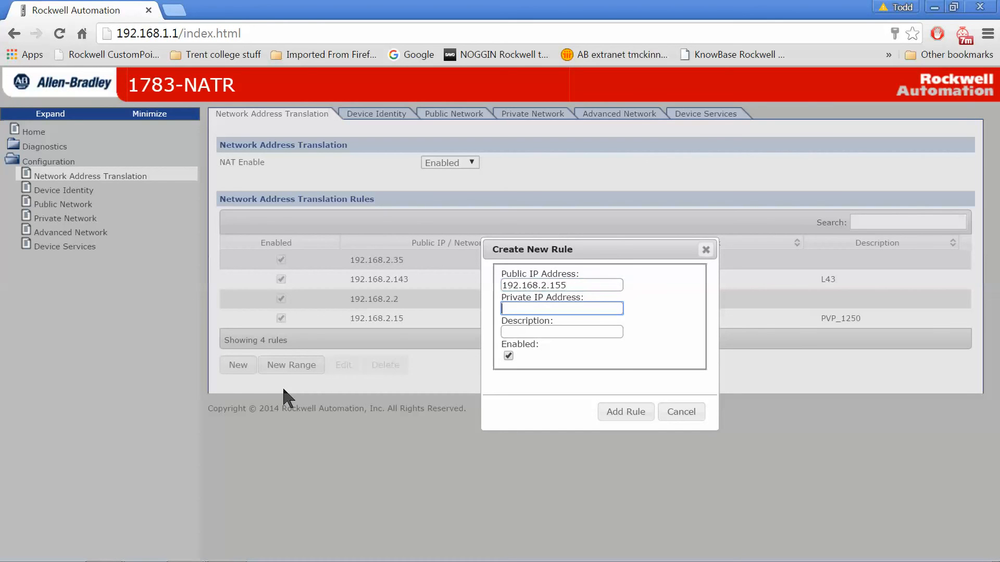
{"action": "type", "text": "192.168.1.144"}
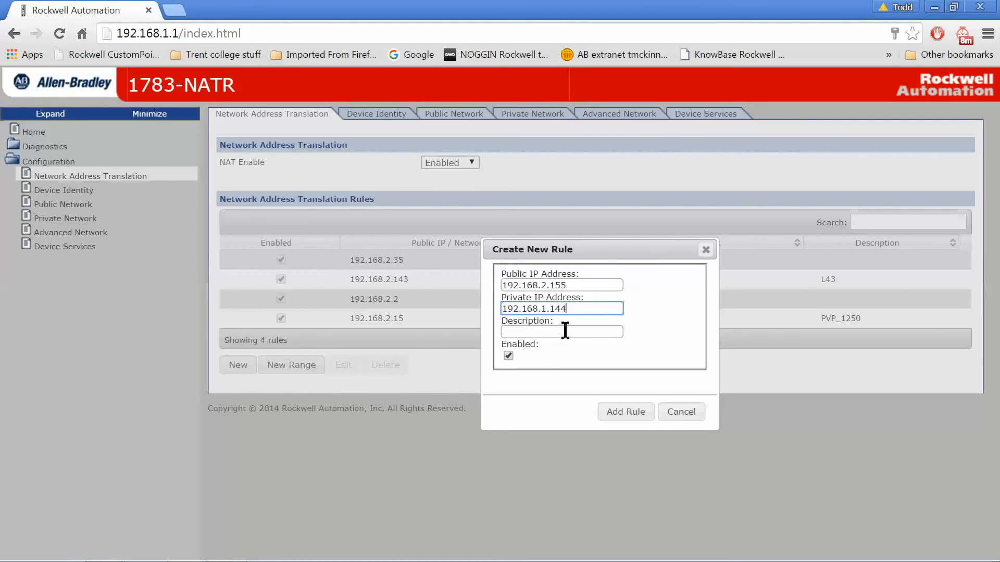
{"action": "type", "text": "1"}
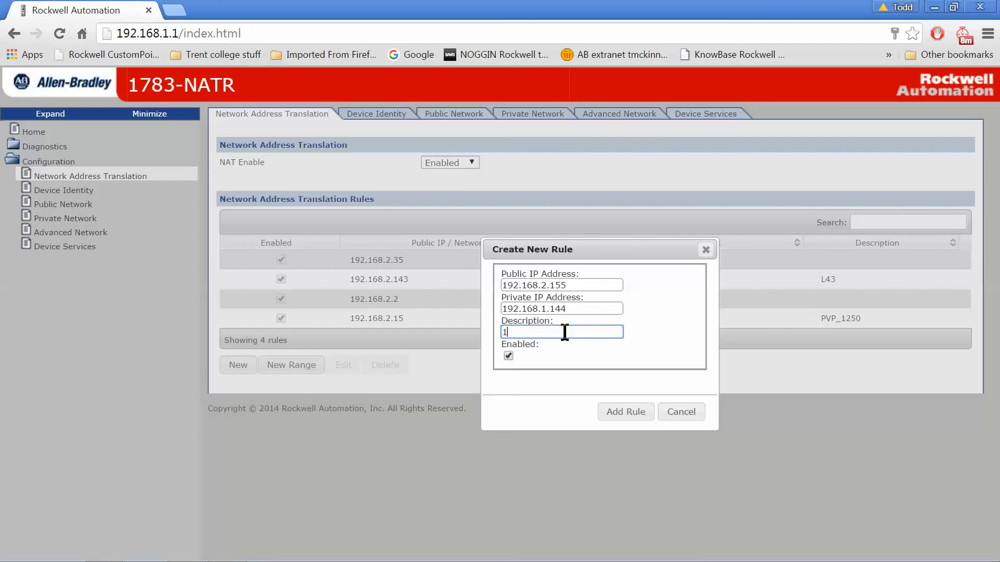
{"action": "type", "text": "756-EN2T"}
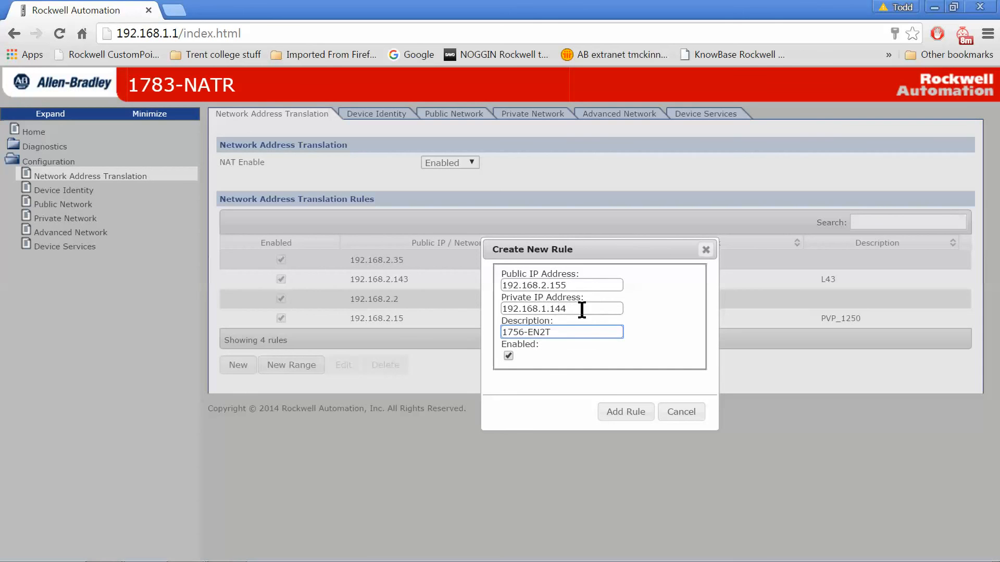
{"action": "mouse_move", "coordinate": [604, 306]}
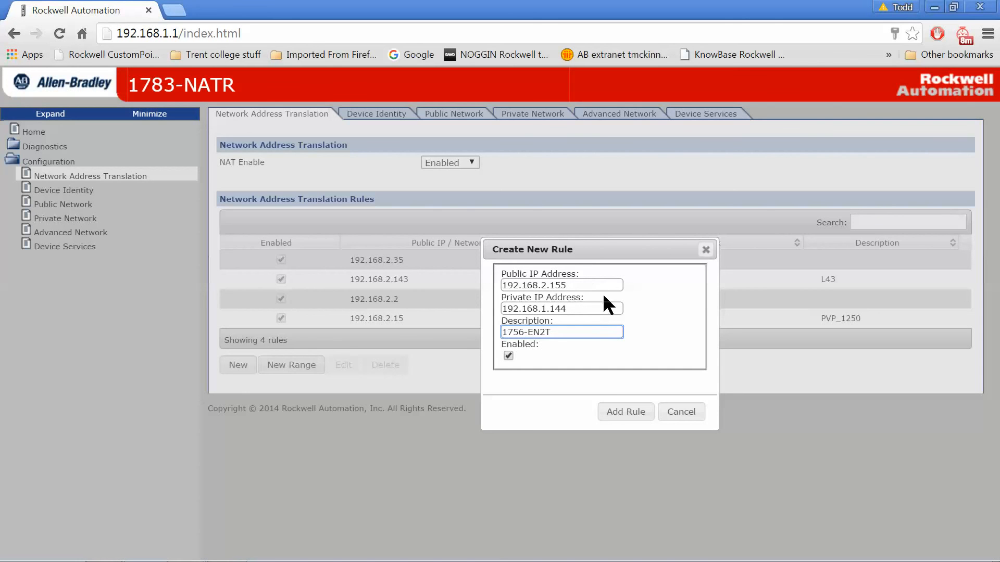
{"action": "mouse_move", "coordinate": [611, 350]}
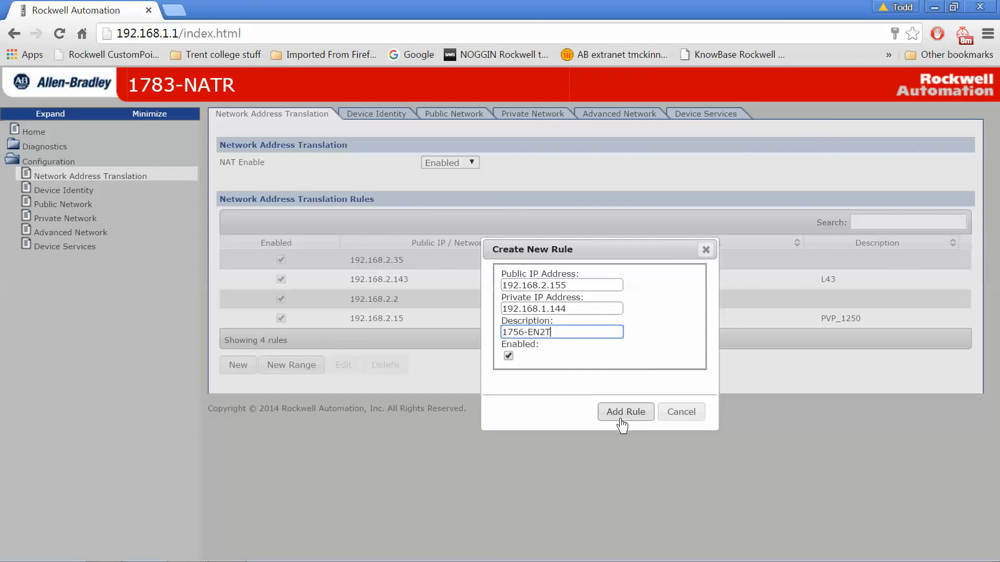
{"action": "left_click", "coordinate": [625, 412]}
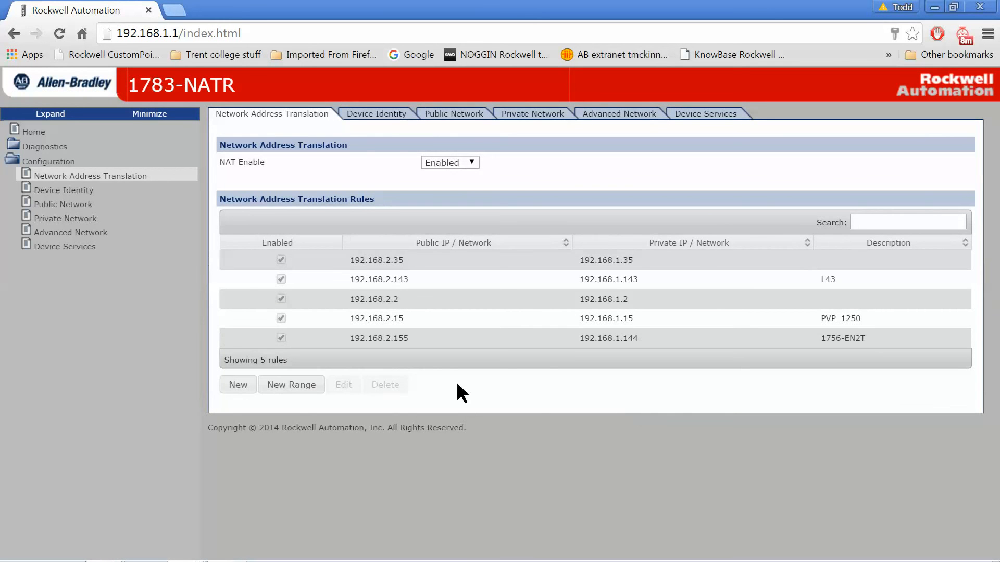
{"action": "mouse_move", "coordinate": [575, 349]}
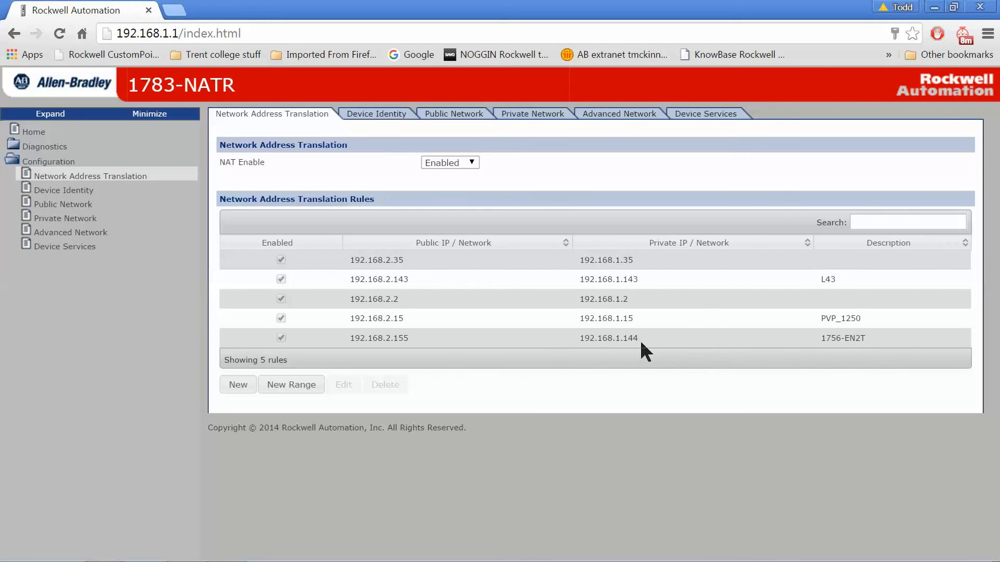
{"action": "mouse_move", "coordinate": [493, 363]}
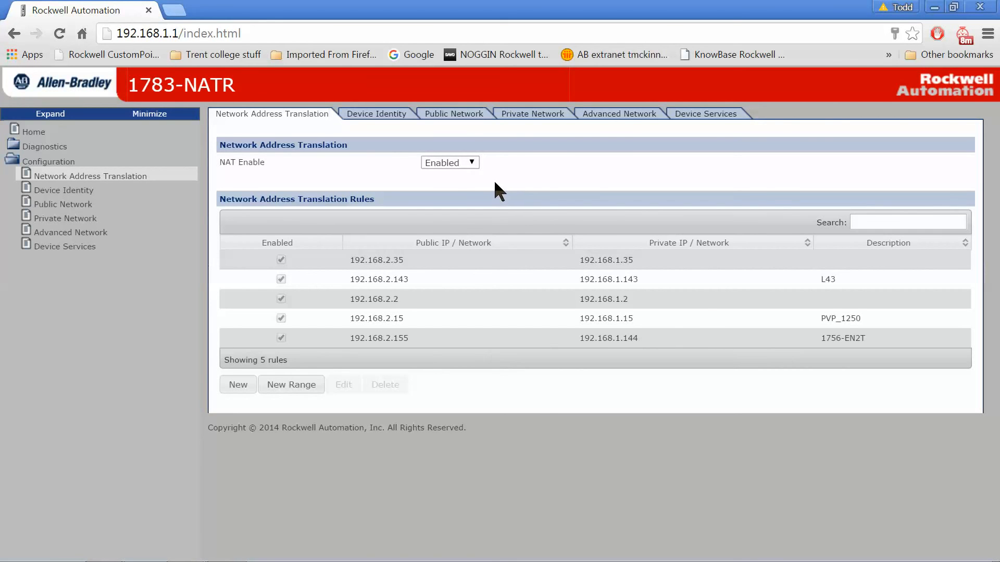
{"action": "left_click", "coordinate": [63, 203]}
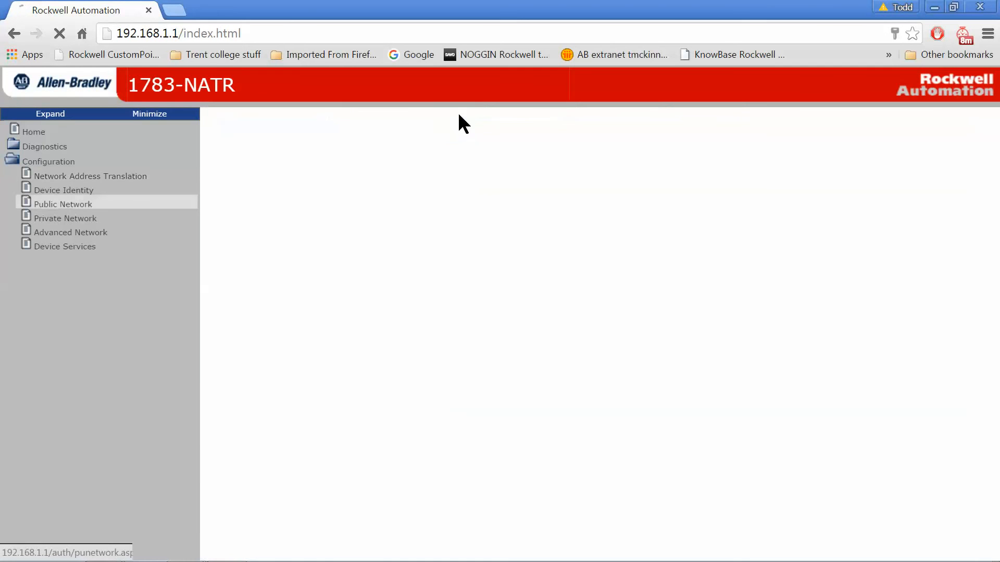
Review the Public Network page, then view Private Network at 192.168.1.1, mask 255.255.255.0
{"action": "left_click", "coordinate": [62, 203]}
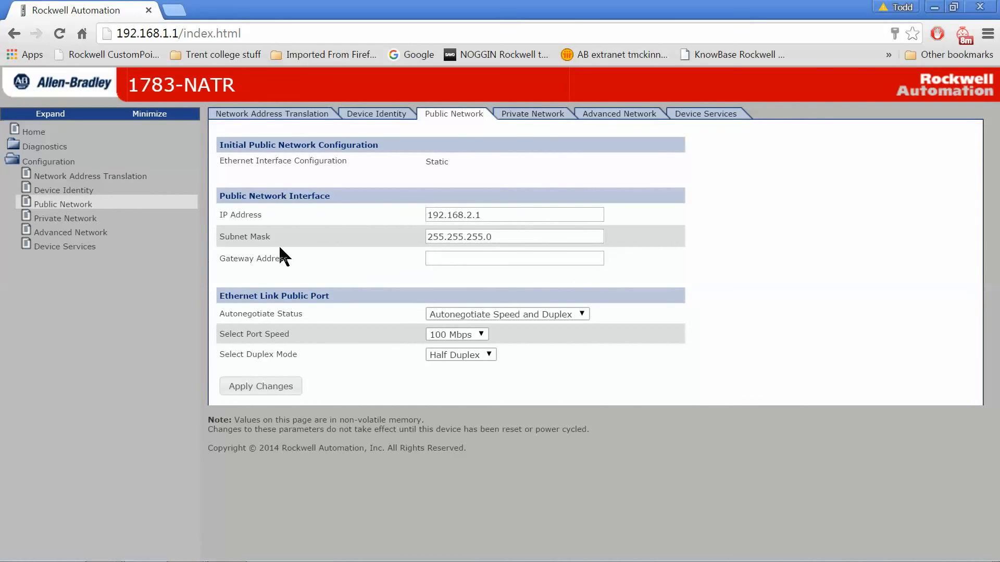
{"action": "mouse_move", "coordinate": [283, 210]}
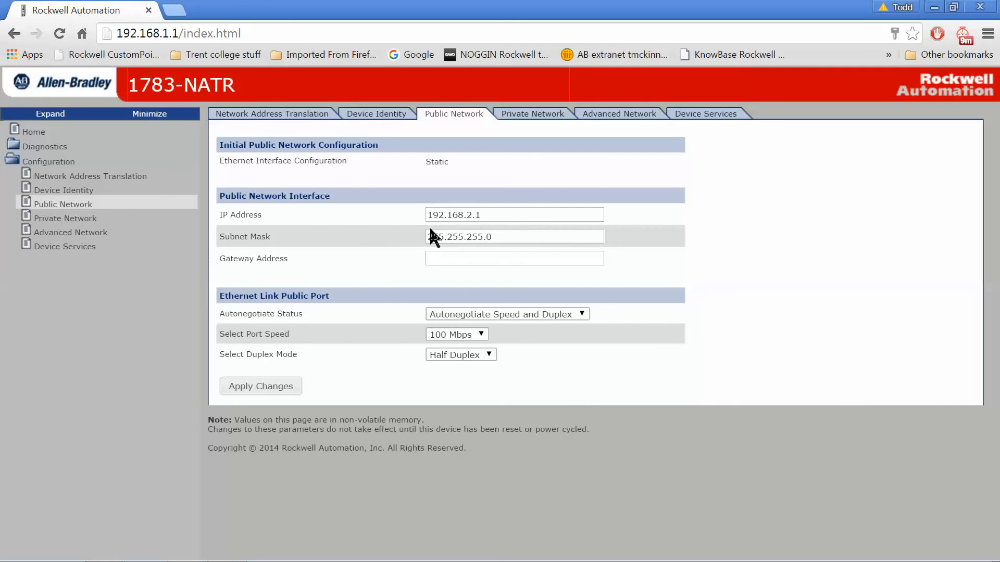
{"action": "mouse_move", "coordinate": [467, 232]}
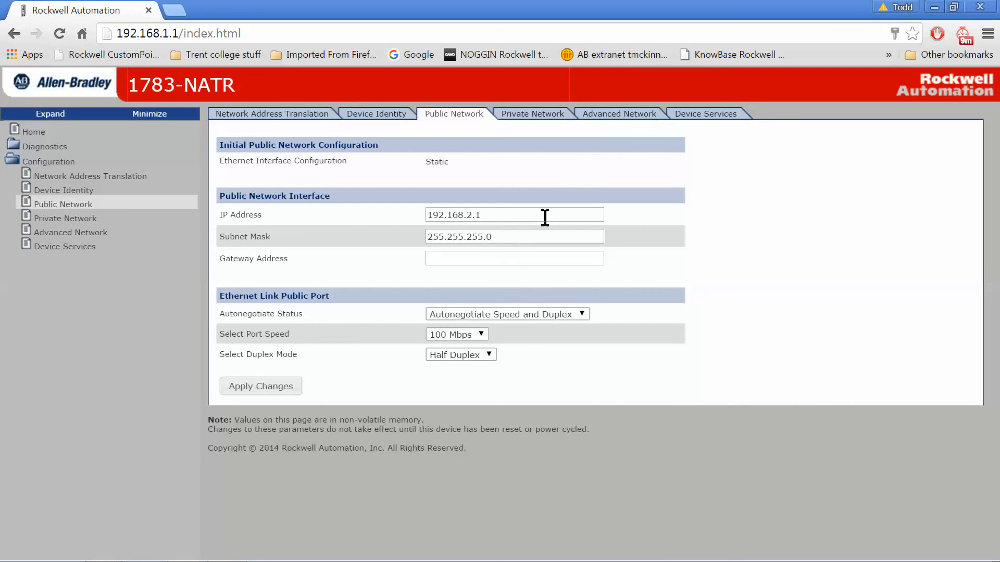
{"action": "mouse_move", "coordinate": [459, 233]}
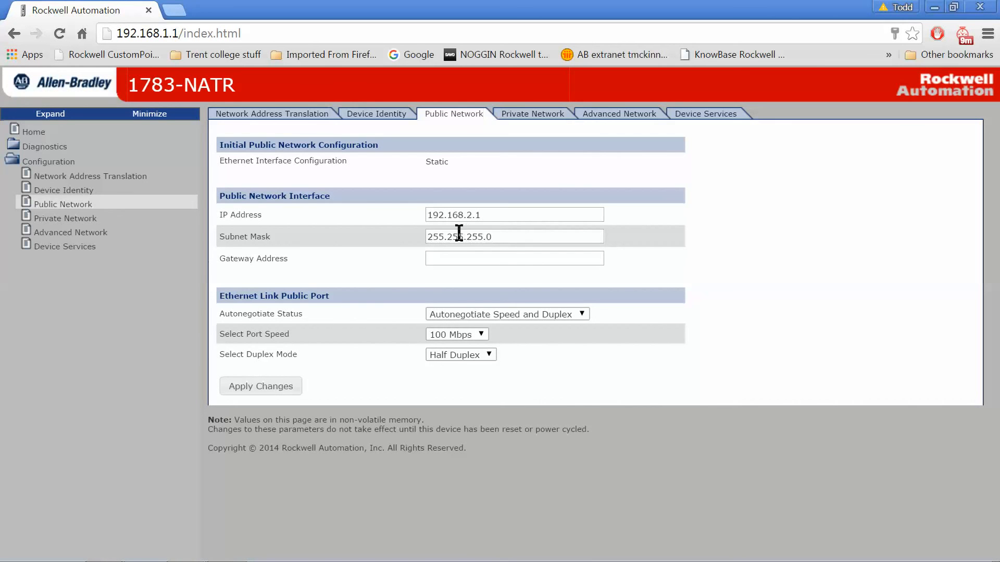
{"action": "mouse_move", "coordinate": [471, 236]}
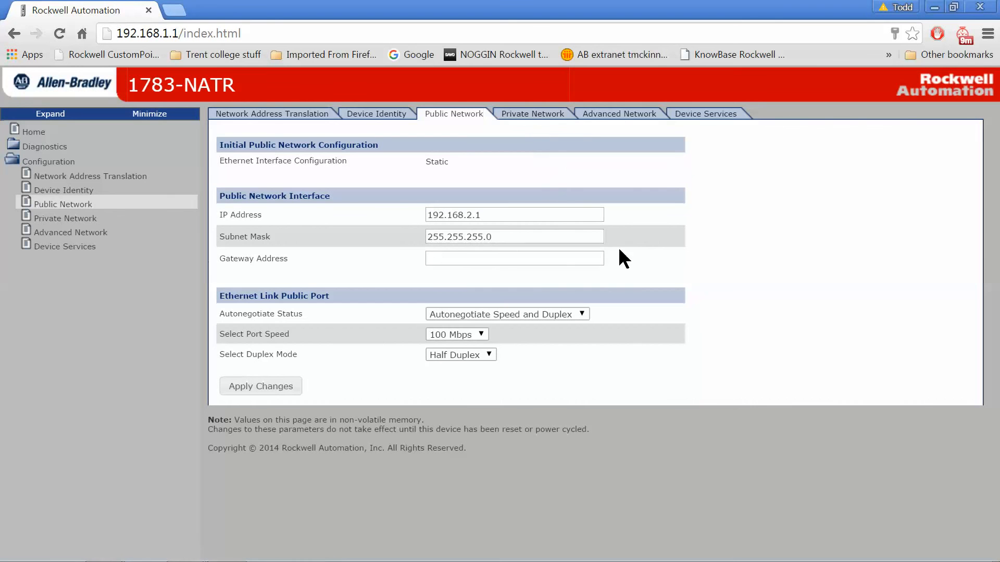
{"action": "left_click", "coordinate": [533, 114]}
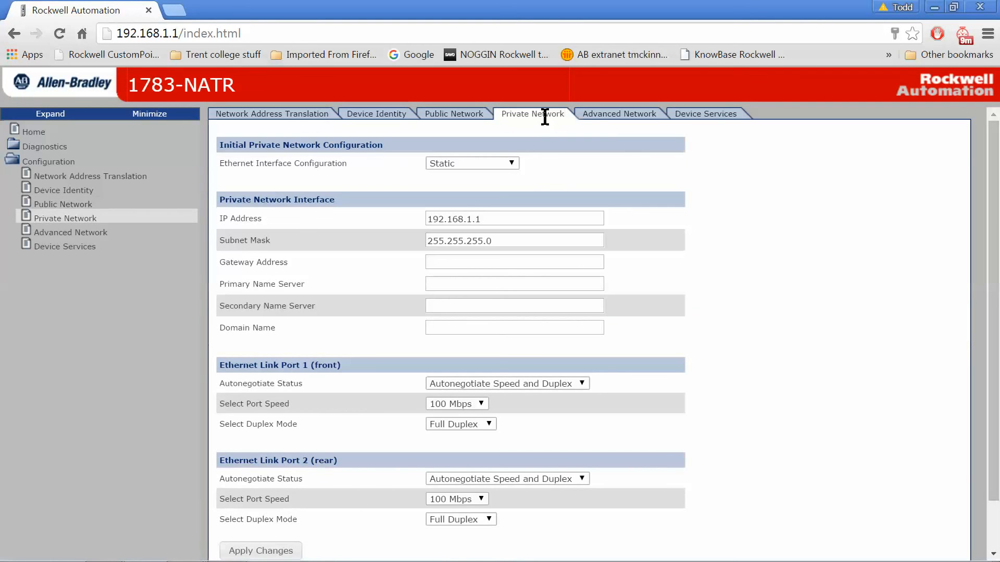
{"action": "mouse_move", "coordinate": [551, 153]}
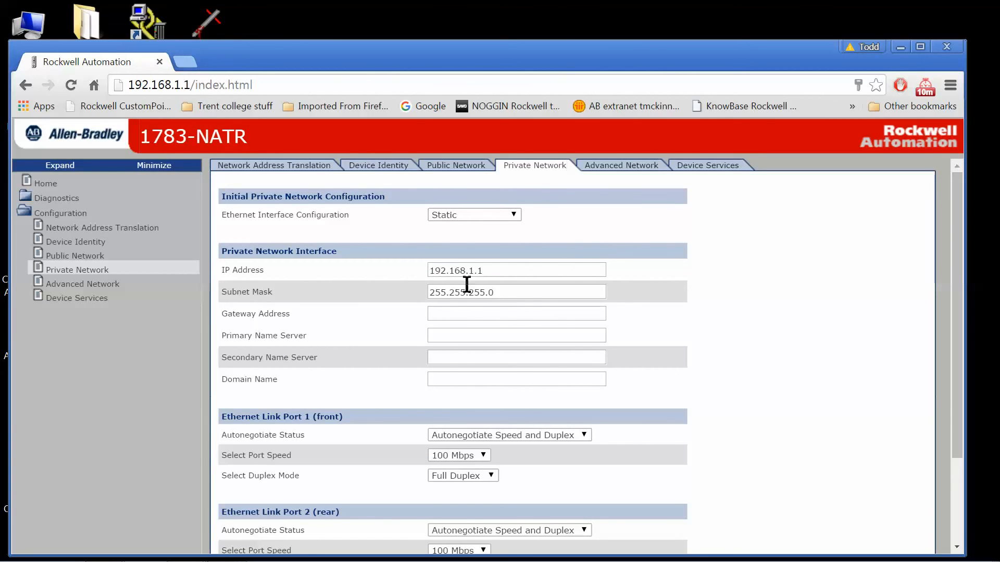
{"action": "mouse_move", "coordinate": [496, 267]}
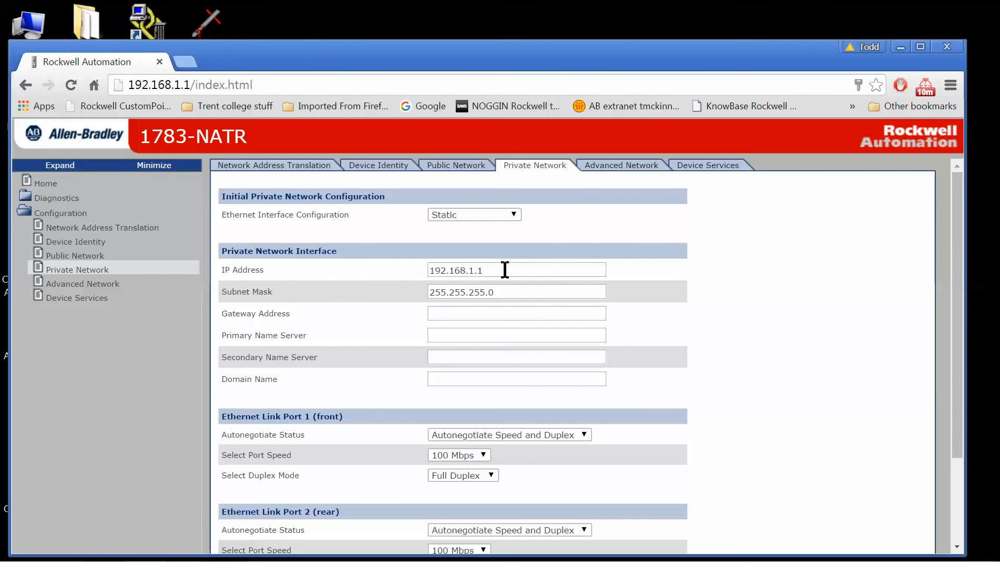
{"action": "mouse_move", "coordinate": [554, 285]}
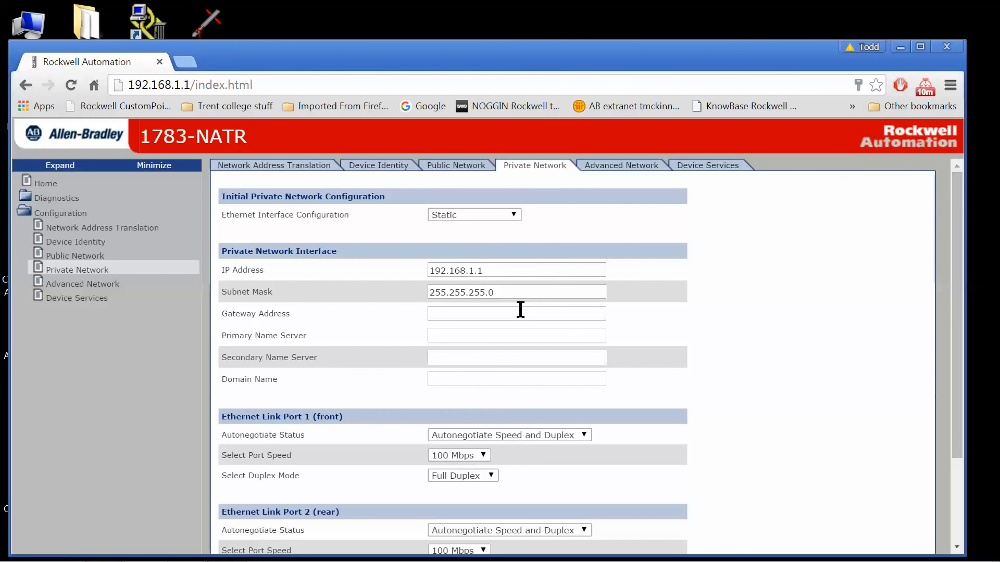
{"action": "mouse_move", "coordinate": [563, 287]}
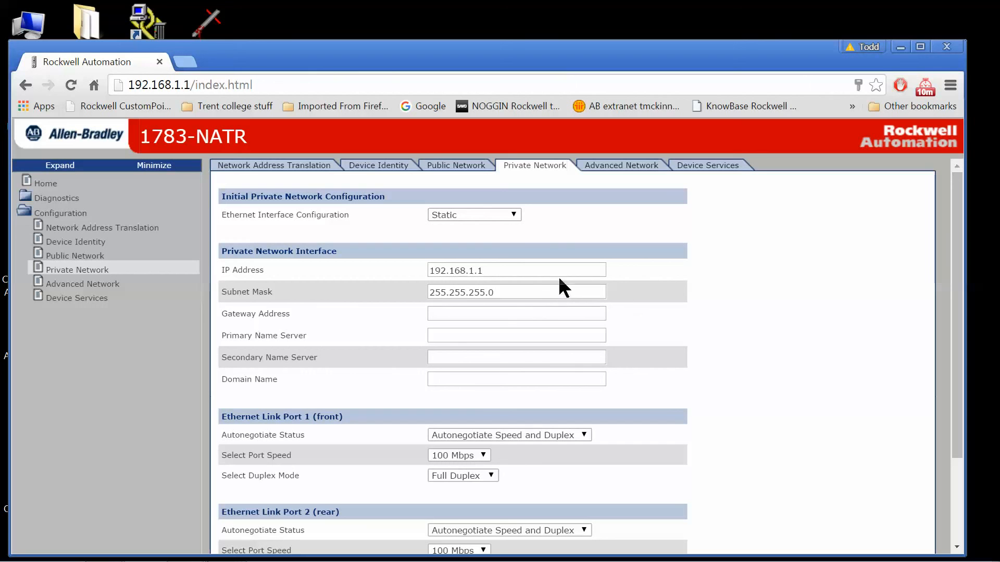
{"action": "mouse_move", "coordinate": [560, 291]}
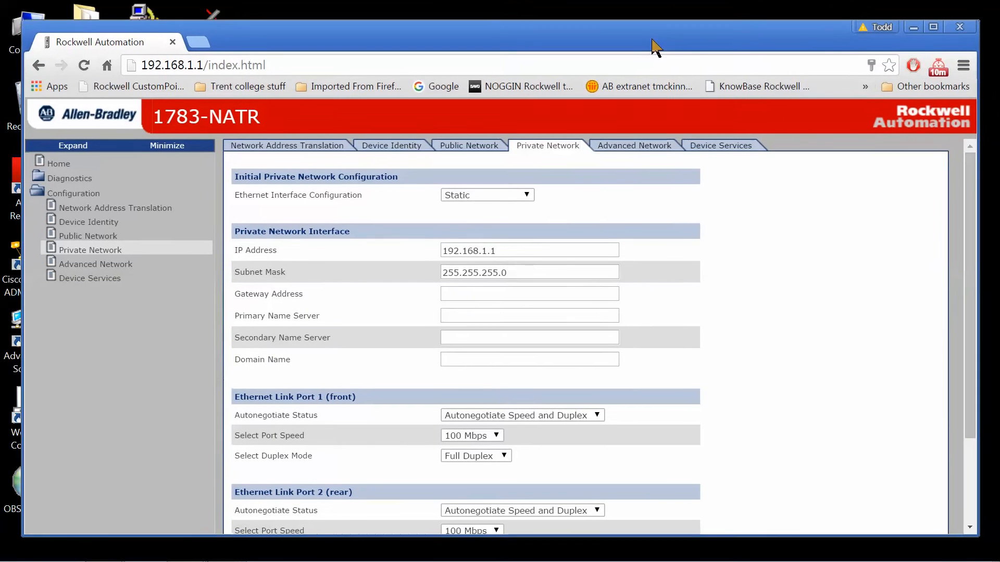
{"action": "scroll", "scroll_direction": "down", "scroll_amount": 3}
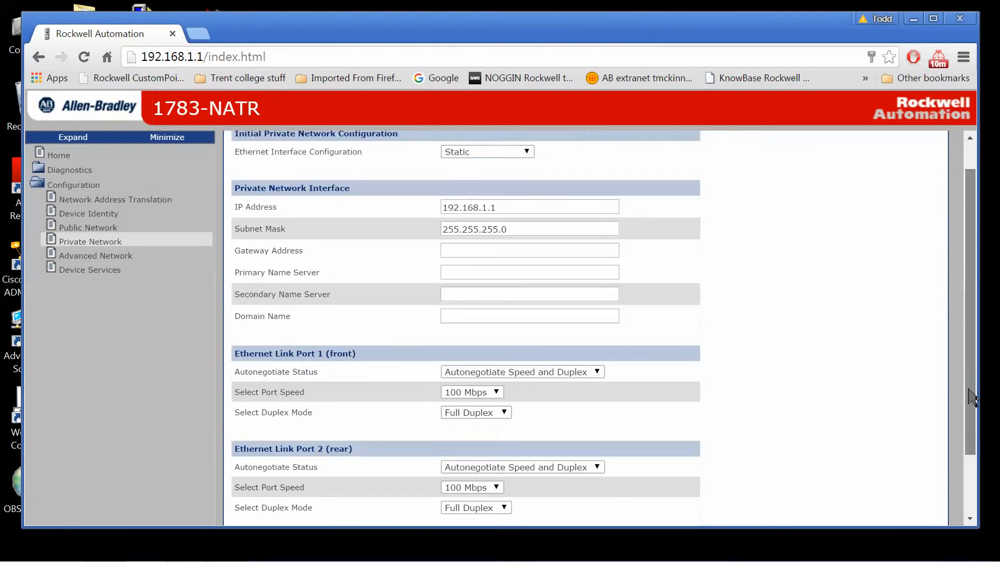
{"action": "scroll", "scroll_direction": "down", "scroll_amount": 3}
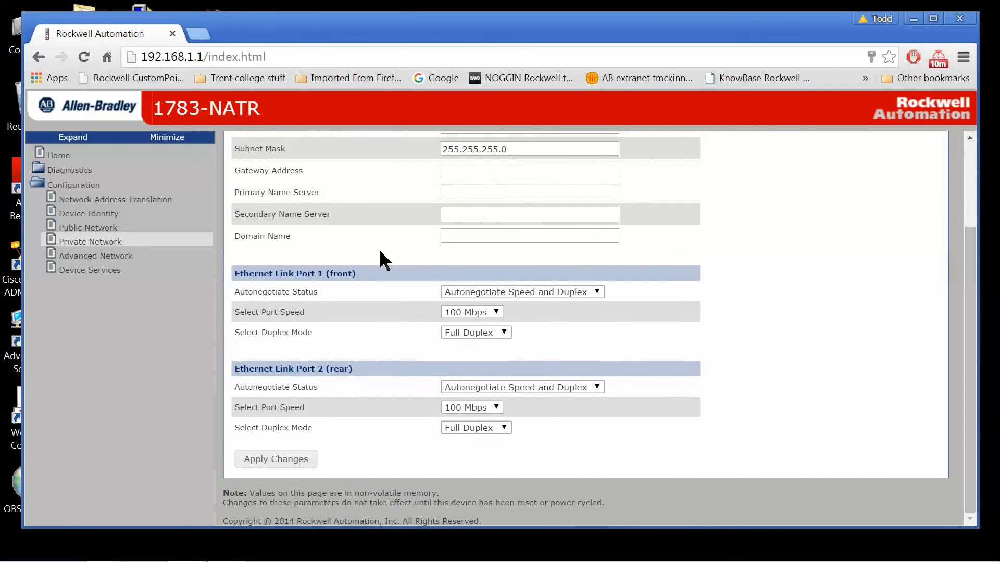
{"action": "mouse_move", "coordinate": [275, 460]}
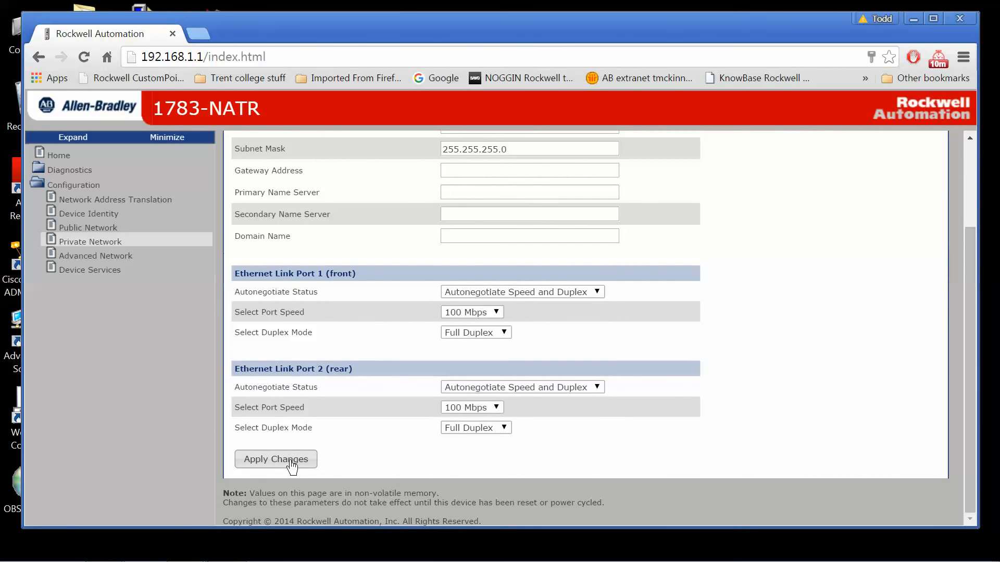
{"action": "mouse_move", "coordinate": [320, 456]}
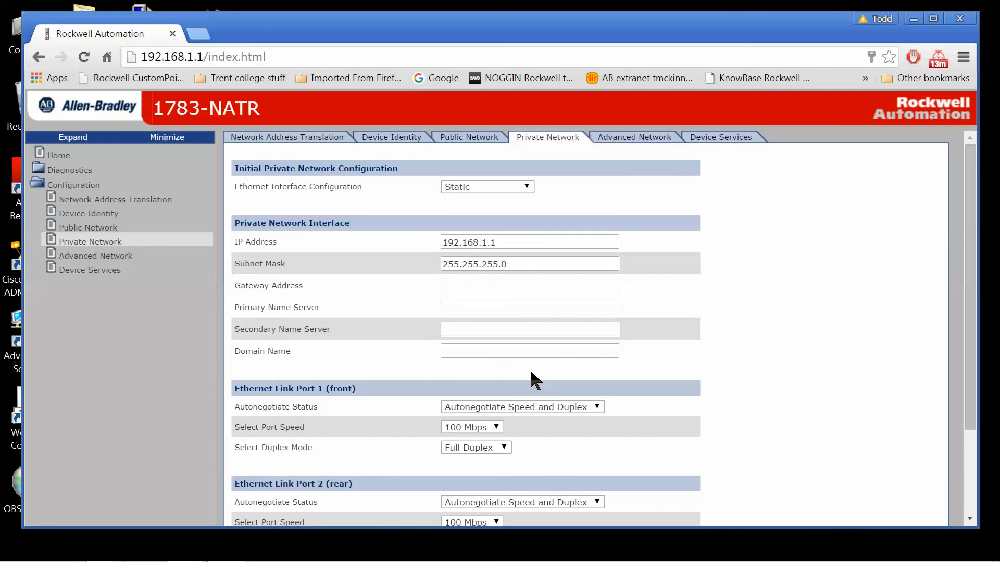
{"action": "mouse_move", "coordinate": [955, 357]}
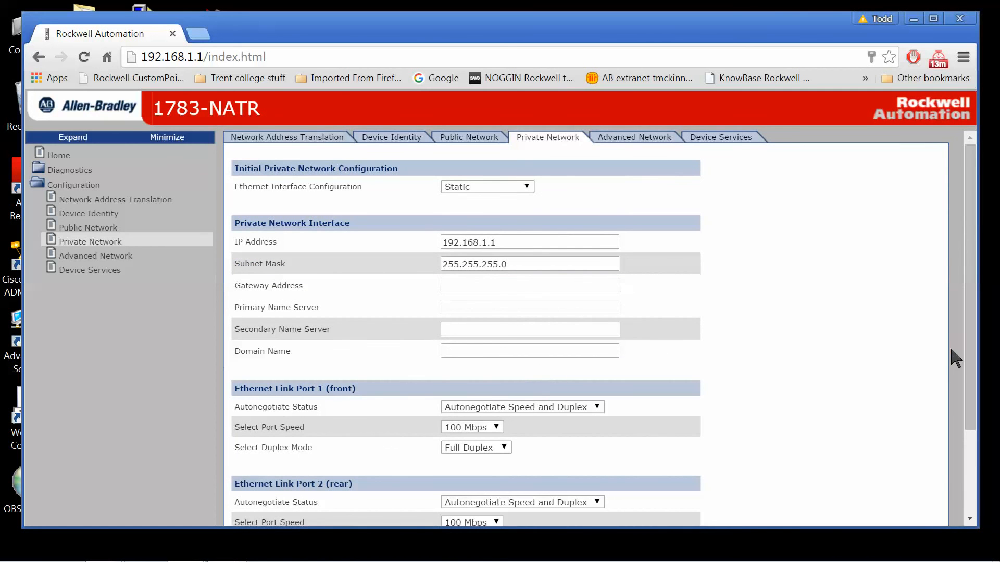
{"action": "scroll", "scroll_direction": "down", "scroll_amount": 3}
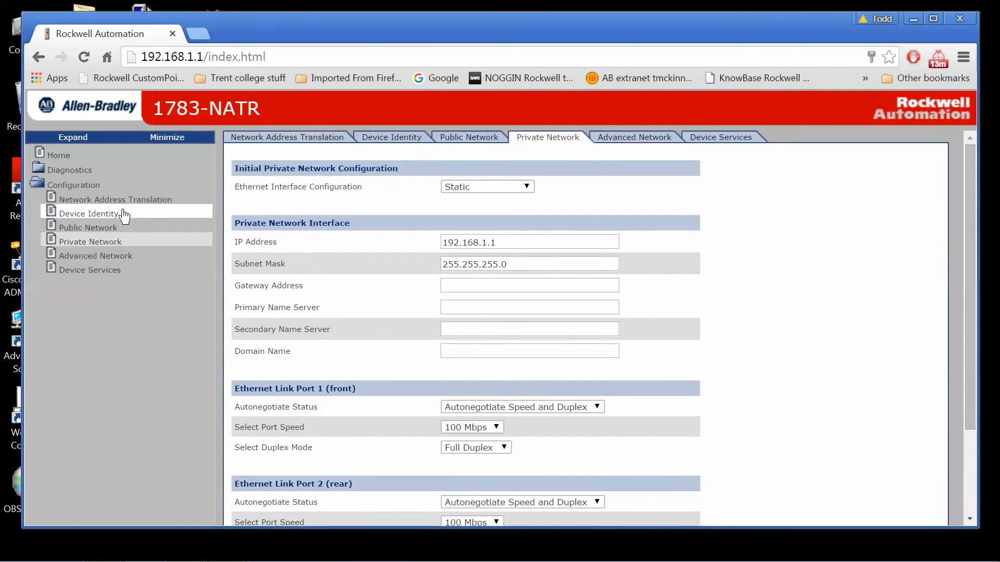
{"action": "left_click", "coordinate": [286, 136]}
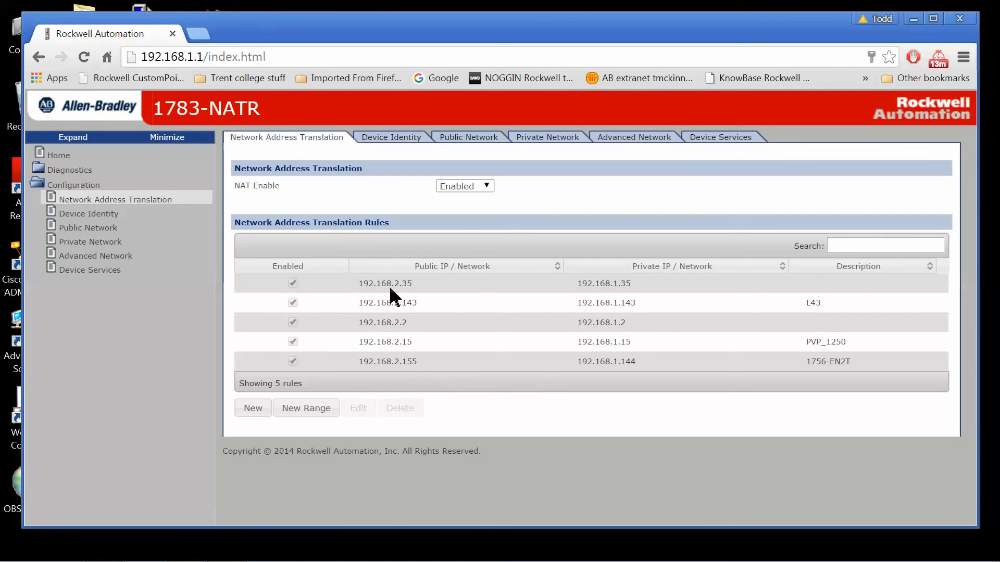
{"action": "mouse_move", "coordinate": [550, 328]}
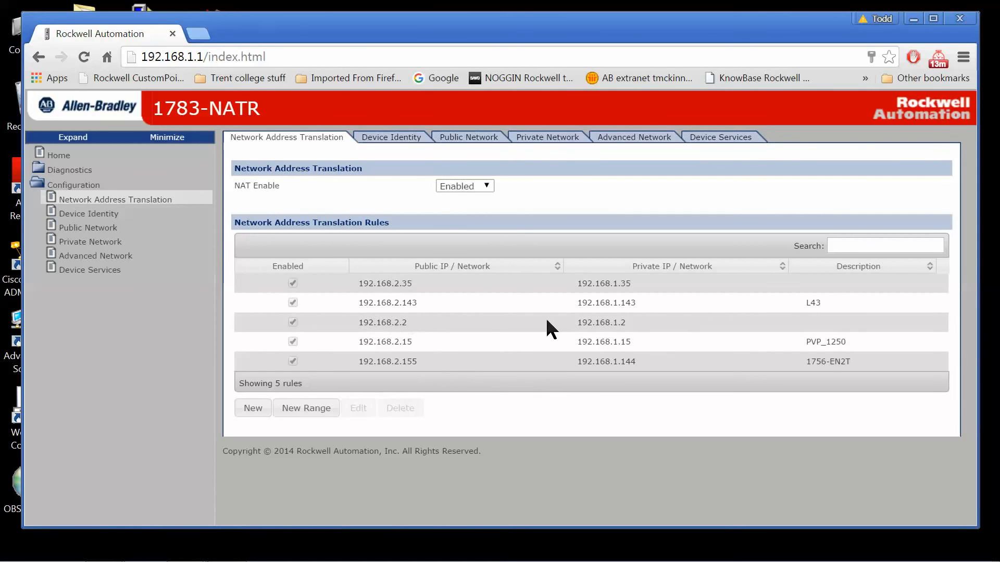
{"action": "mouse_move", "coordinate": [592, 249]}
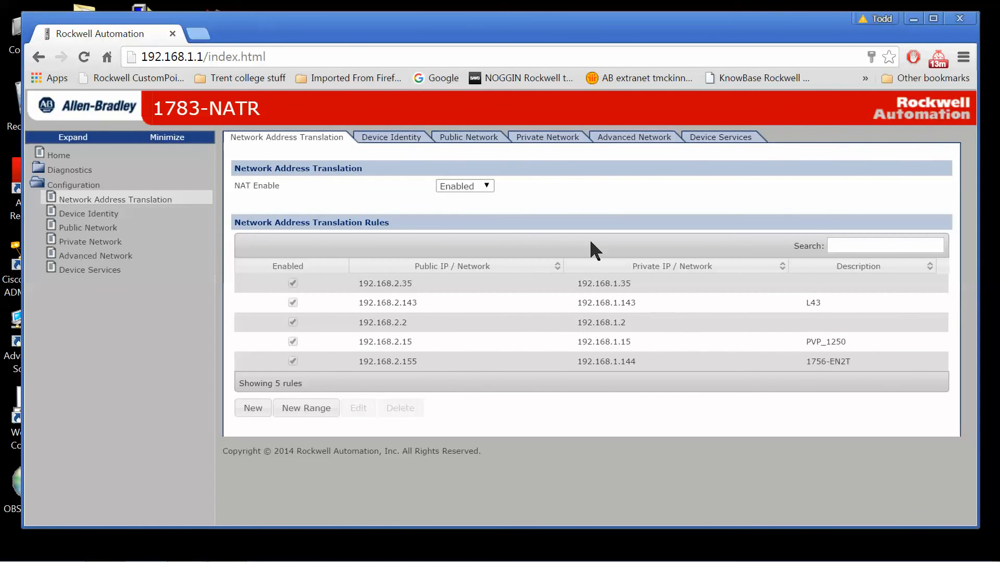
{"action": "left_click", "coordinate": [467, 138]}
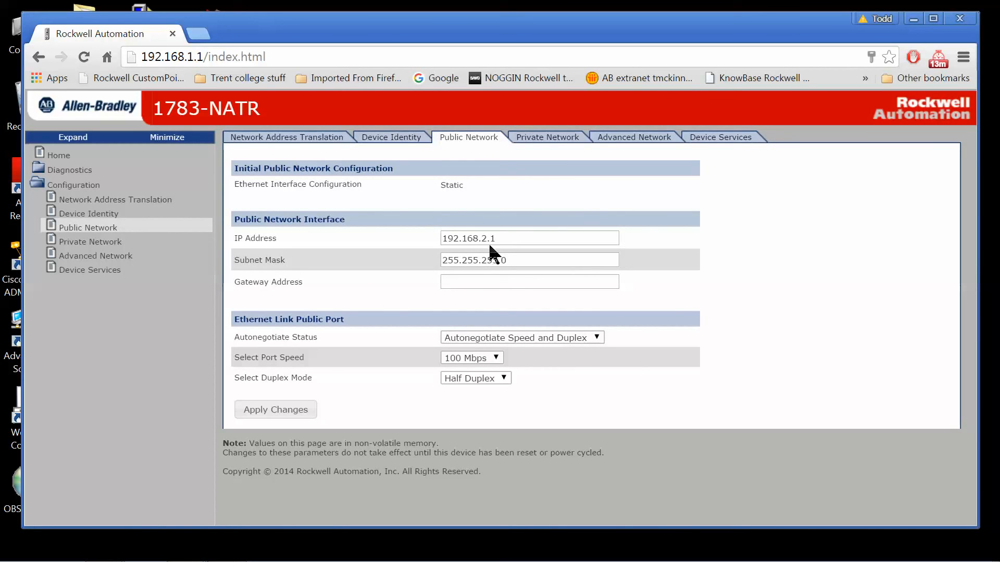
{"action": "left_click", "coordinate": [90, 241]}
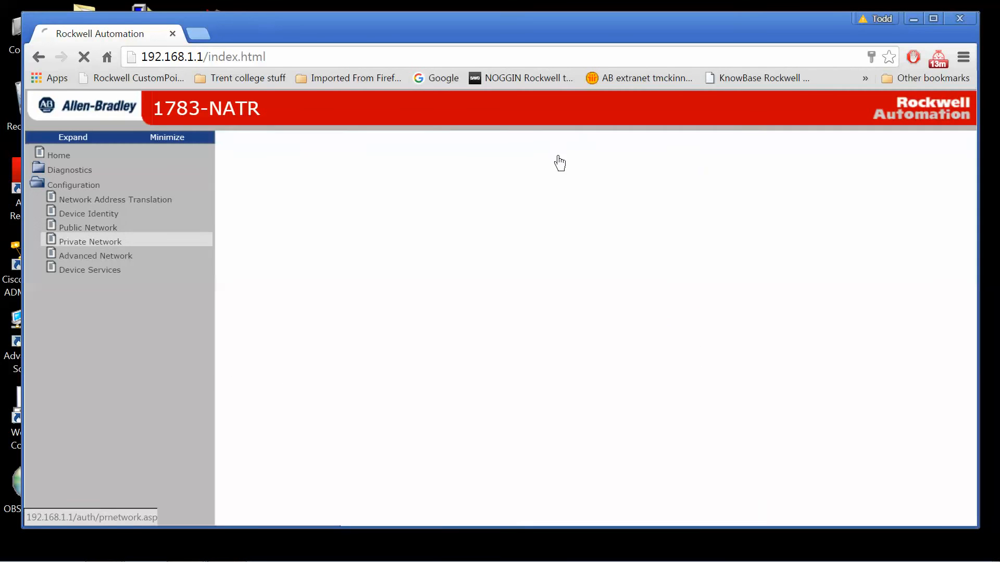
{"action": "left_click", "coordinate": [90, 241]}
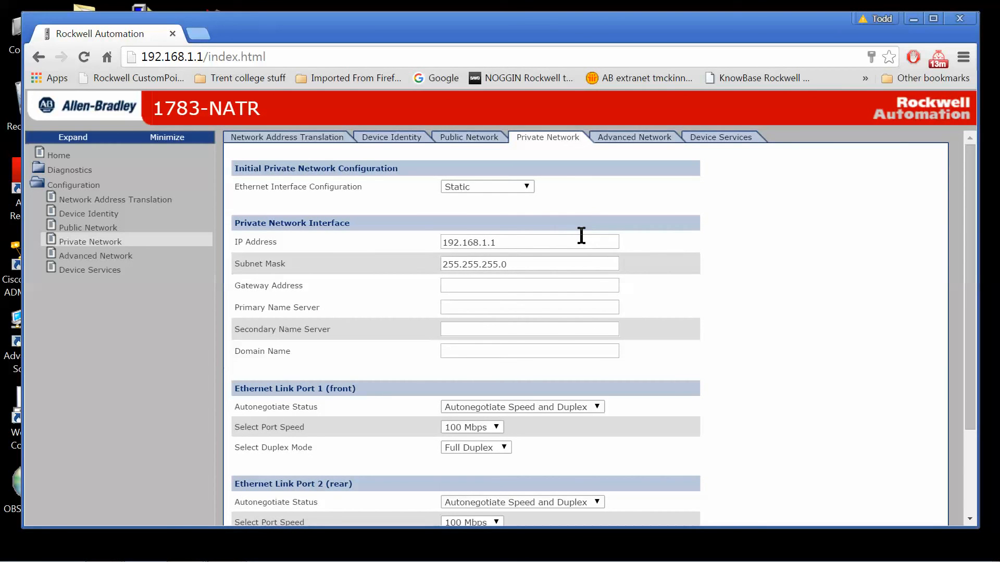
{"action": "mouse_move", "coordinate": [607, 234]}
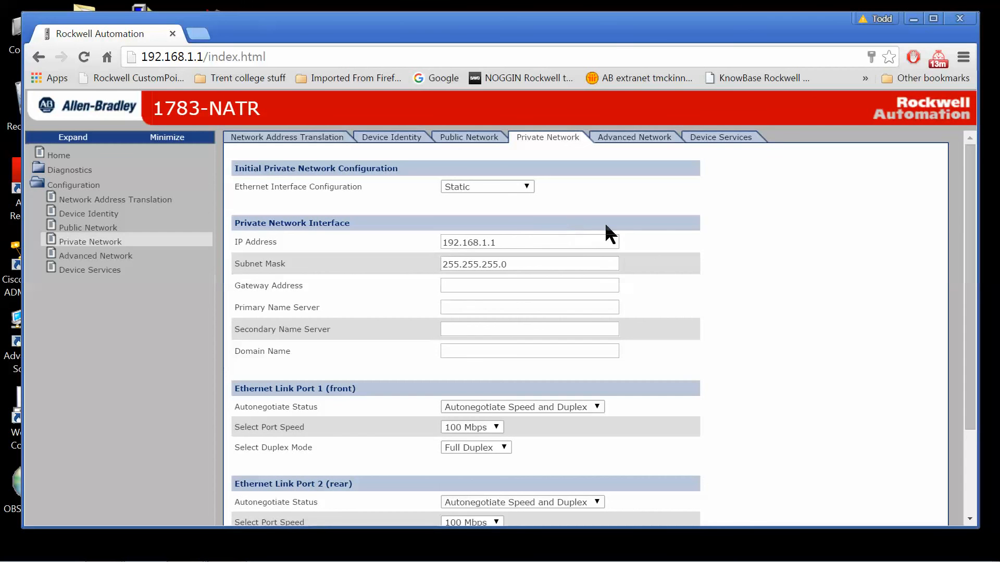
{"action": "mouse_move", "coordinate": [913, 19]}
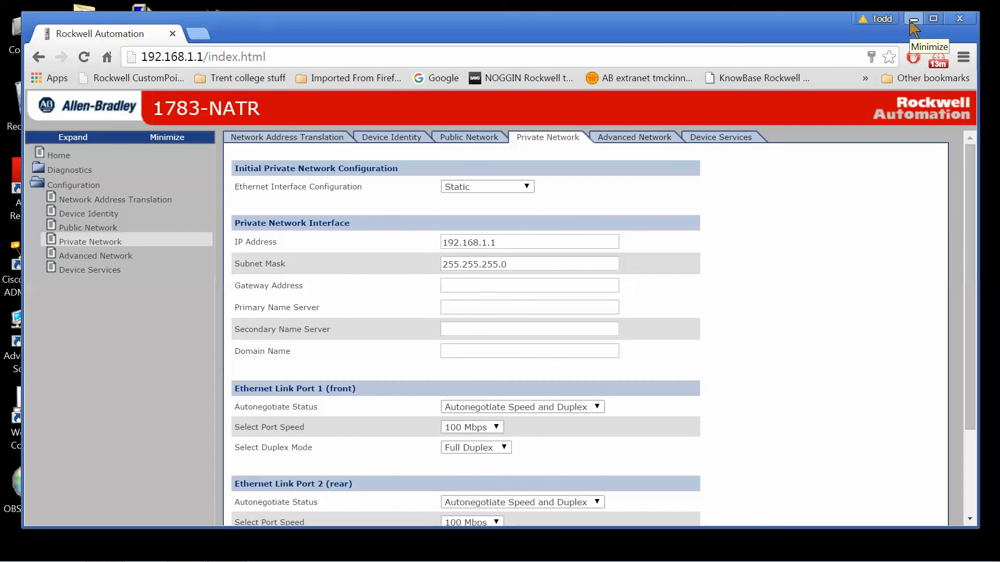
{"action": "left_click", "coordinate": [913, 18]}
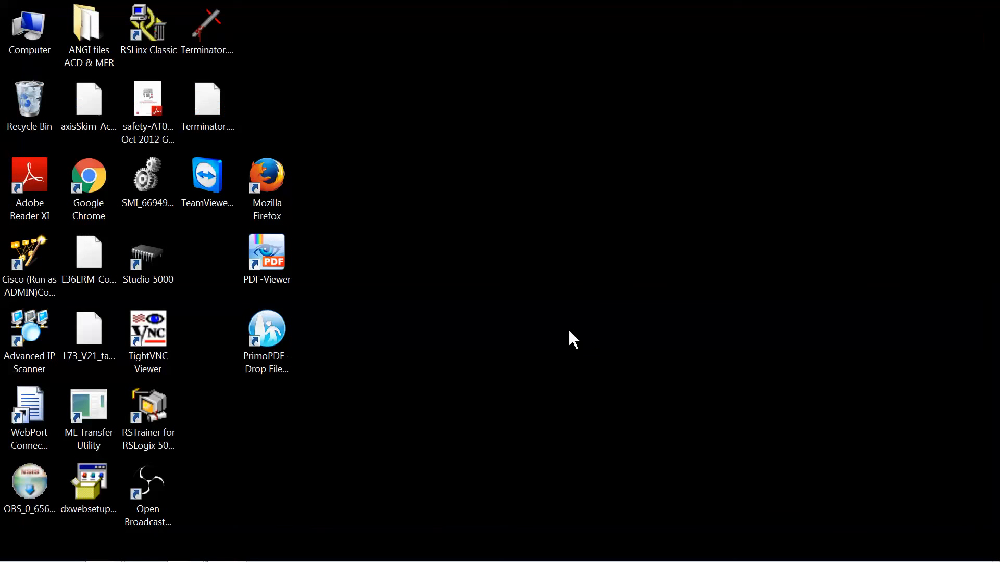
{"action": "double_click", "coordinate": [148, 24]}
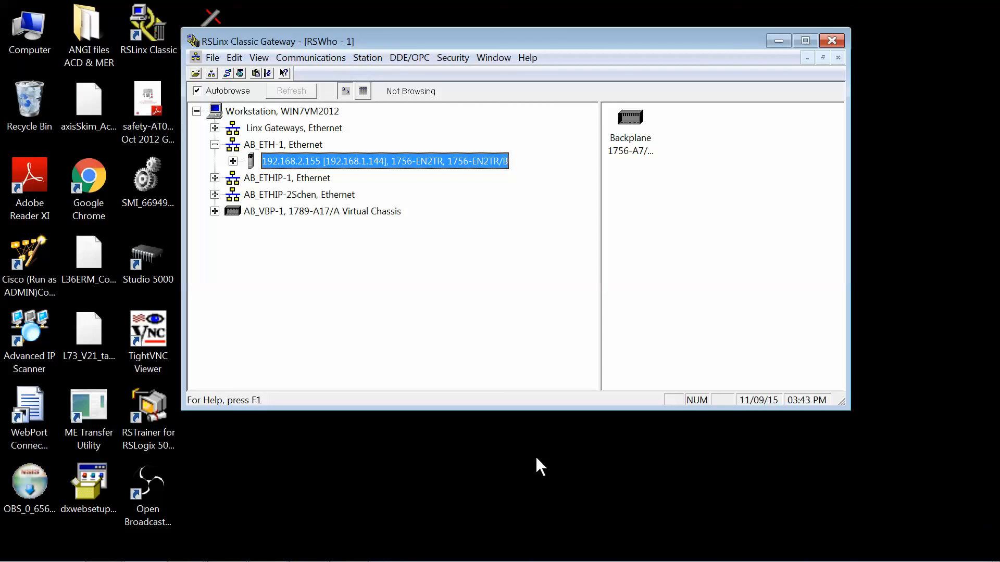
{"action": "mouse_move", "coordinate": [589, 427]}
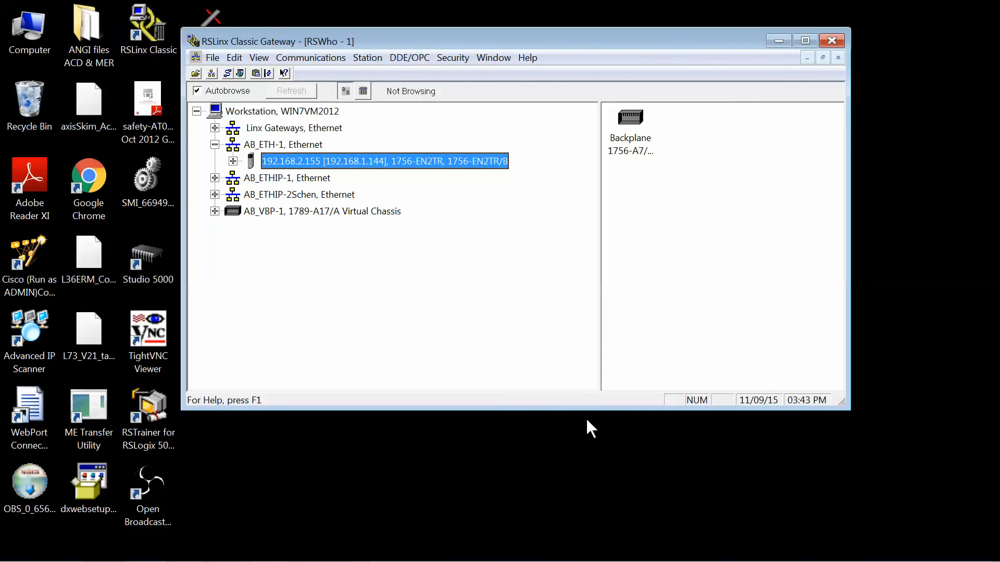
{"action": "mouse_move", "coordinate": [336, 165]}
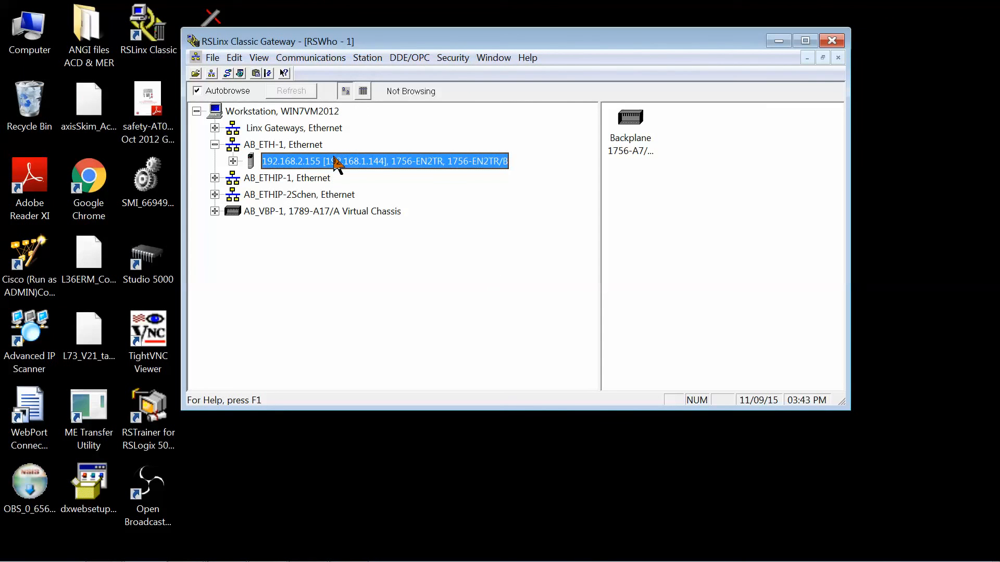
{"action": "mouse_move", "coordinate": [311, 155]}
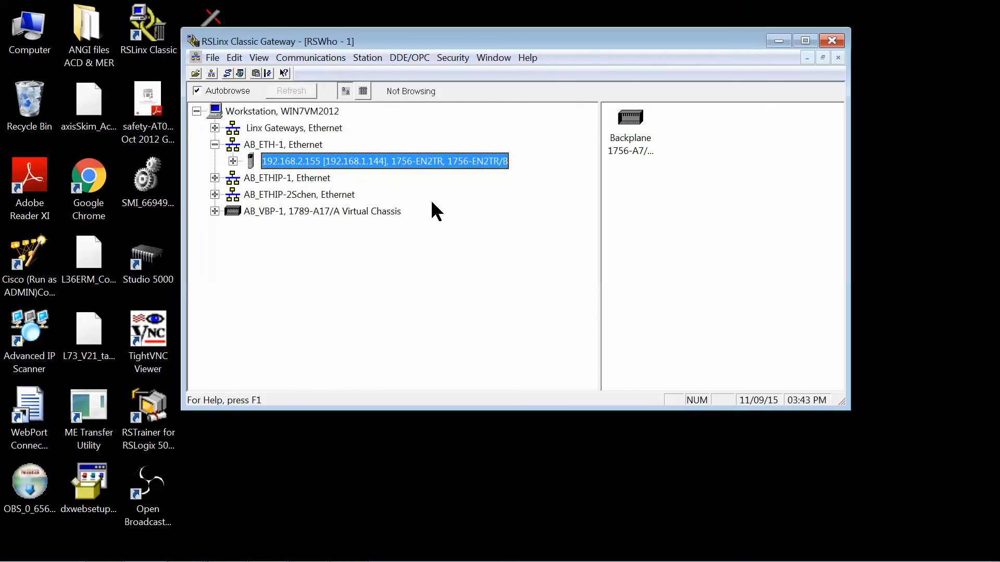
{"action": "mouse_move", "coordinate": [445, 217]}
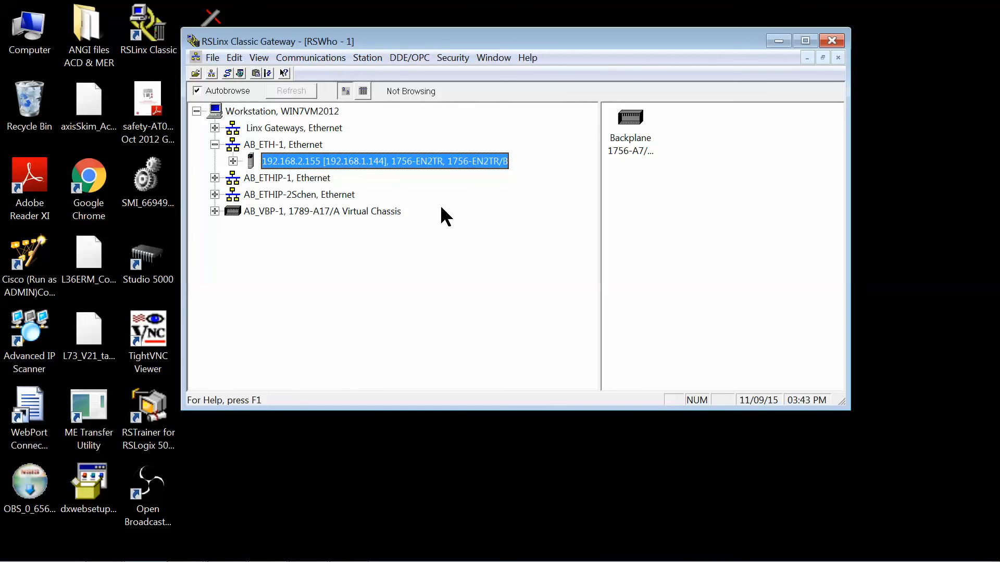
{"action": "mouse_move", "coordinate": [261, 160]}
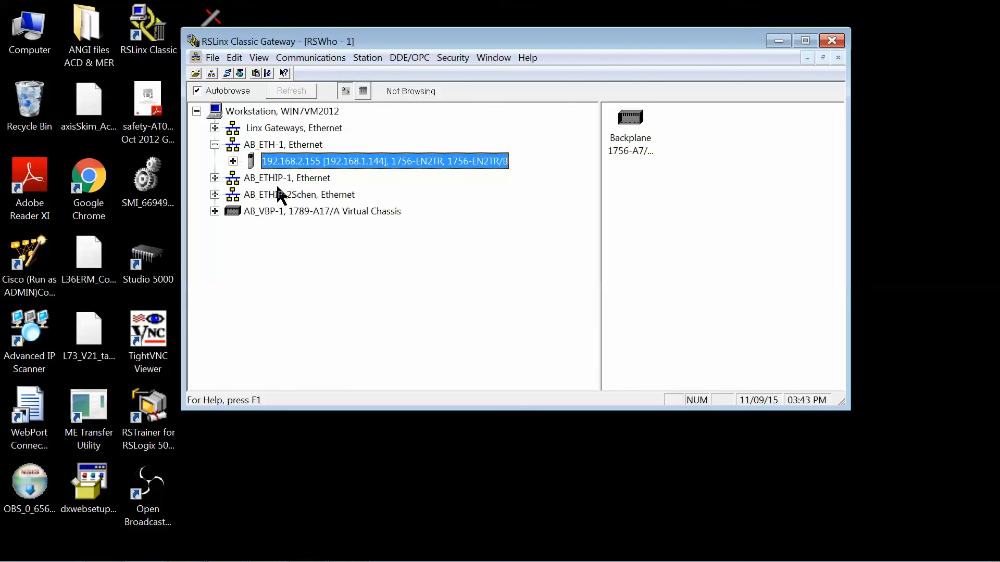
{"action": "mouse_move", "coordinate": [300, 159]}
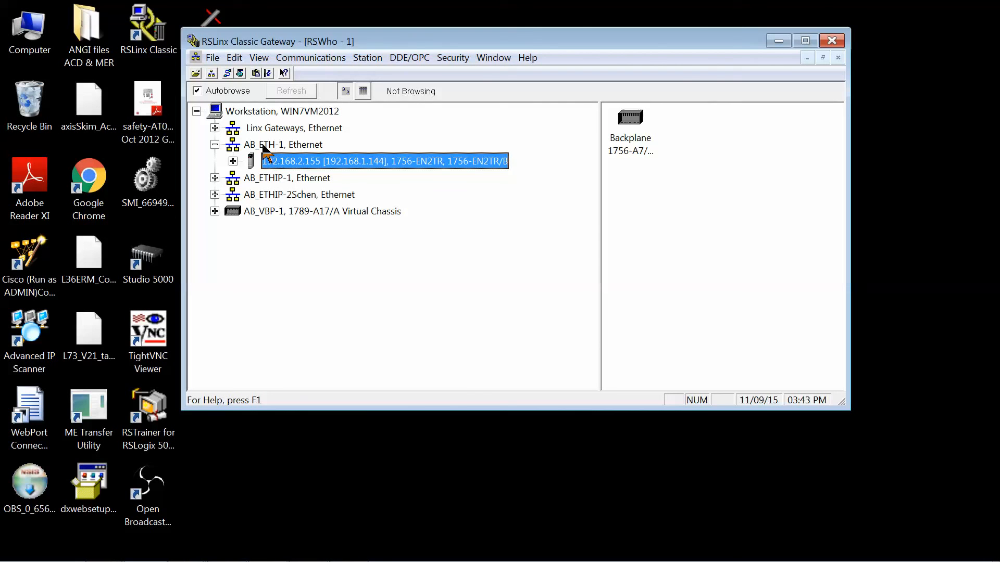
{"action": "mouse_move", "coordinate": [290, 151]}
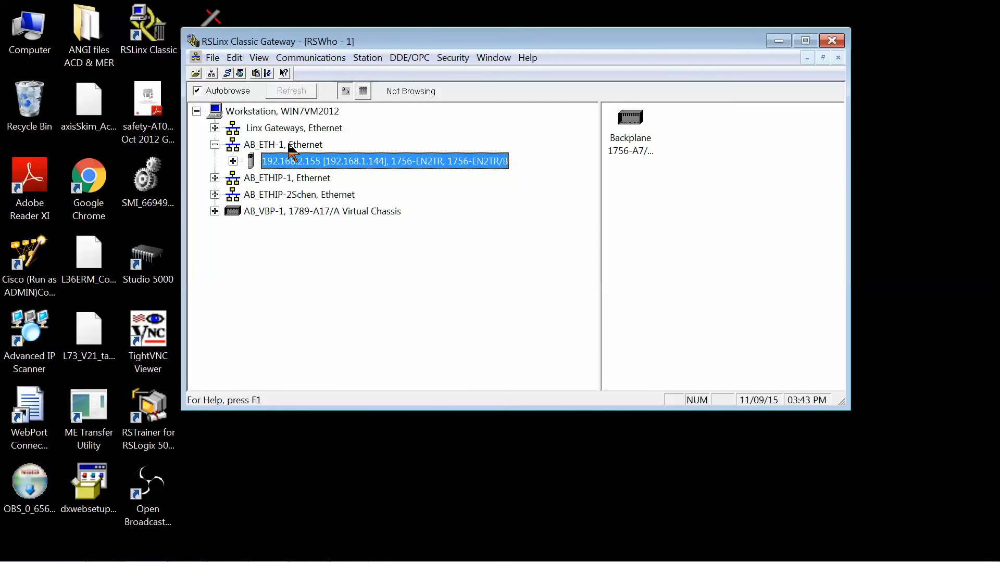
Bring up Configure Driver for AB_ETH-1, Ethernet to view station 1 mapped to 192.168.2.155
{"action": "right_click", "coordinate": [282, 144]}
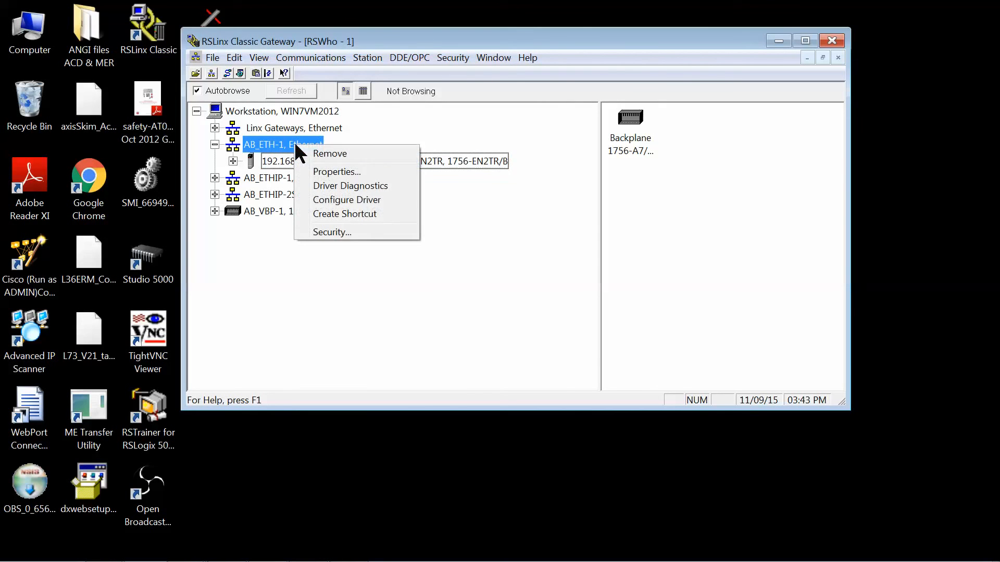
{"action": "left_click", "coordinate": [347, 199]}
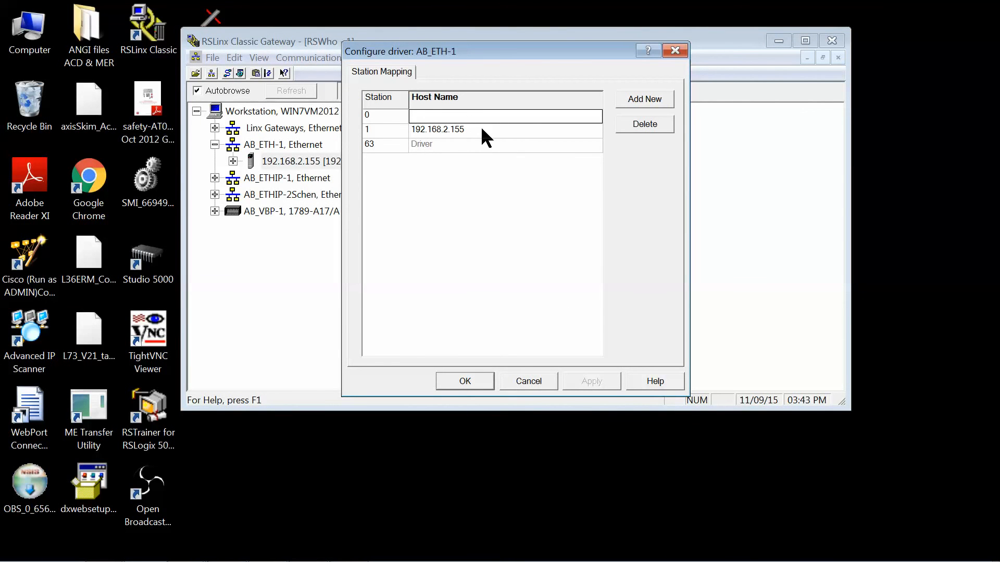
{"action": "mouse_move", "coordinate": [494, 142]}
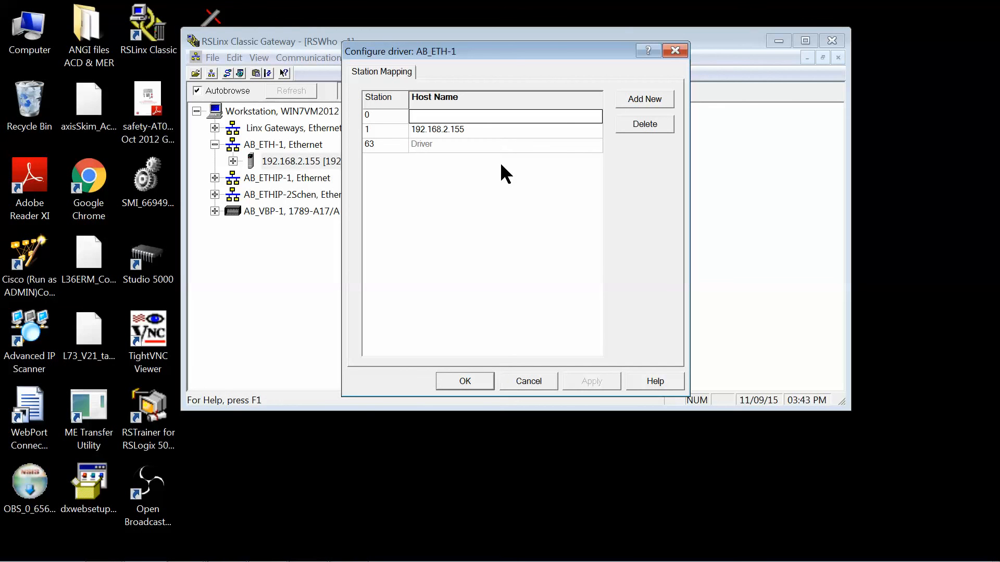
{"action": "mouse_move", "coordinate": [421, 146]}
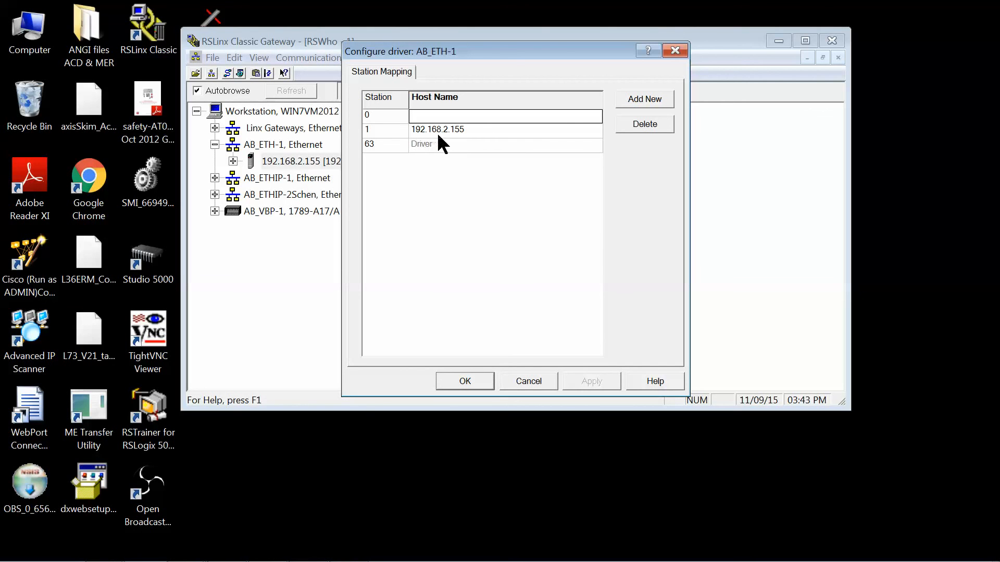
{"action": "mouse_move", "coordinate": [464, 146]}
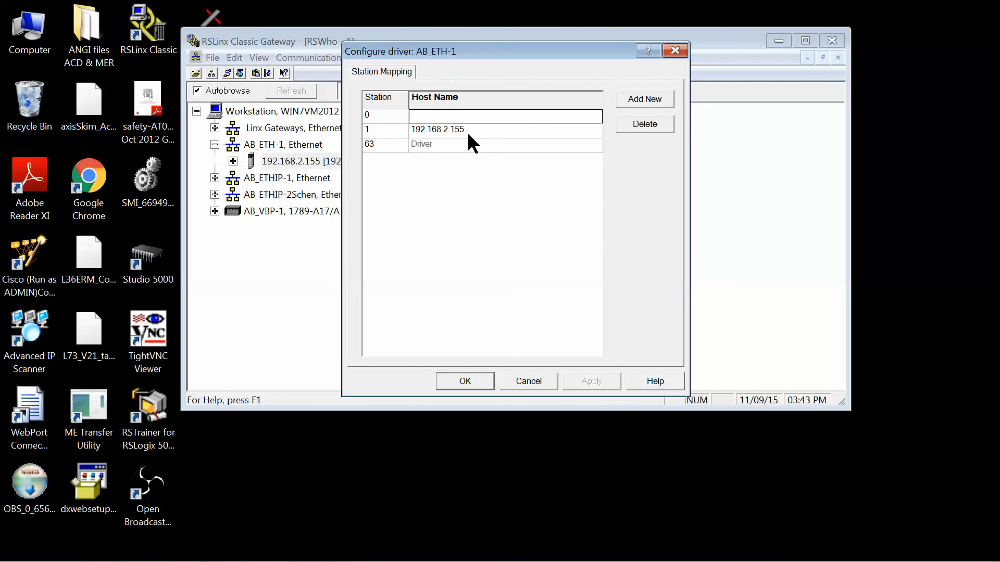
{"action": "mouse_move", "coordinate": [469, 141]}
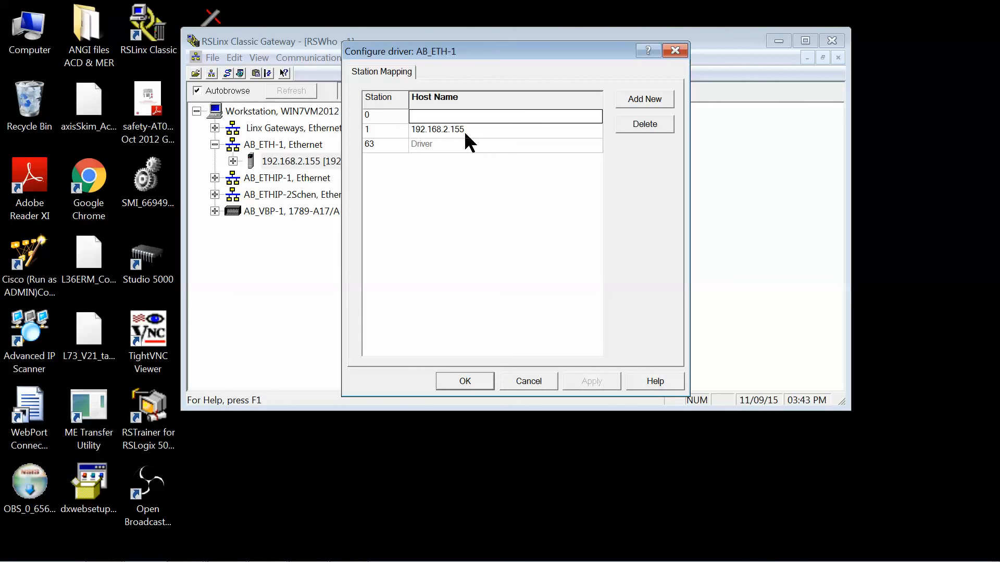
{"action": "mouse_move", "coordinate": [468, 218]}
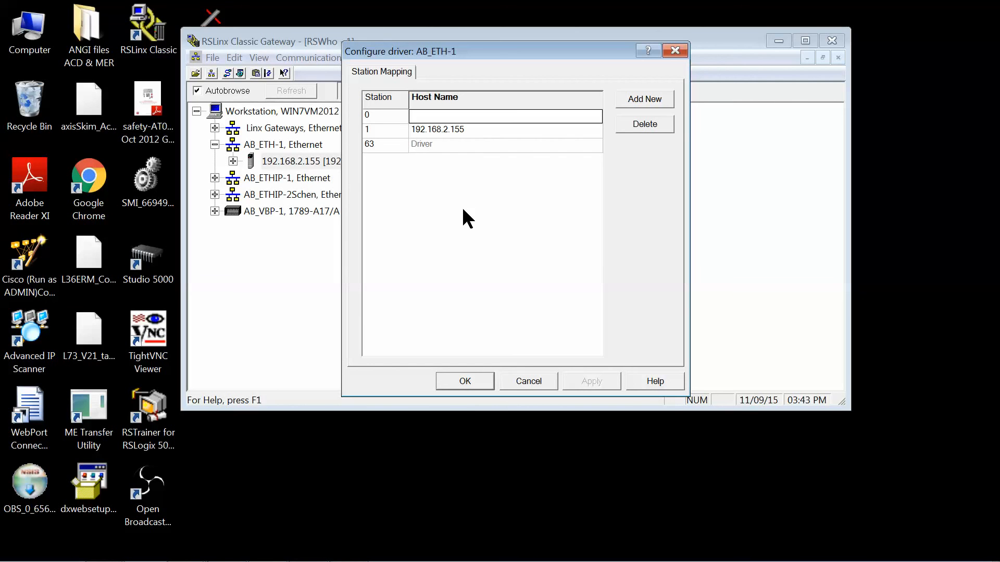
{"action": "mouse_move", "coordinate": [466, 149]}
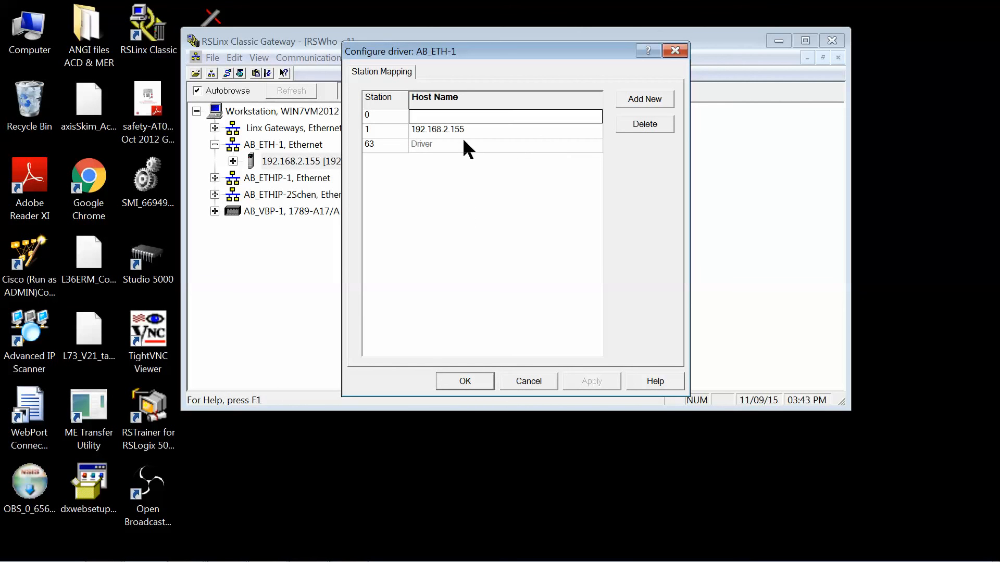
{"action": "mouse_move", "coordinate": [506, 321]}
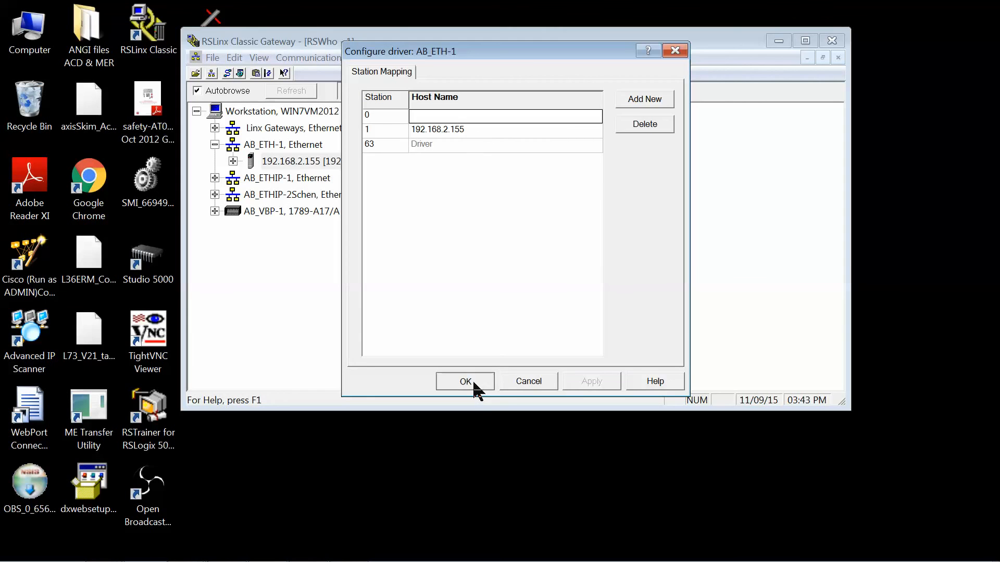
Accept the driver mapping and expand 192.168.2.155 and its 1756-A7 backplane to list slots 00–06
{"action": "left_click", "coordinate": [465, 381]}
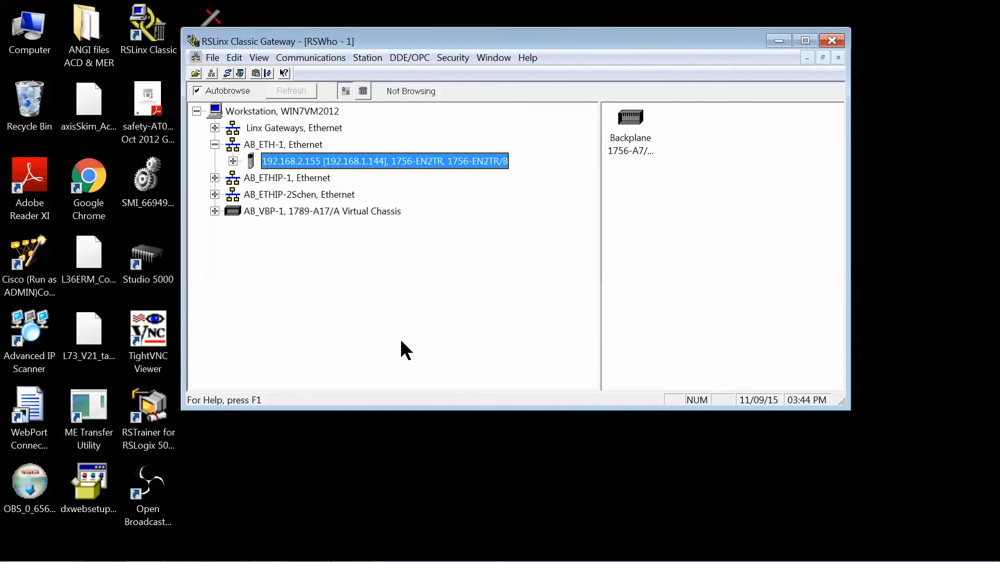
{"action": "mouse_move", "coordinate": [398, 354]}
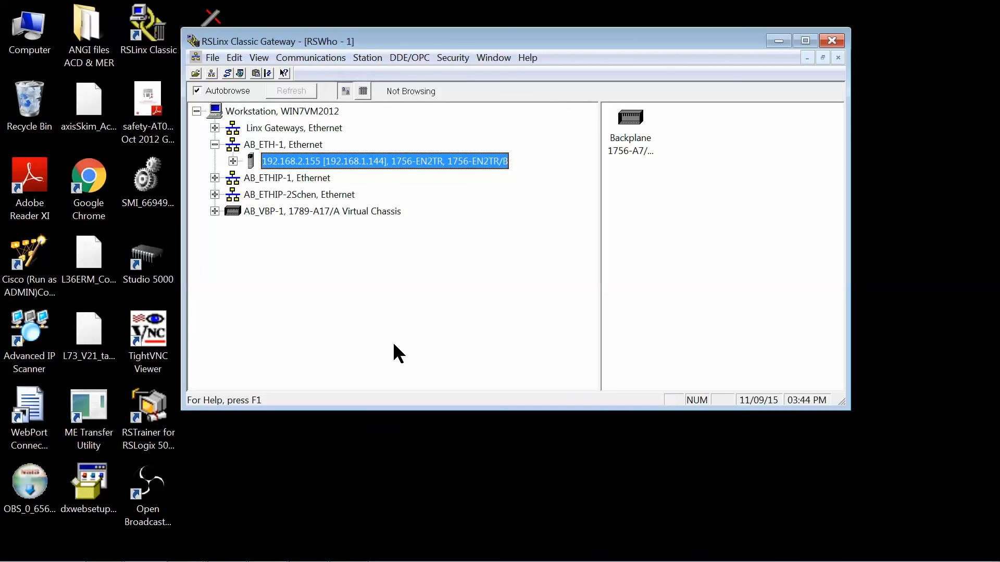
{"action": "mouse_move", "coordinate": [379, 292]}
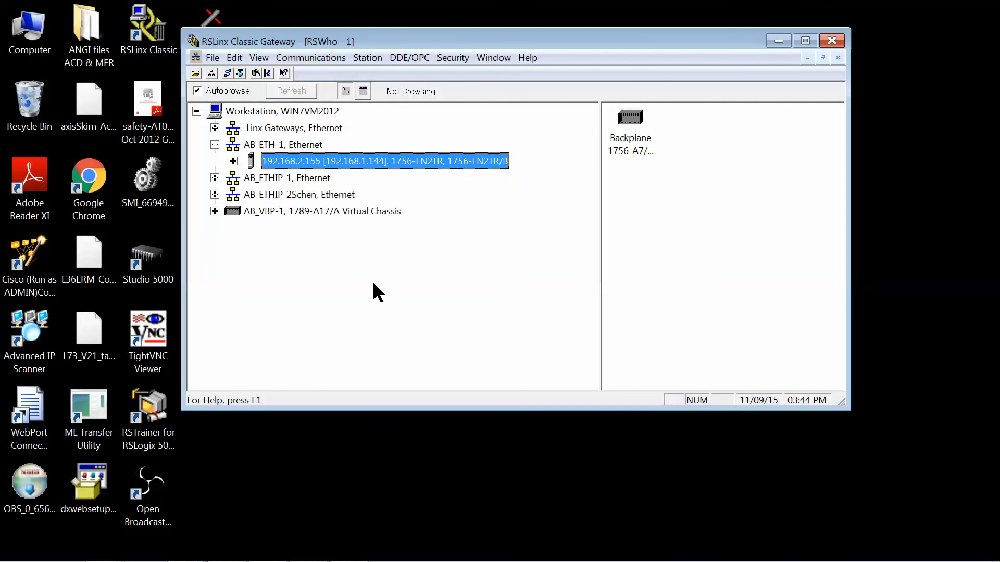
{"action": "mouse_move", "coordinate": [342, 296]}
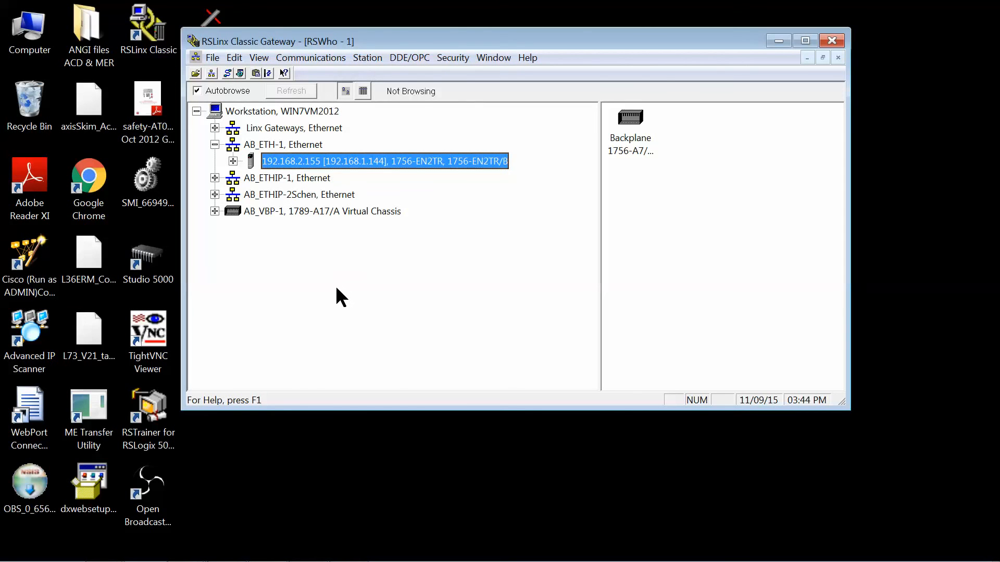
{"action": "mouse_move", "coordinate": [287, 184]}
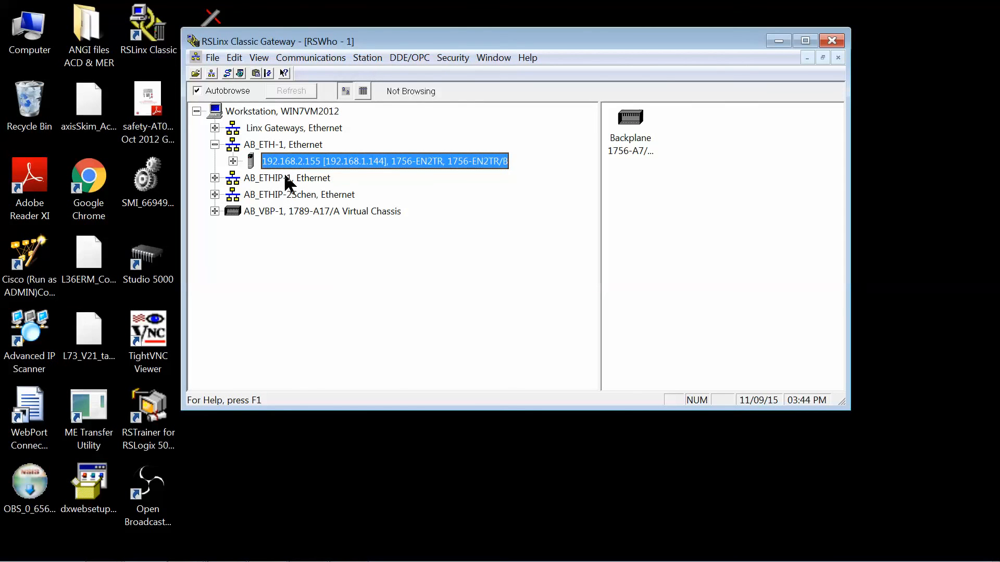
{"action": "mouse_move", "coordinate": [306, 174]}
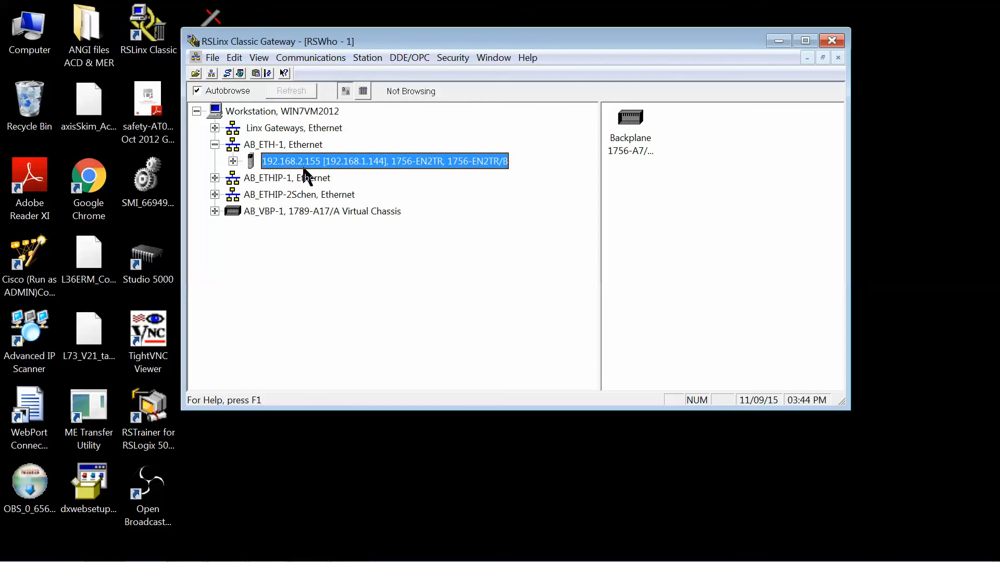
{"action": "mouse_move", "coordinate": [336, 291]}
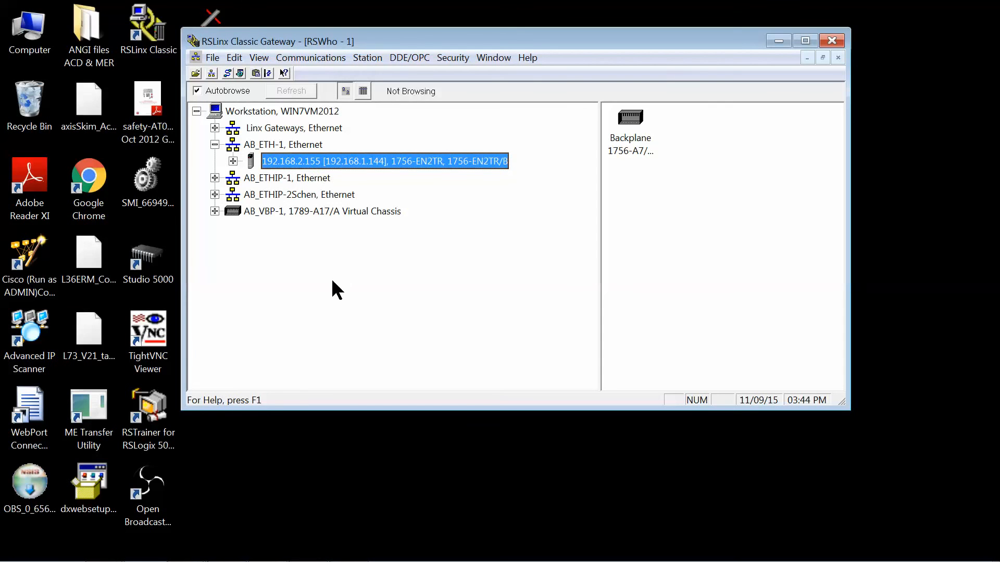
{"action": "mouse_move", "coordinate": [304, 158]}
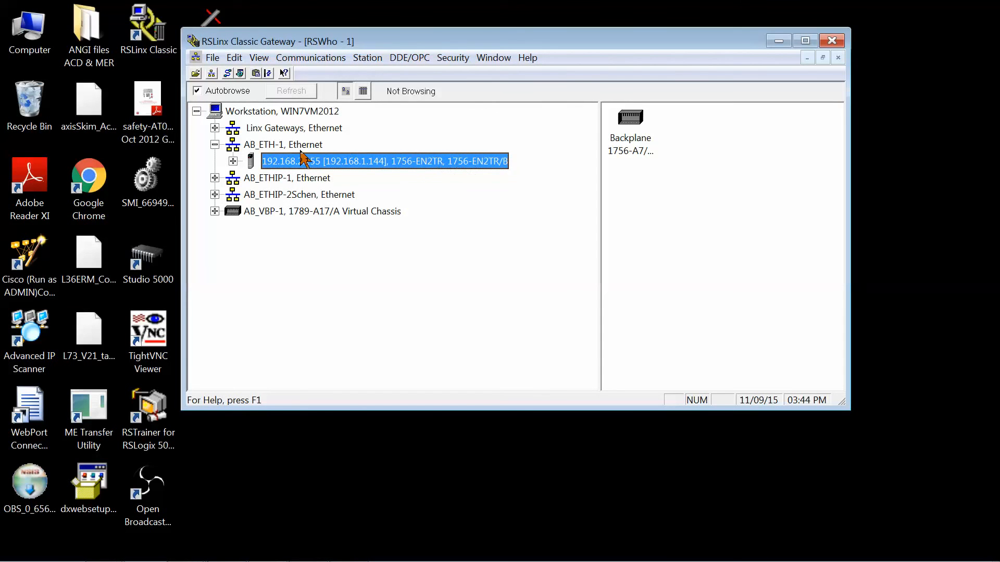
{"action": "left_click", "coordinate": [234, 160]}
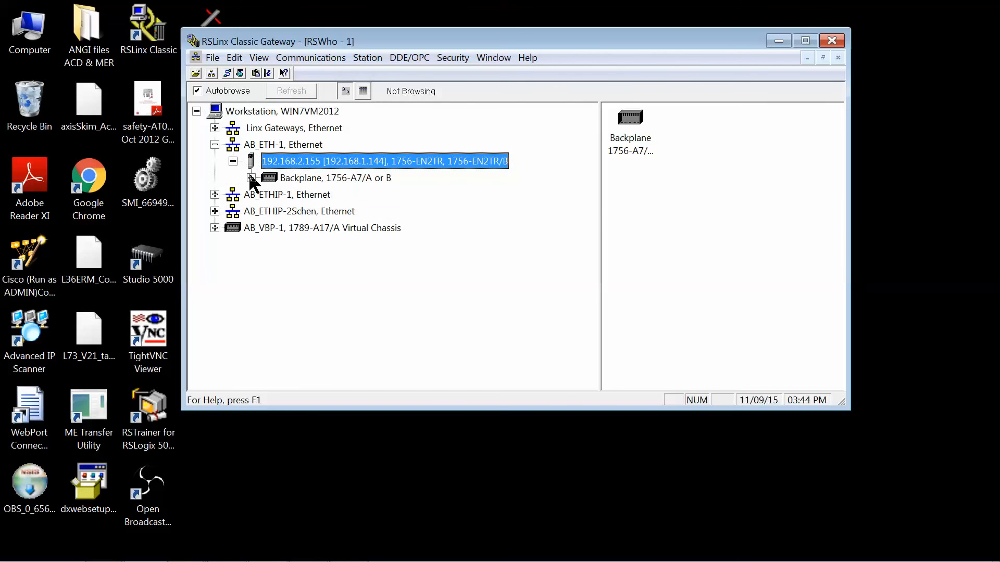
{"action": "left_click", "coordinate": [251, 177]}
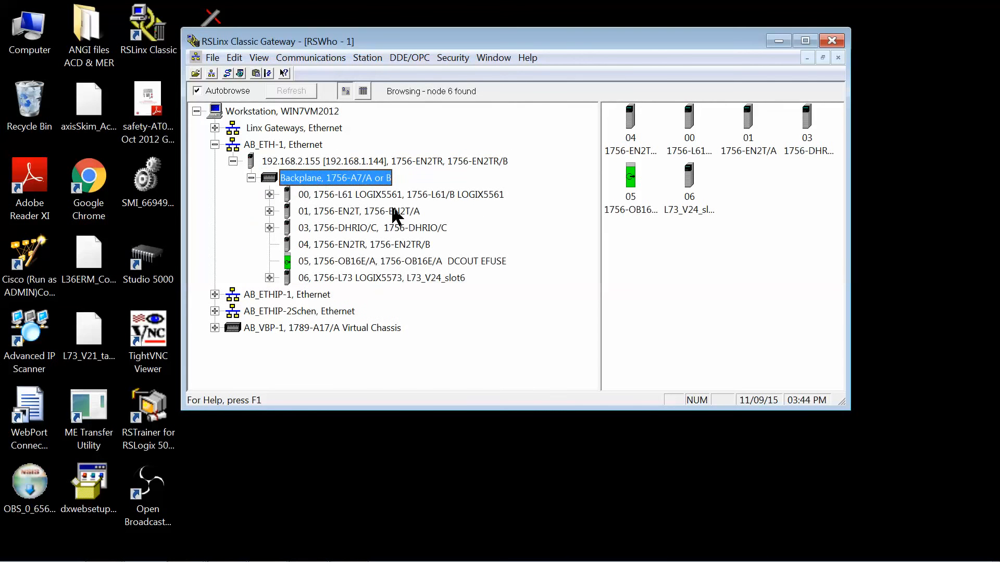